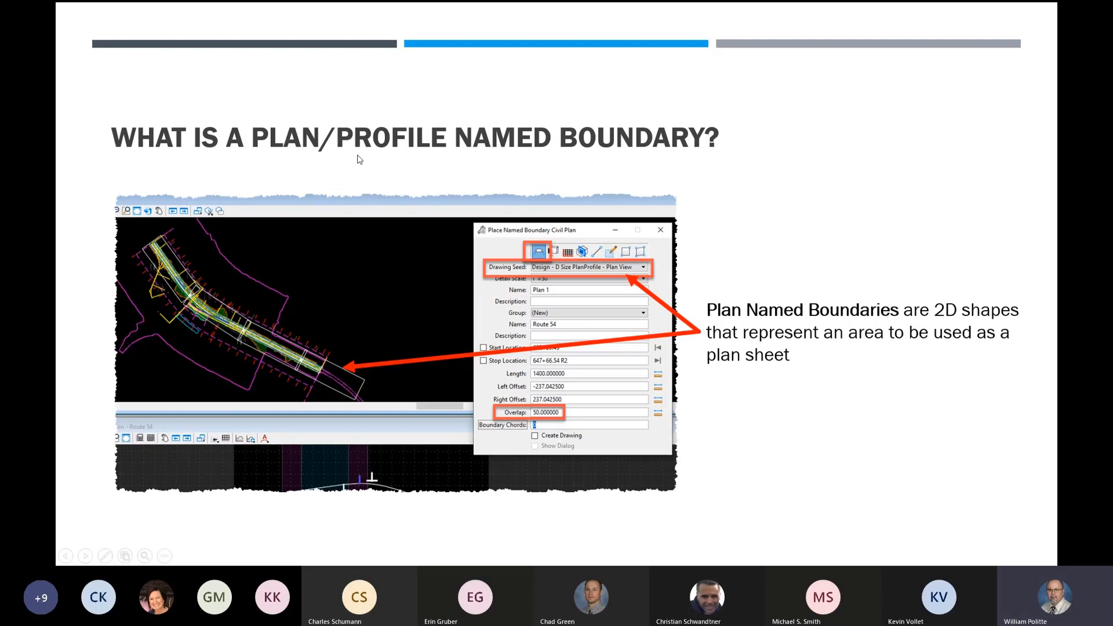
pyautogui.moveTo(541, 271)
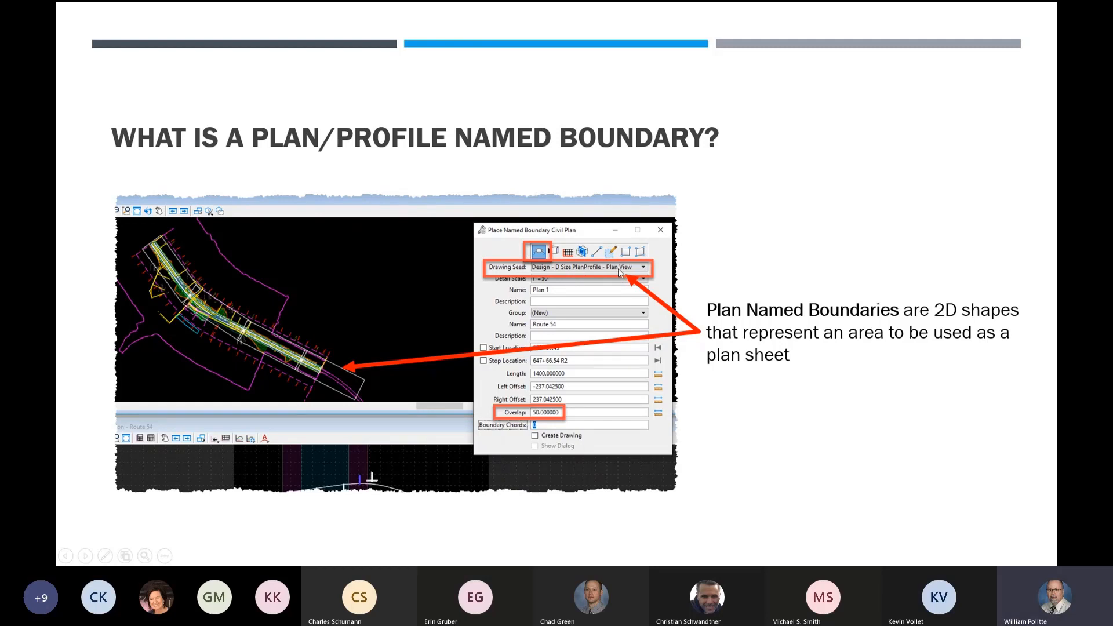
pyautogui.moveTo(170, 254)
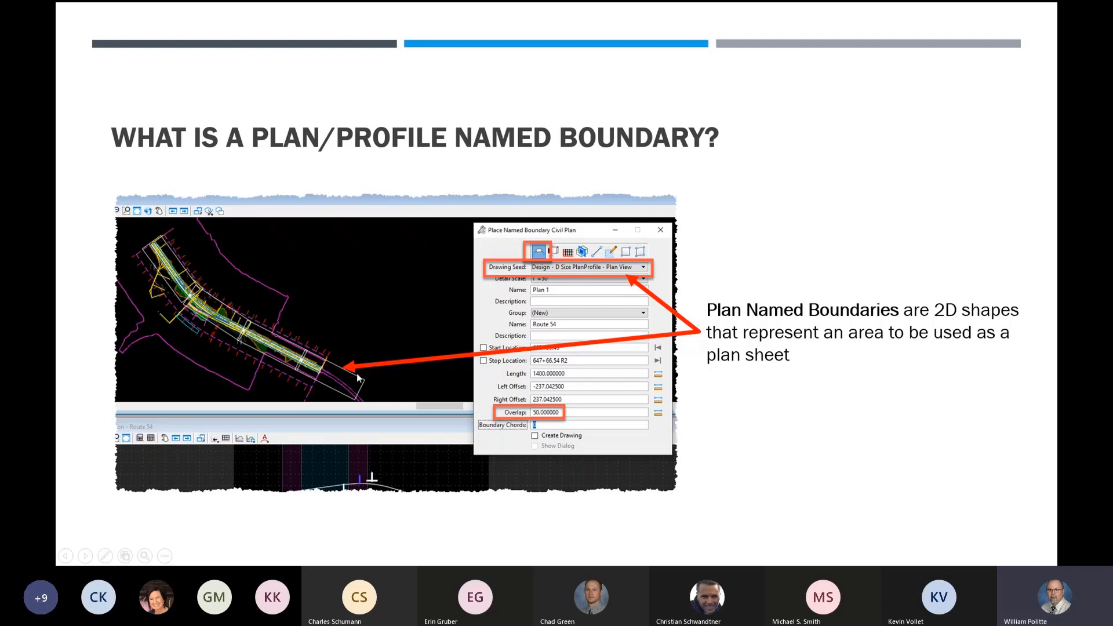
pyautogui.moveTo(412, 297)
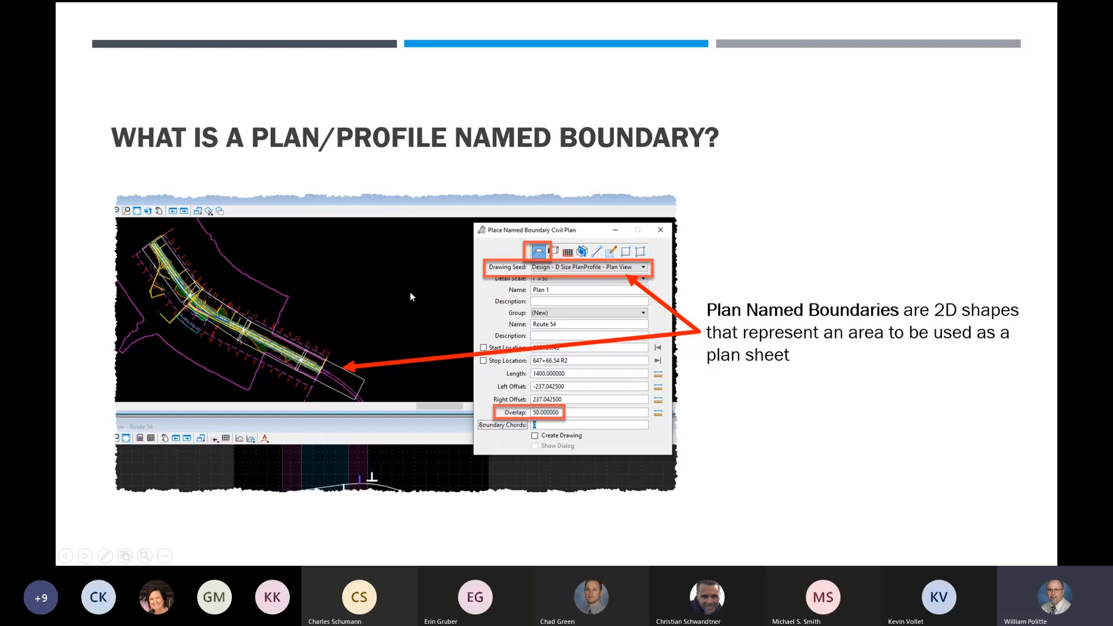
pyautogui.moveTo(476, 311)
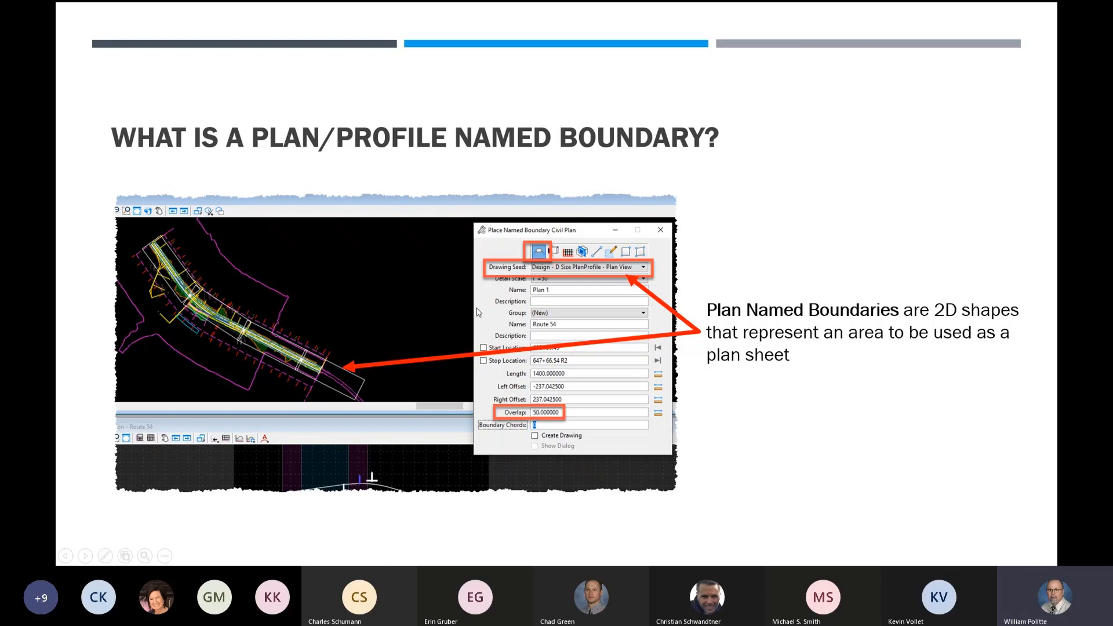
pyautogui.moveTo(380, 261)
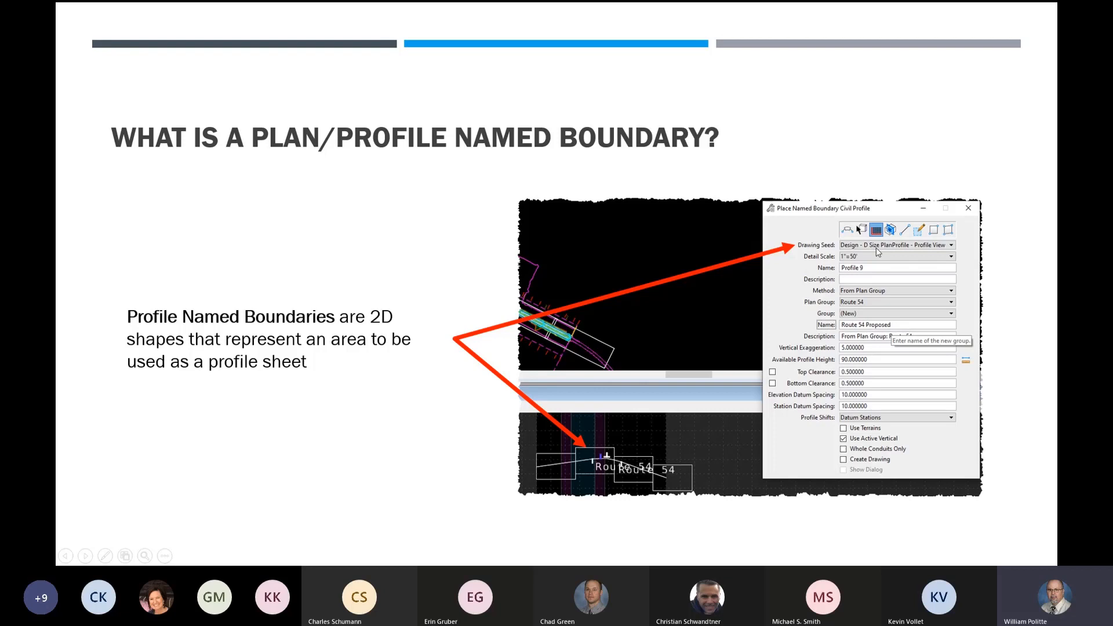
pyautogui.moveTo(880, 257)
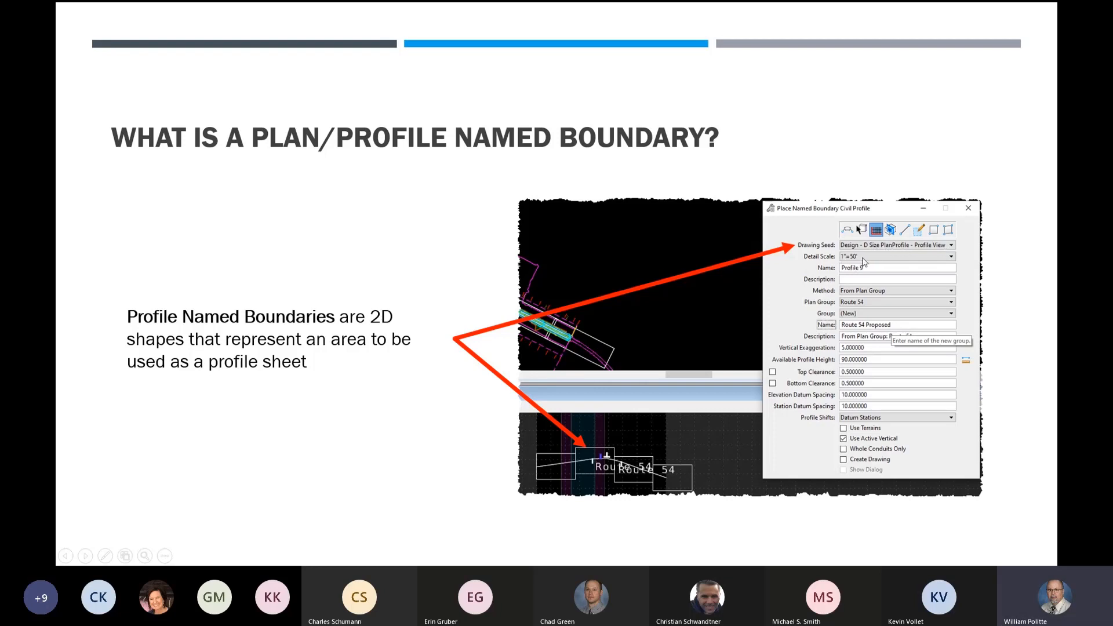
pyautogui.moveTo(852, 292)
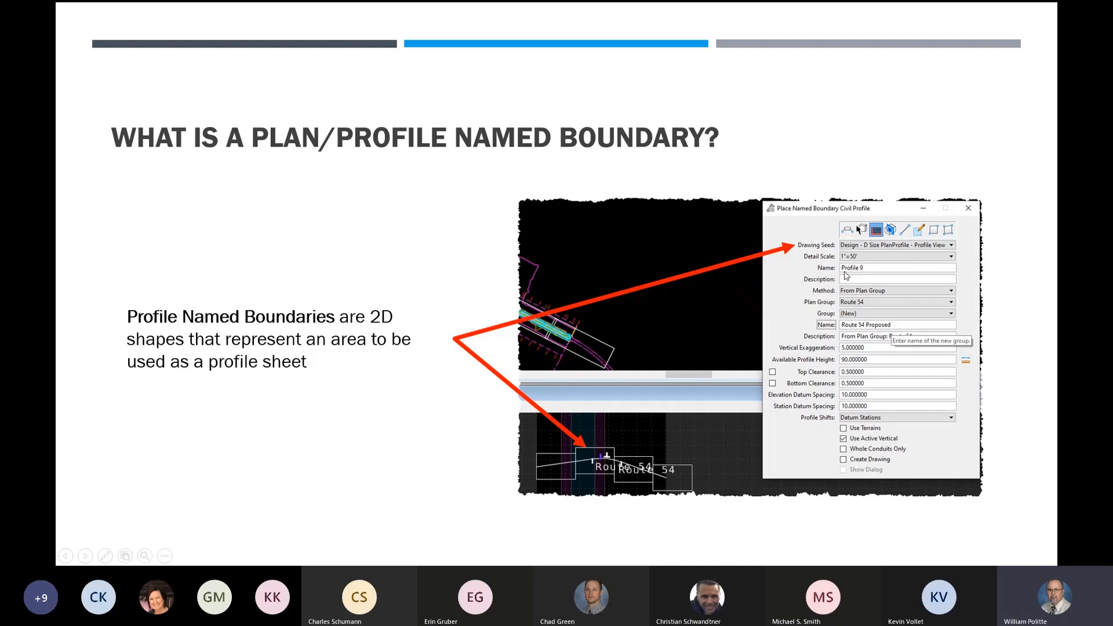
pyautogui.moveTo(877, 298)
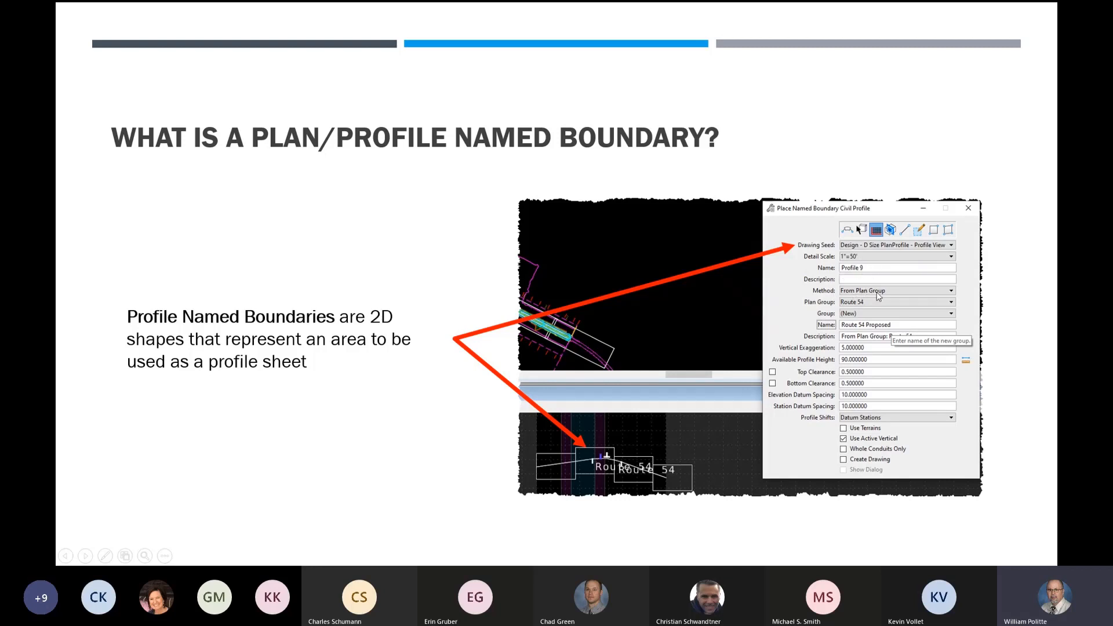
pyautogui.moveTo(863, 291)
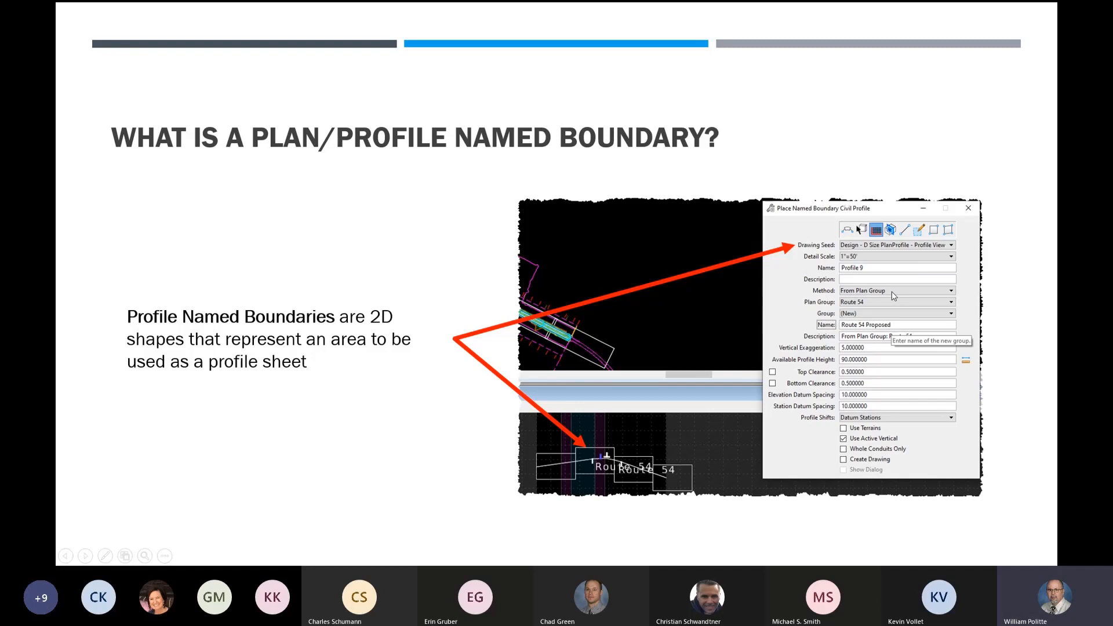
pyautogui.moveTo(890, 293)
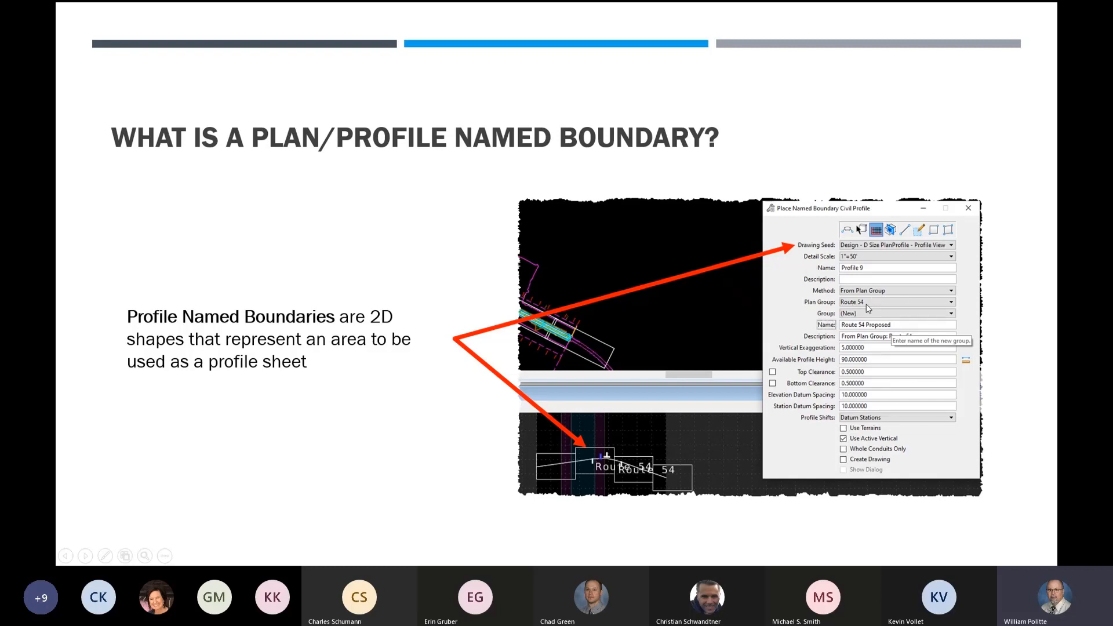
pyautogui.moveTo(897, 333)
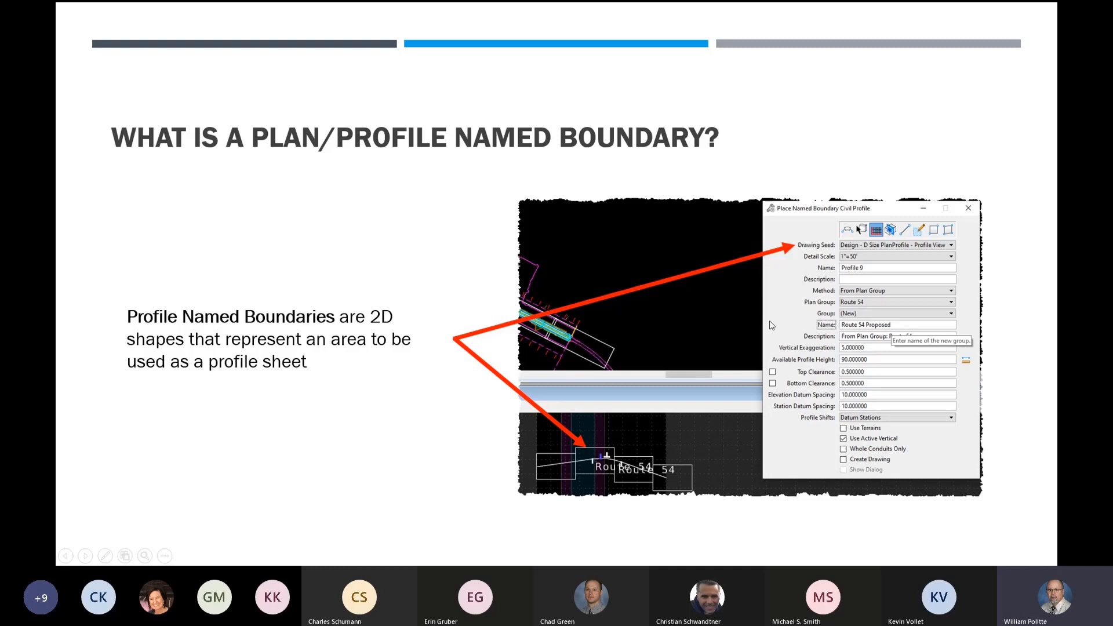
pyautogui.moveTo(675, 347)
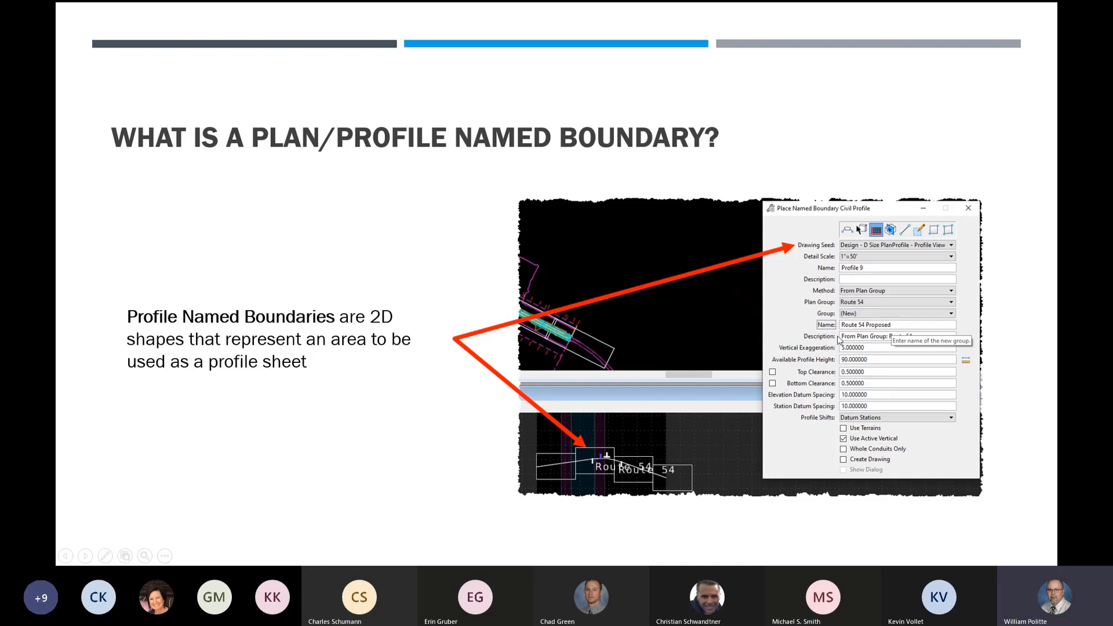
pyautogui.moveTo(859, 354)
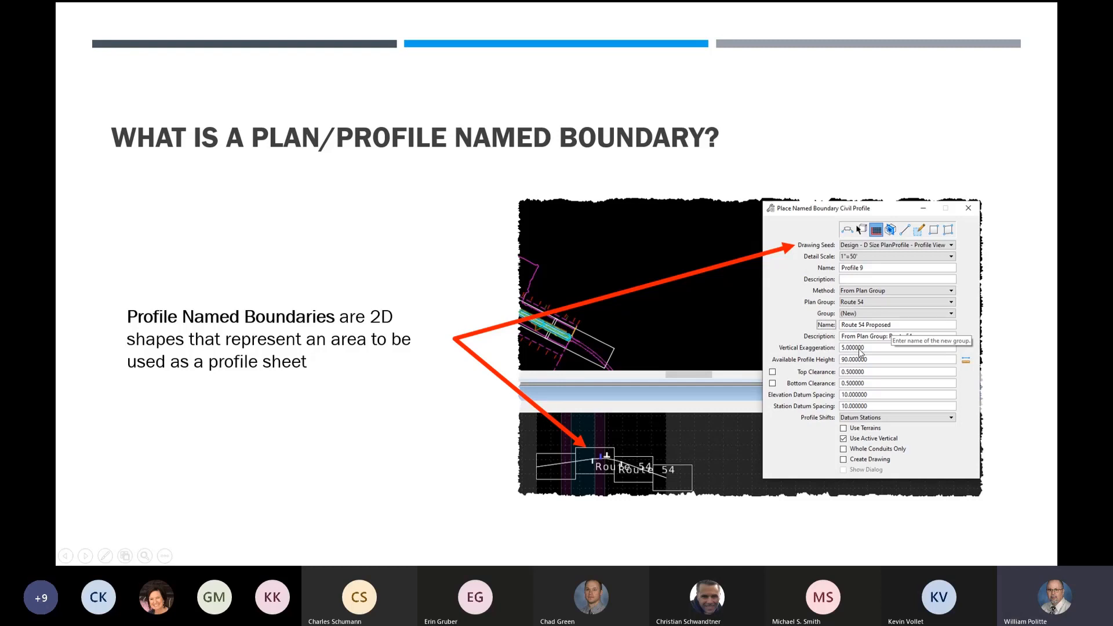
pyautogui.moveTo(859, 352)
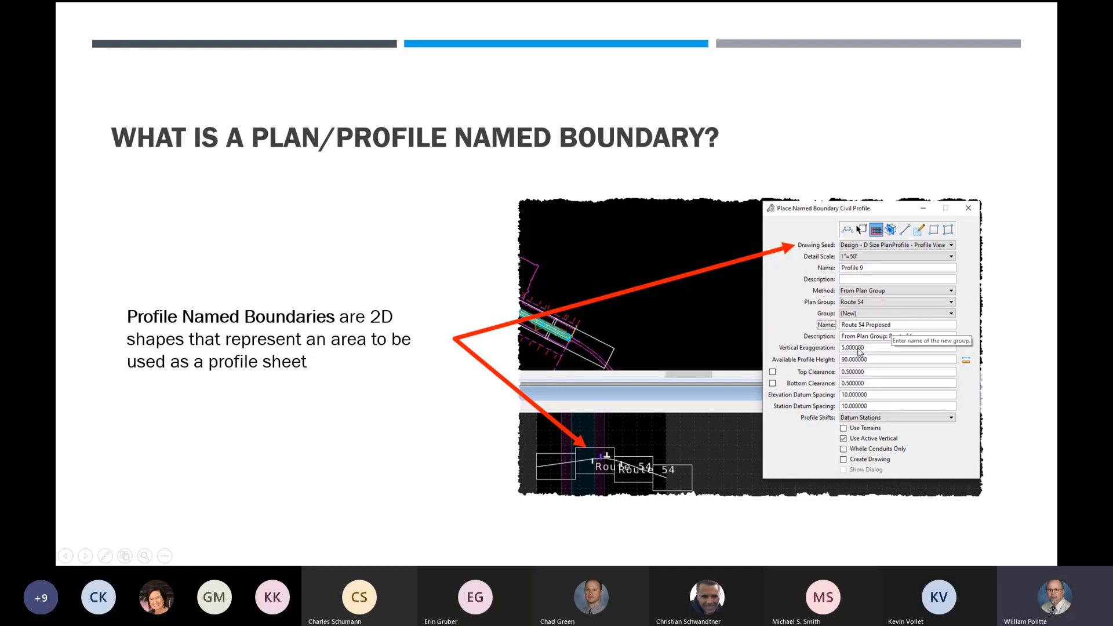
pyautogui.moveTo(801, 330)
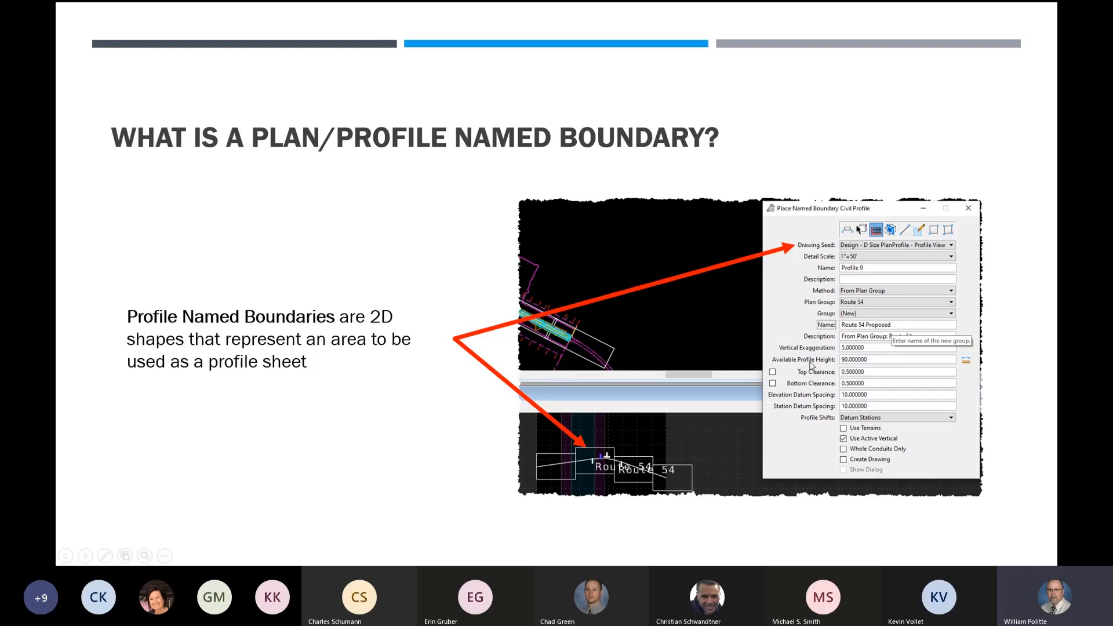
pyautogui.moveTo(833, 396)
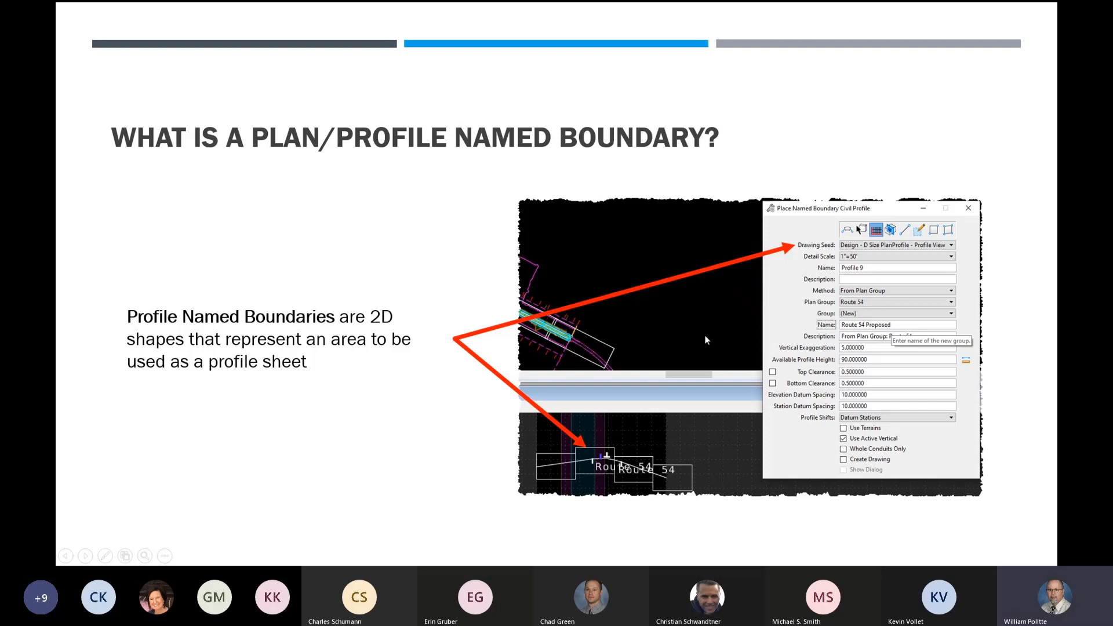
# Advance to the 'Setting up the Plan/Profile Named Boundary' slide.
pyautogui.press('right')
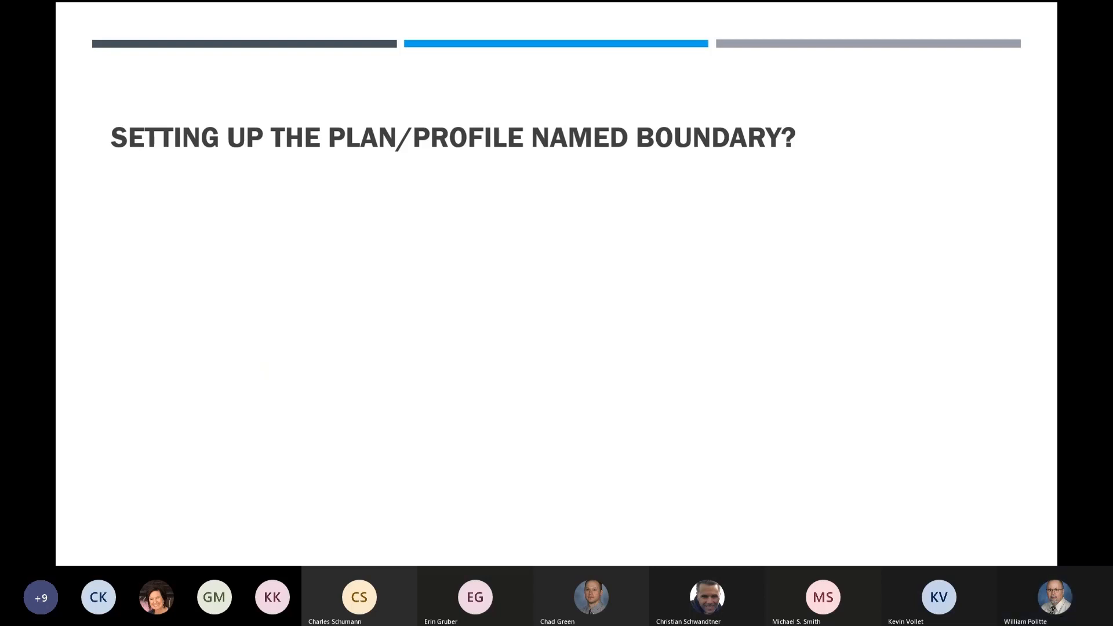
# Reveal the annotated profile boundary setup steps, then move on to the Named Boundary Manager slide.
pyautogui.click(302, 207)
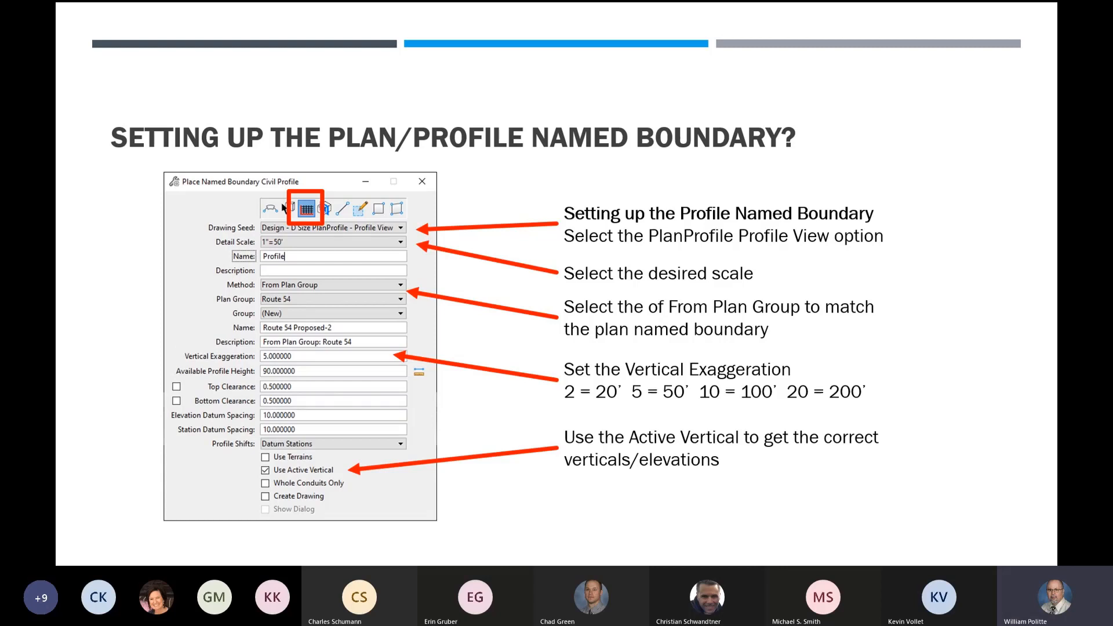
pyautogui.press('Right')
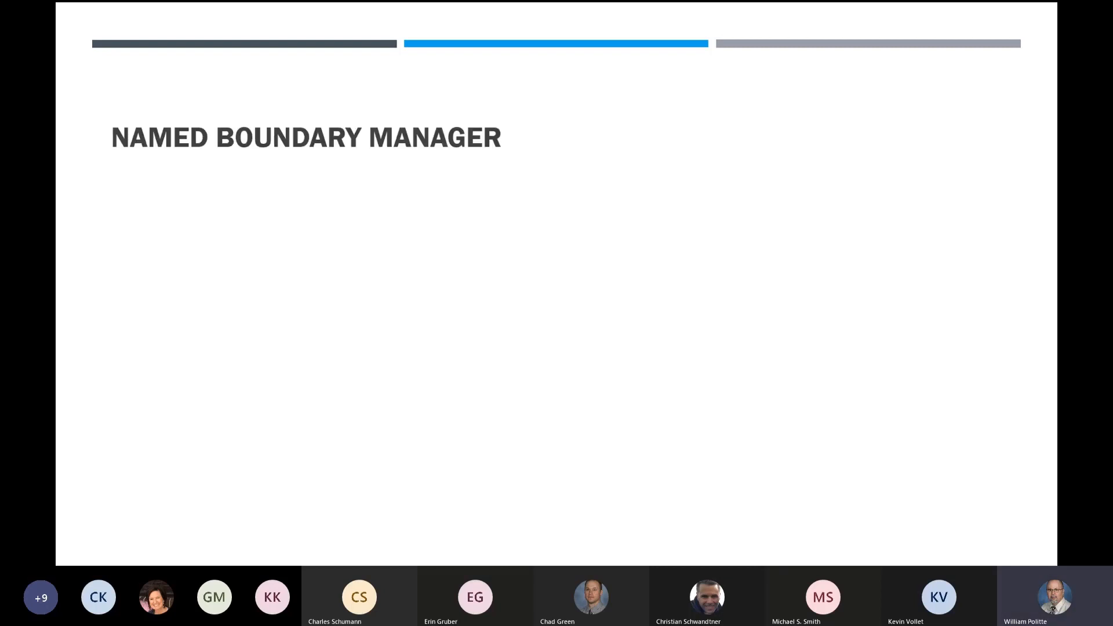
# Show the Named Boundaries screenshot with its delete, plan, profile and create-drawing callouts.
pyautogui.press('Right')
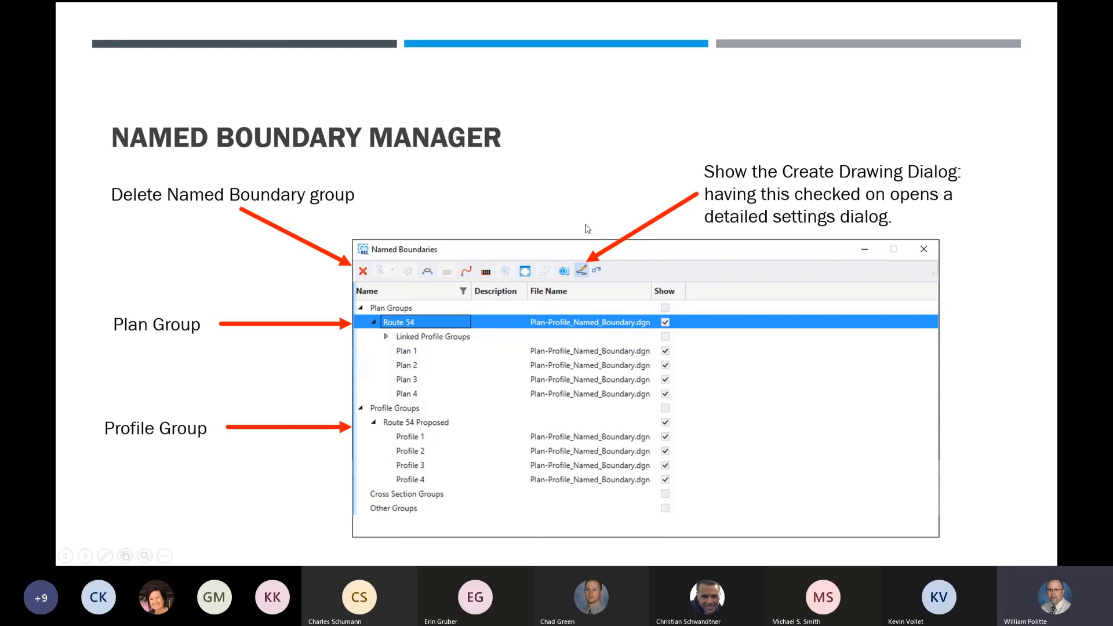
pyautogui.moveTo(419, 175)
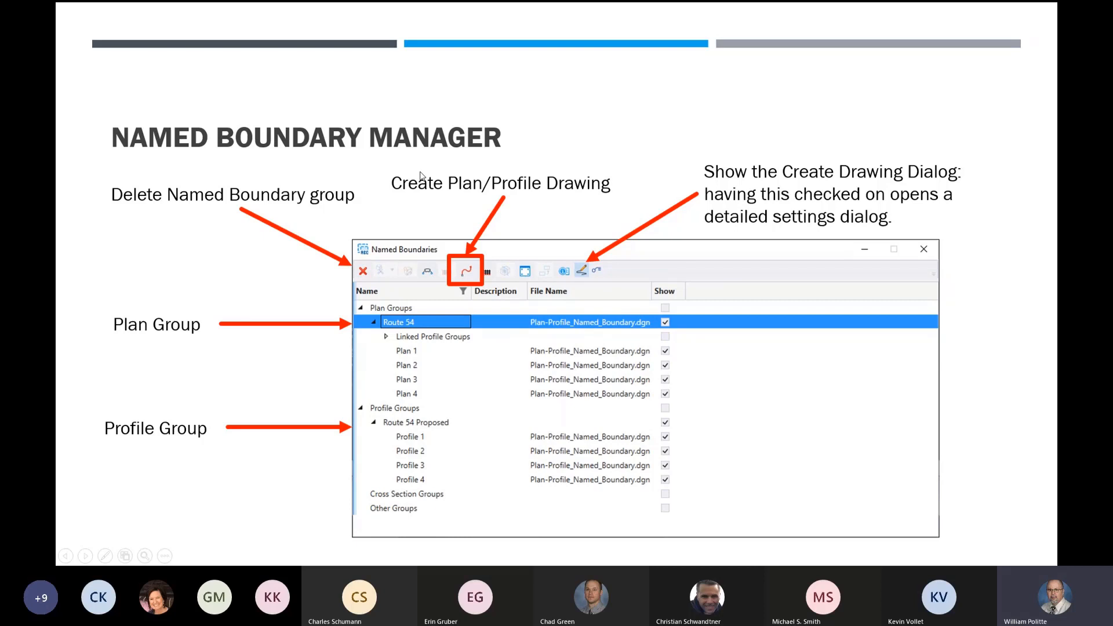
pyautogui.moveTo(276, 252)
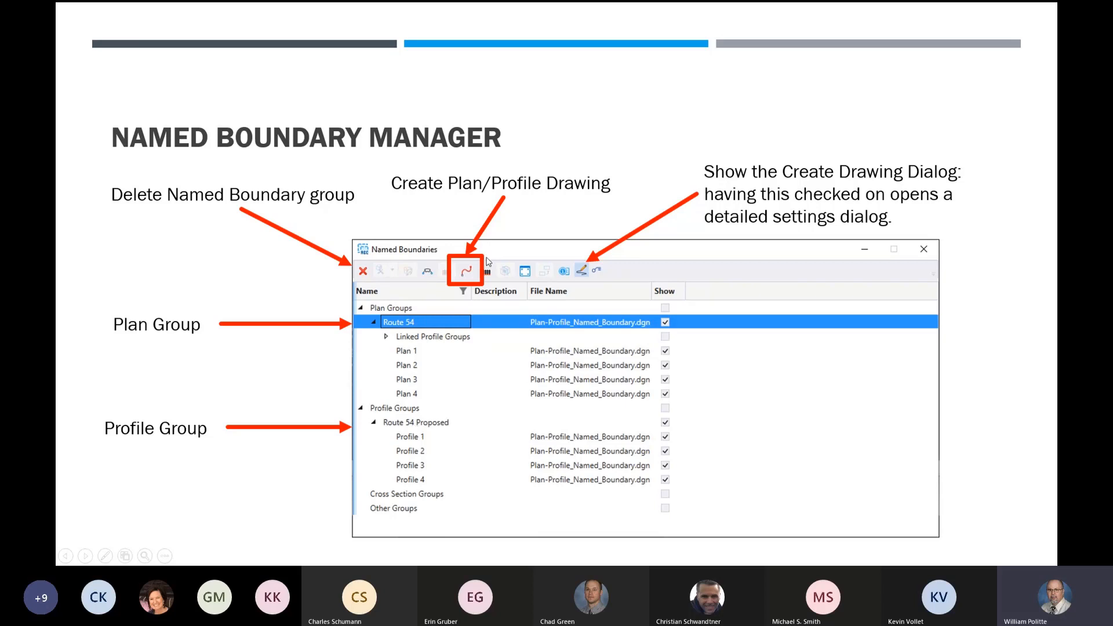
pyautogui.moveTo(470, 280)
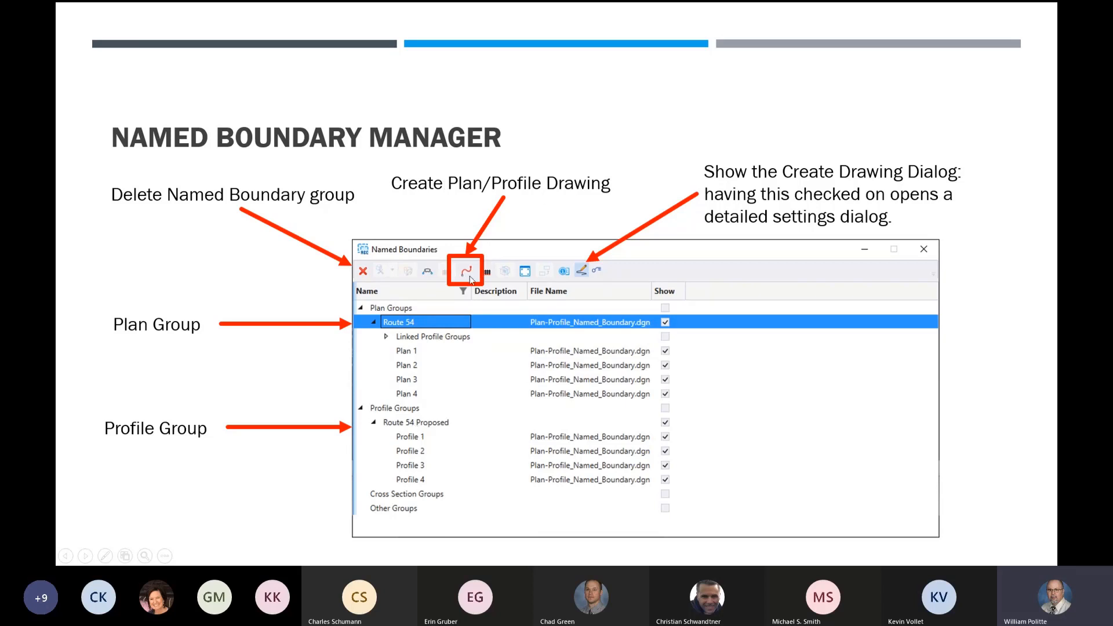
pyautogui.moveTo(556, 199)
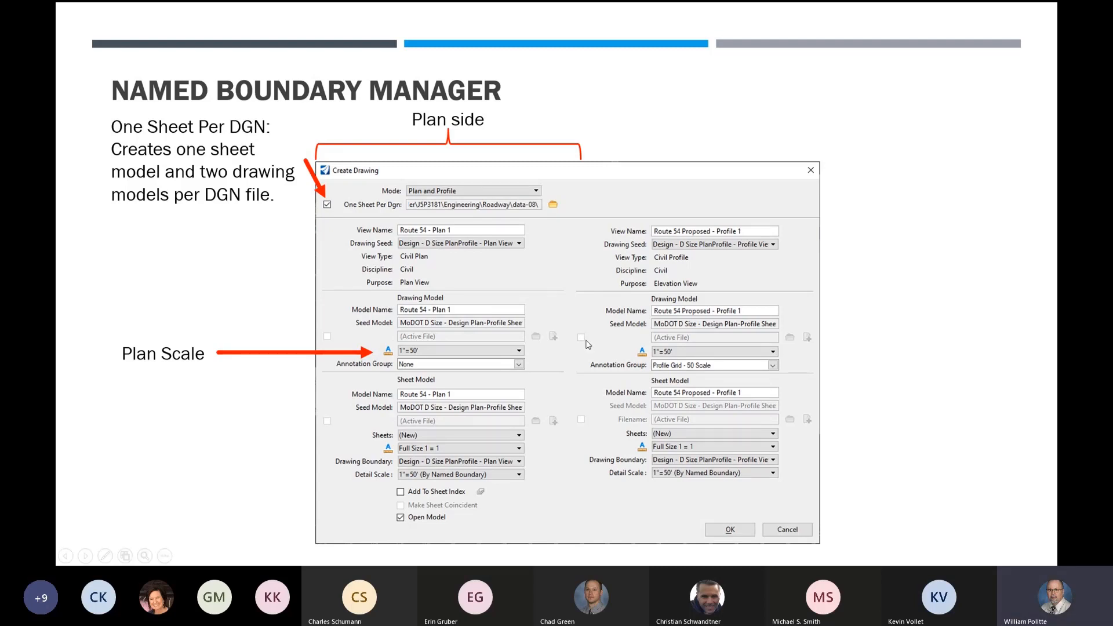
pyautogui.moveTo(446, 318)
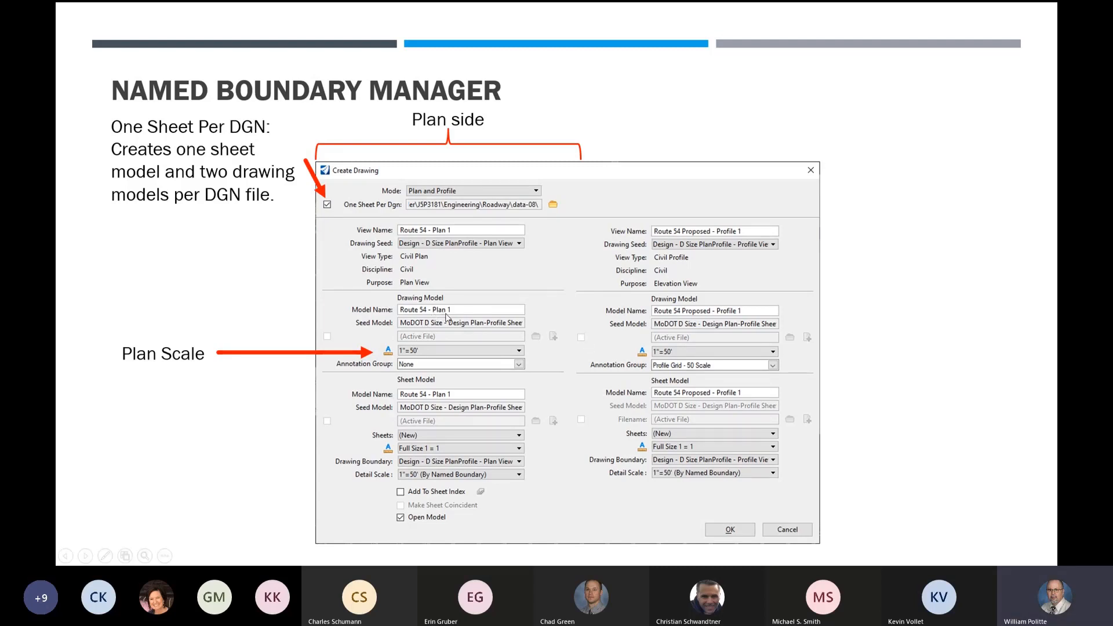
pyautogui.moveTo(289, 266)
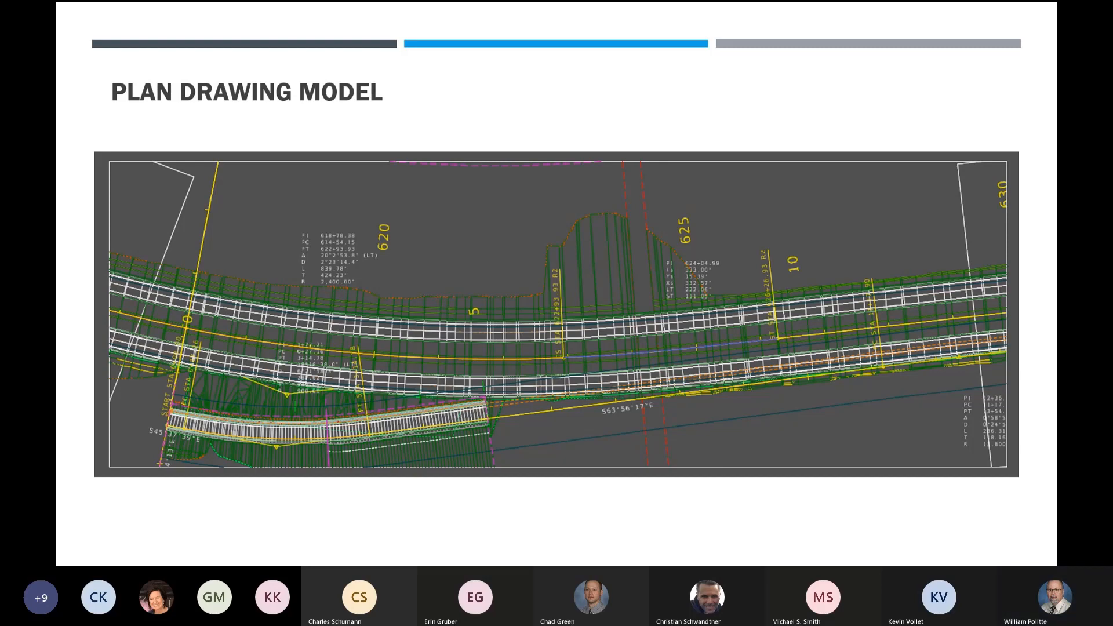
# Advance to the Plan/Profile Sheet Model slide at the end of the deck.
pyautogui.press('right')
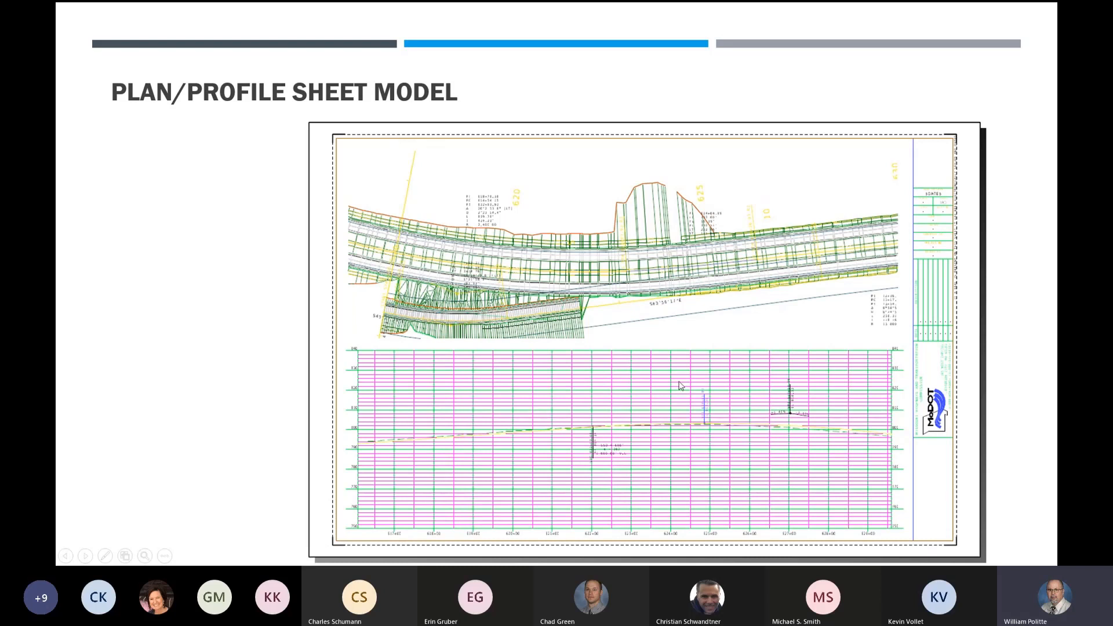
pyautogui.moveTo(668, 363)
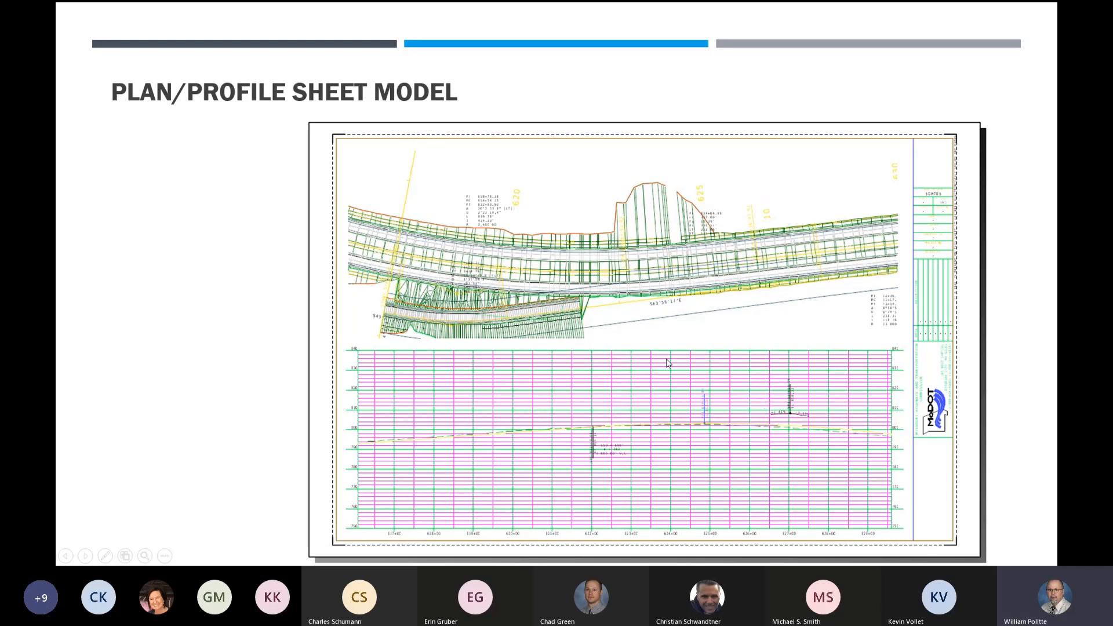
pyautogui.moveTo(646, 218)
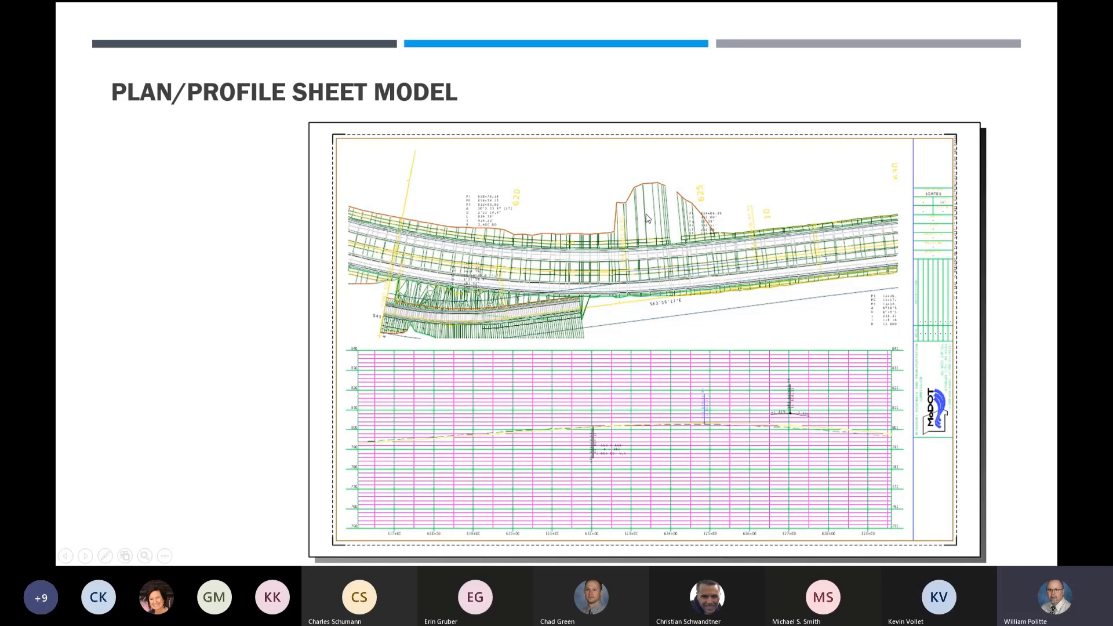
pyautogui.moveTo(568, 207)
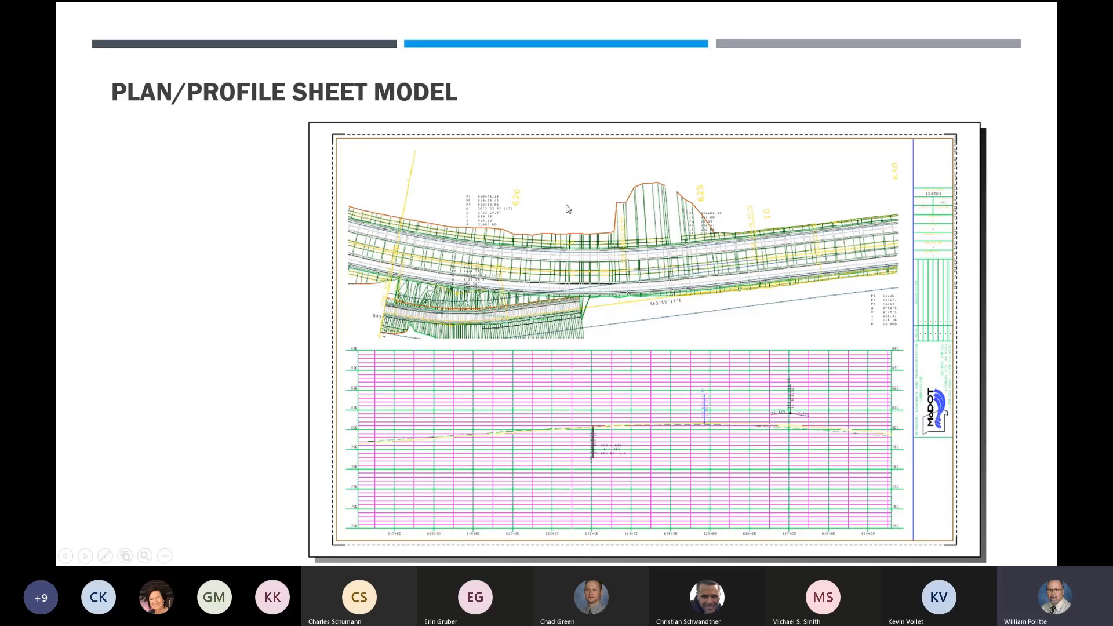
pyautogui.moveTo(651, 227)
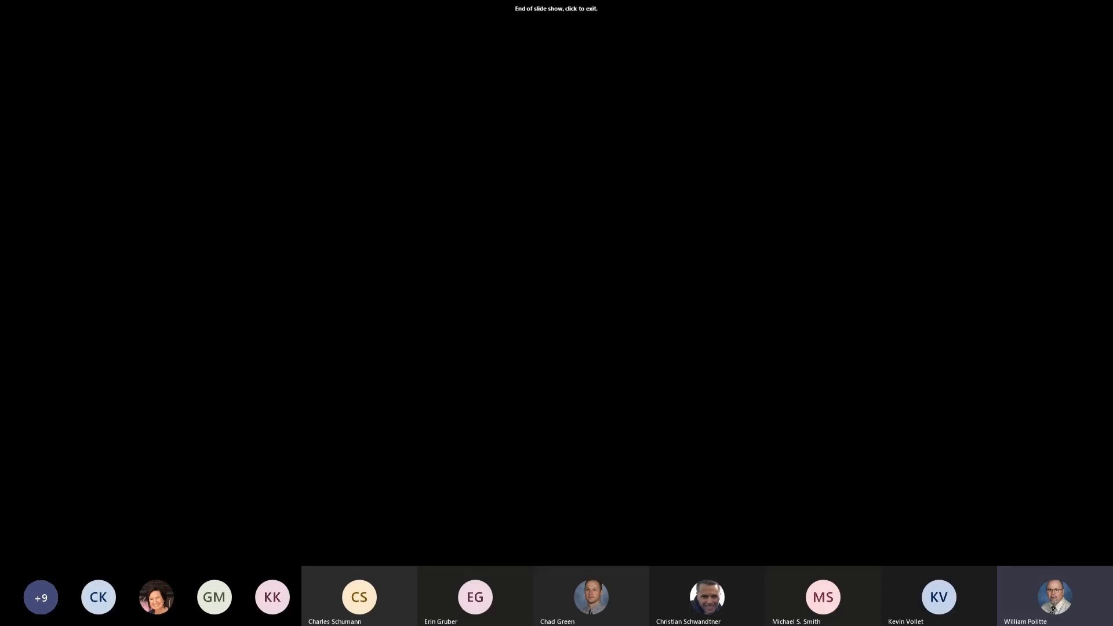
# Switch from the finished slide show back to OpenRoads Designer with Route54_Plan_03.dgn.
pyautogui.press('alt+tab')
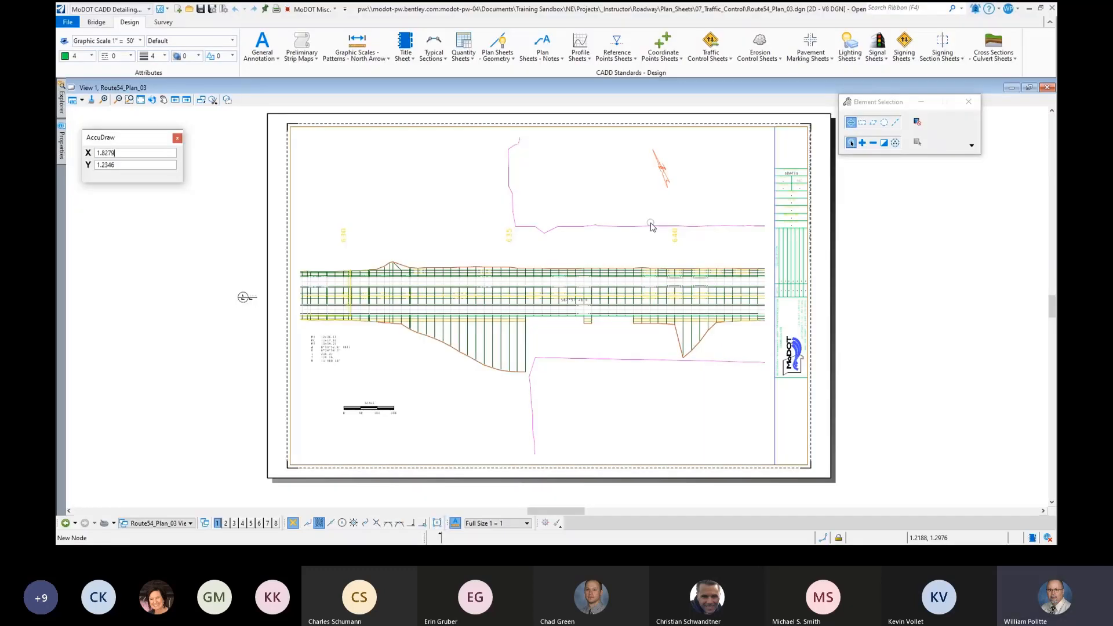
pyautogui.click(189, 522)
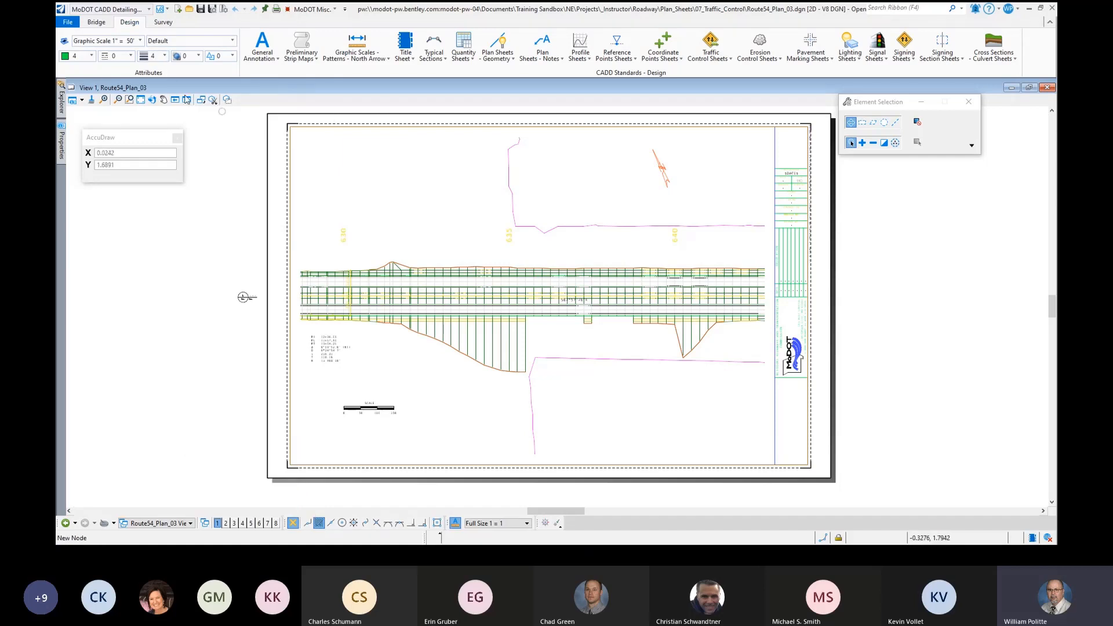
# Browse for a file to open, going up to the Roadway project and into its Data folder.
pyautogui.click(67, 22)
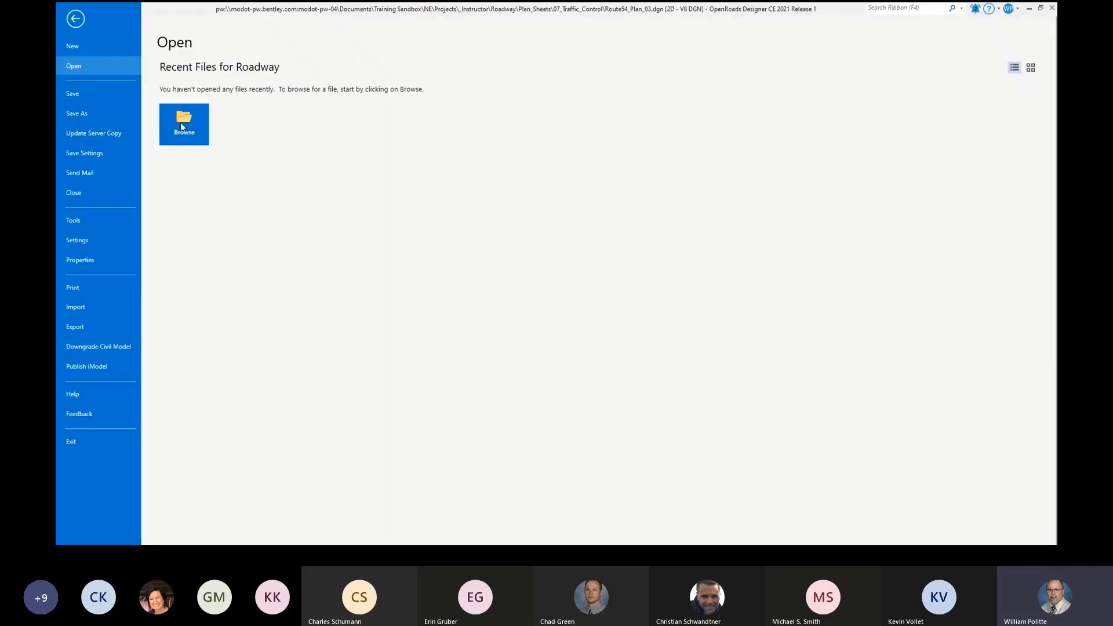
pyautogui.click(184, 124)
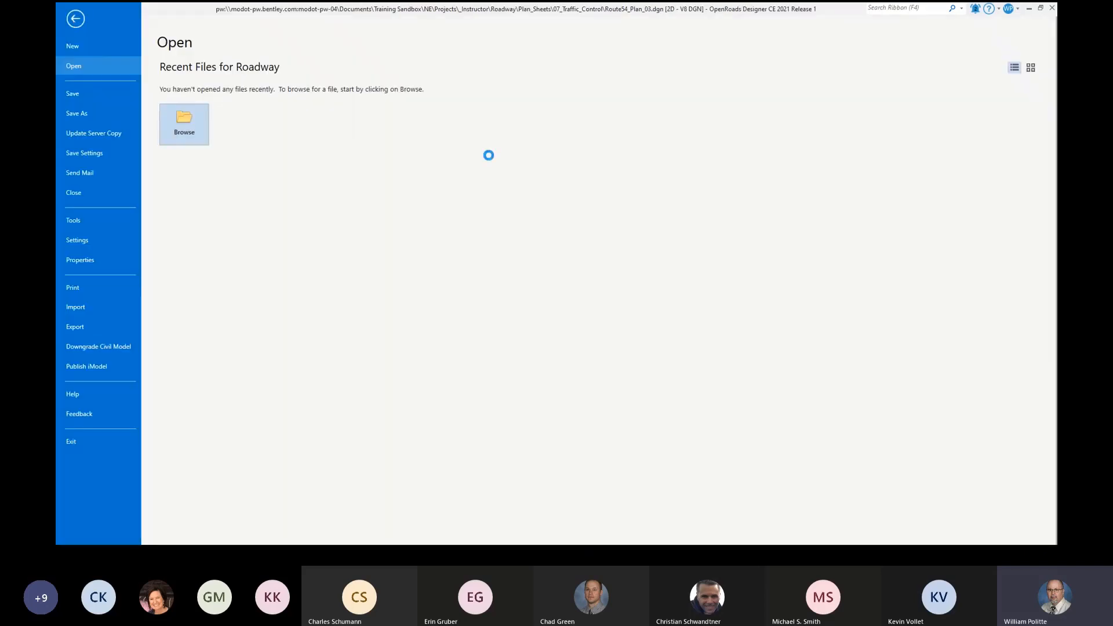
pyautogui.click(184, 124)
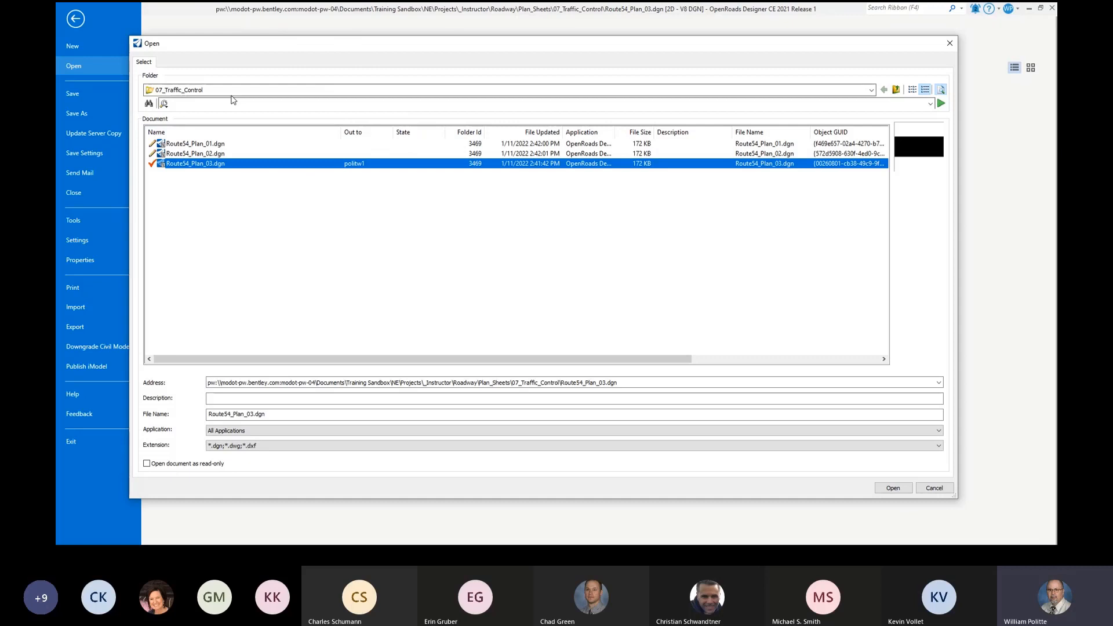
pyautogui.click(870, 89)
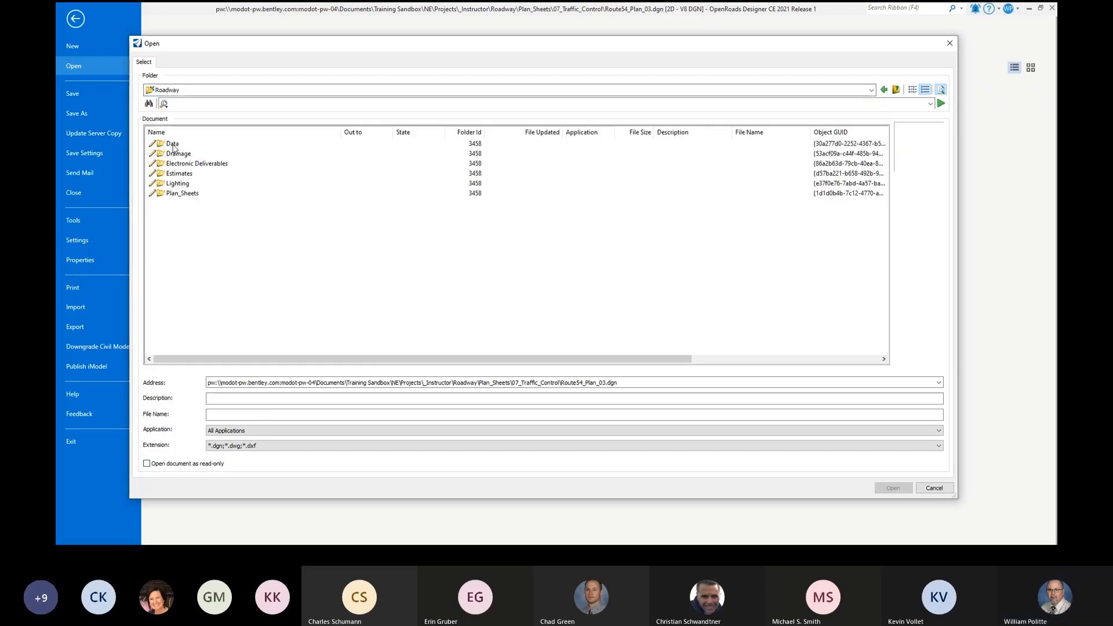
pyautogui.doubleClick(173, 144)
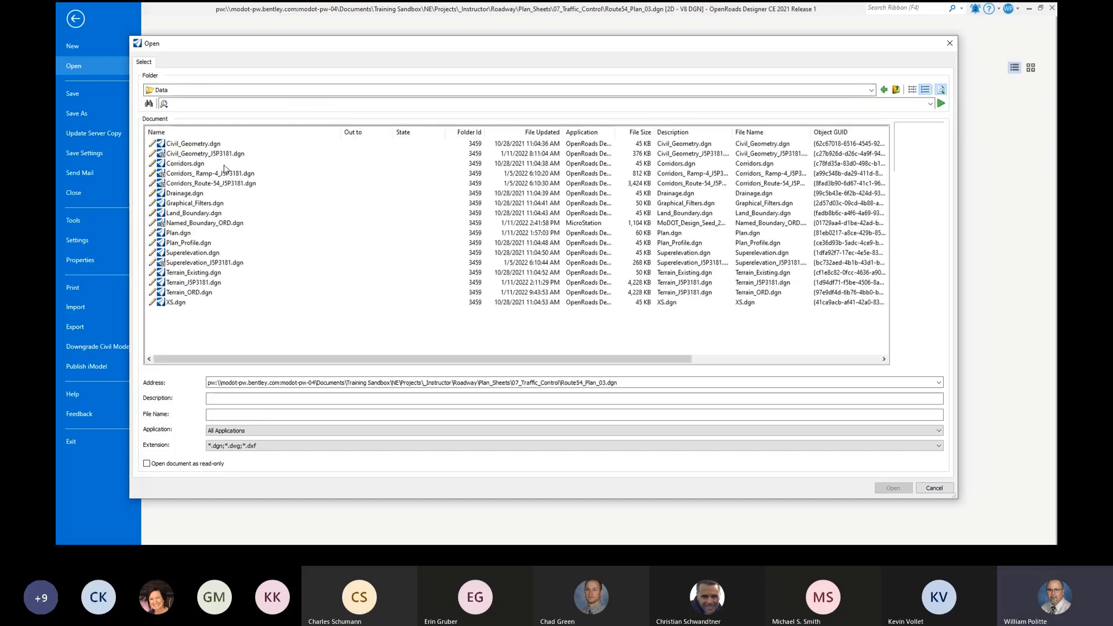
pyautogui.moveTo(205, 234)
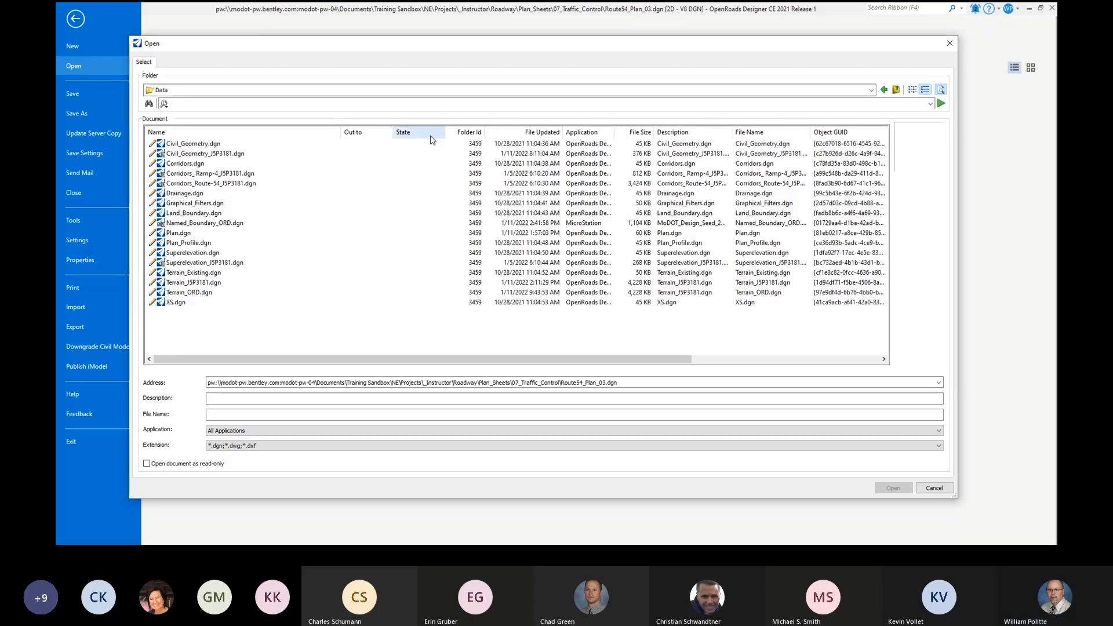
# Sort by File Updated and open Named_Boundary_ORD.dgn.
pyautogui.click(542, 132)
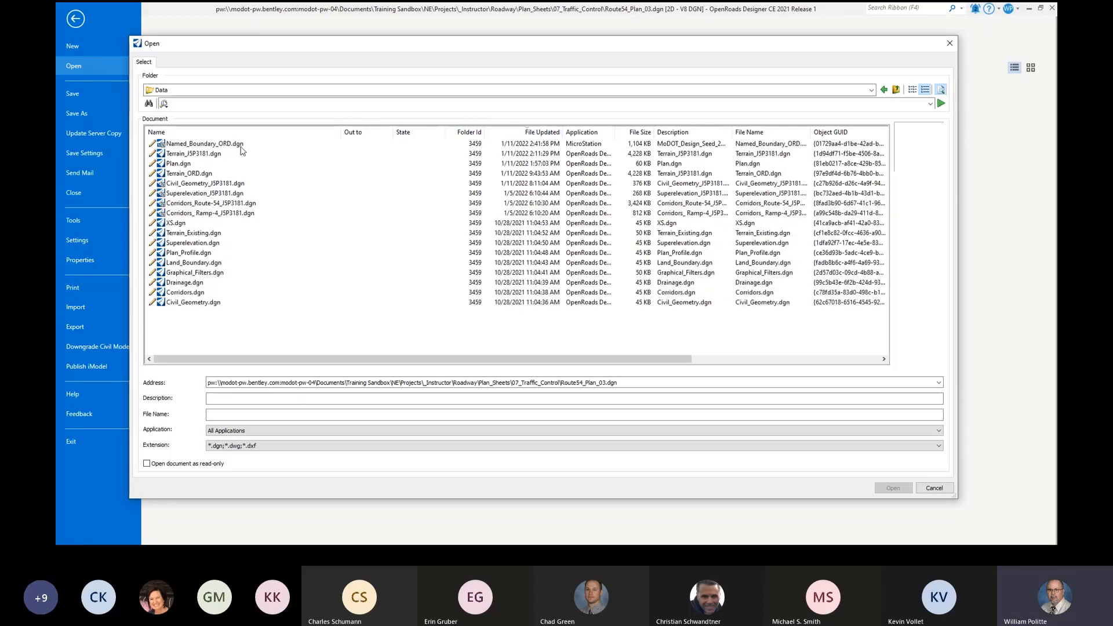
pyautogui.click(204, 143)
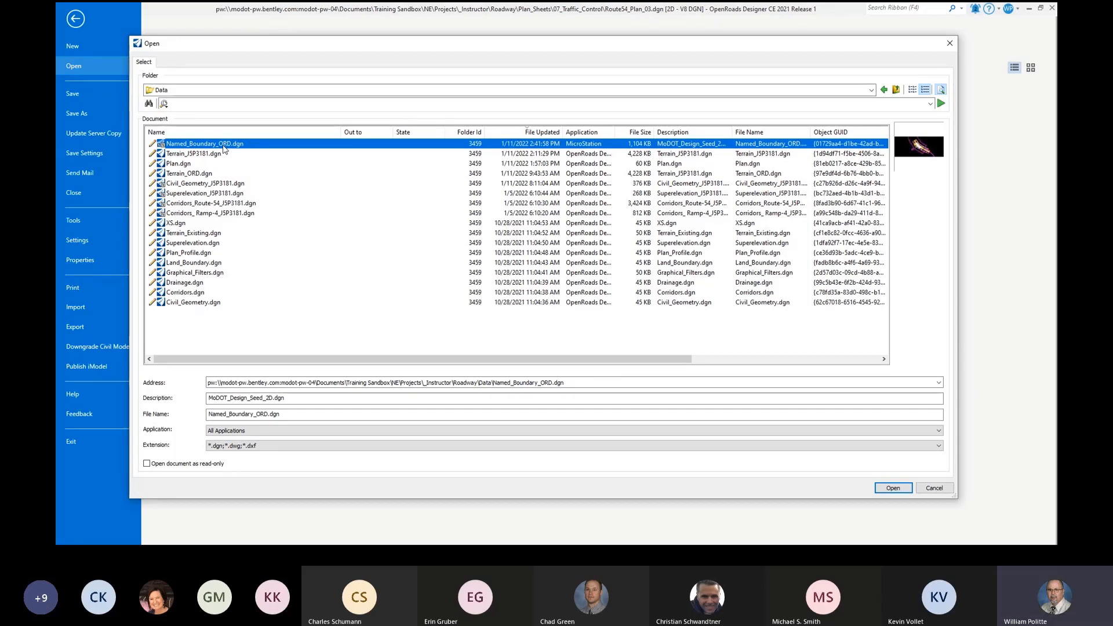
pyautogui.click(893, 488)
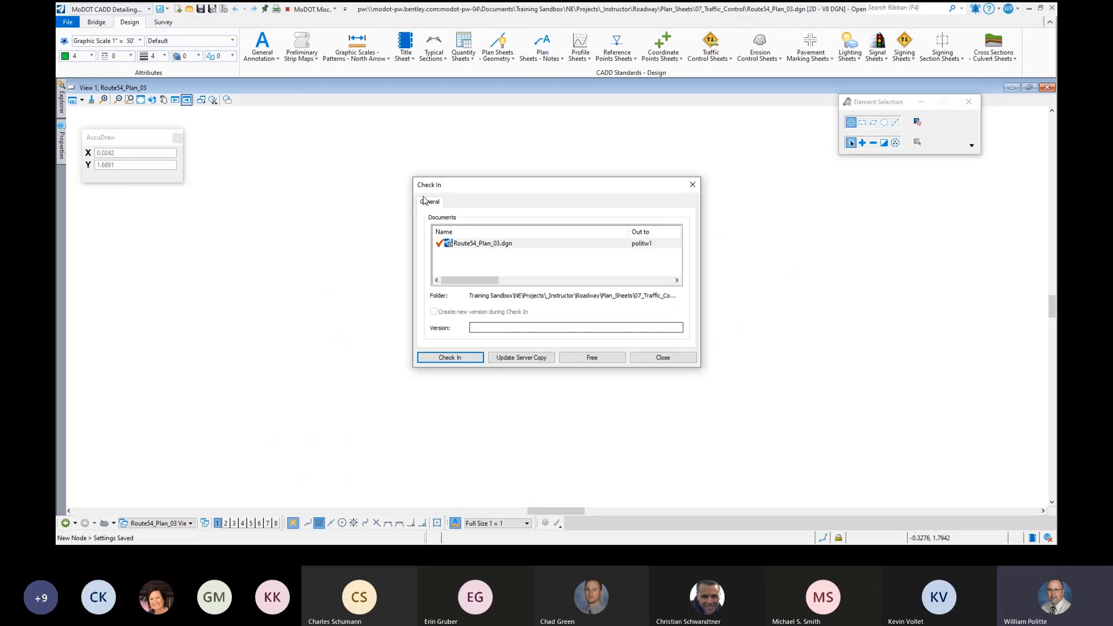
# Check Route54_Plan_03.dgn back in so Named_Boundary_ORD.dgn loads.
pyautogui.click(450, 357)
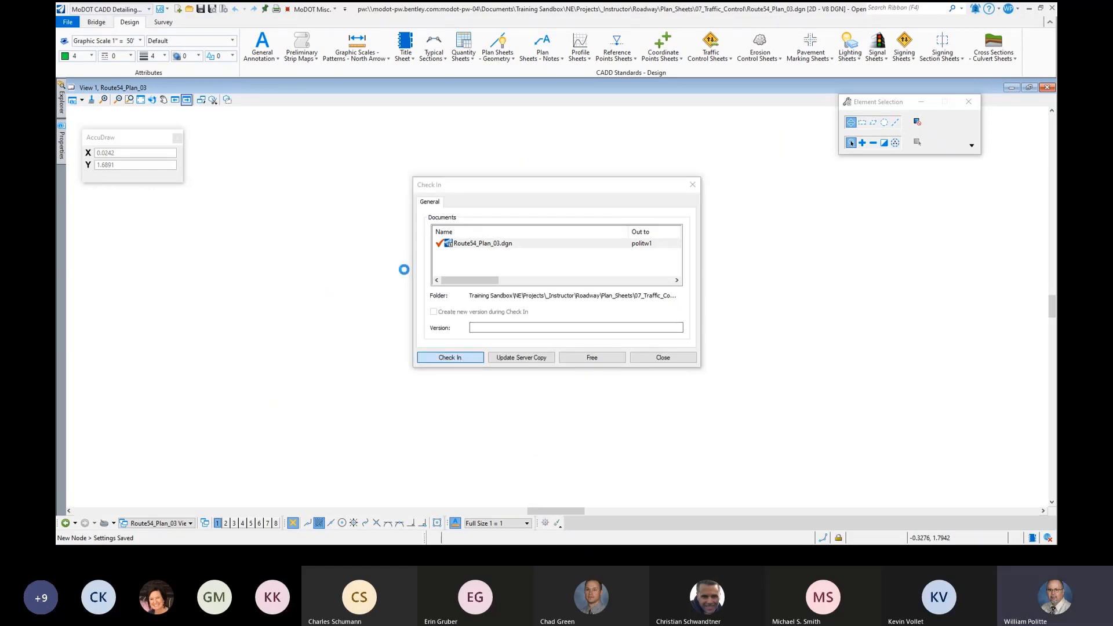
pyautogui.click(450, 357)
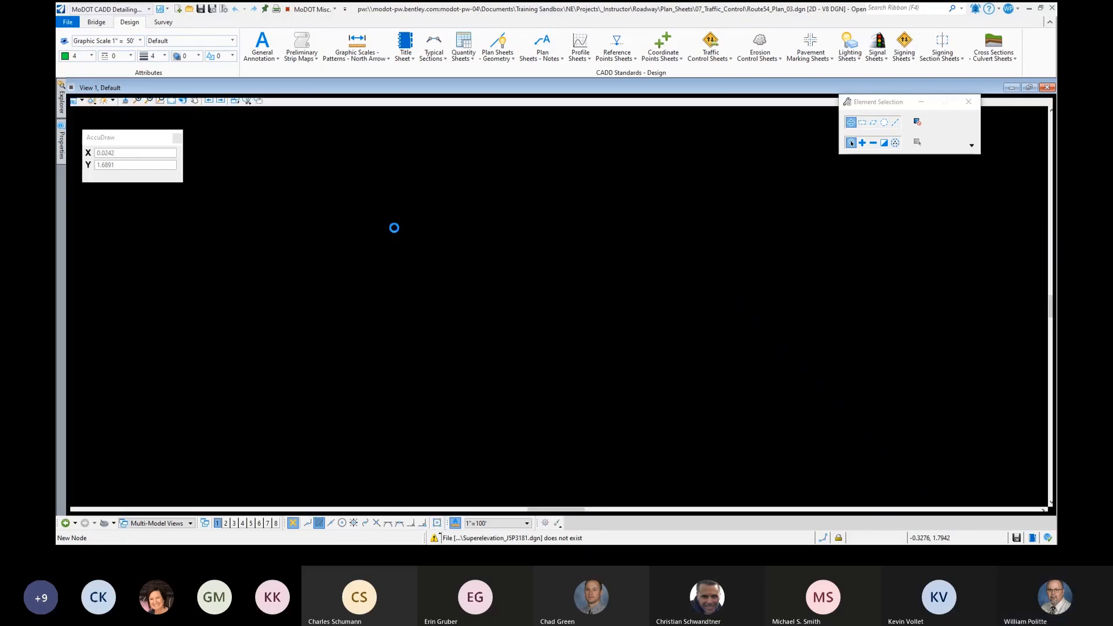
pyautogui.moveTo(507, 154)
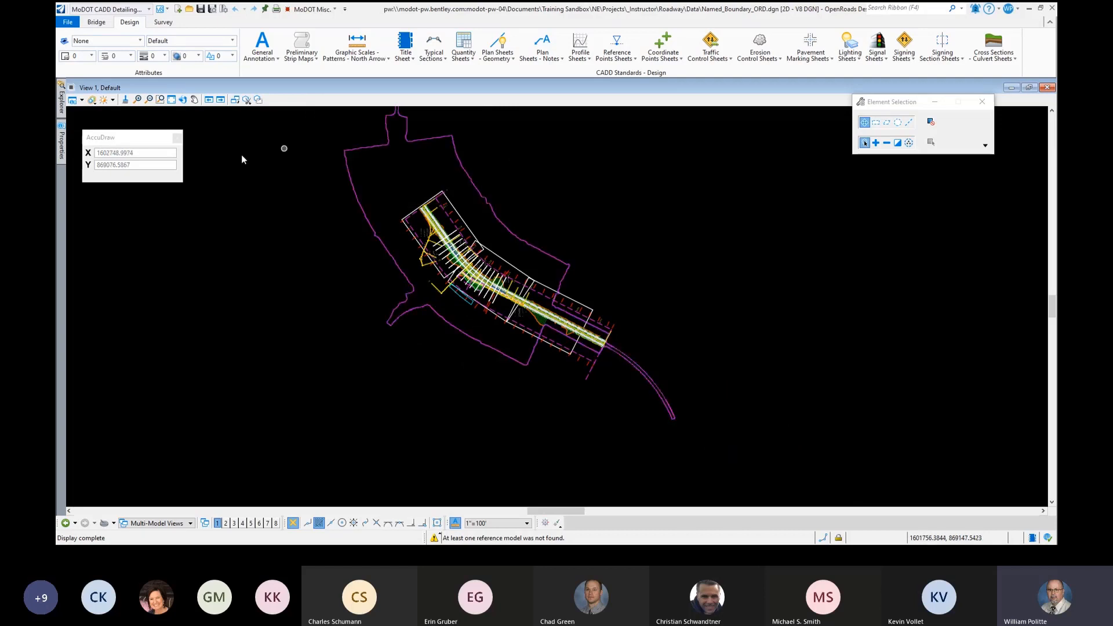
pyautogui.moveTo(323, 241)
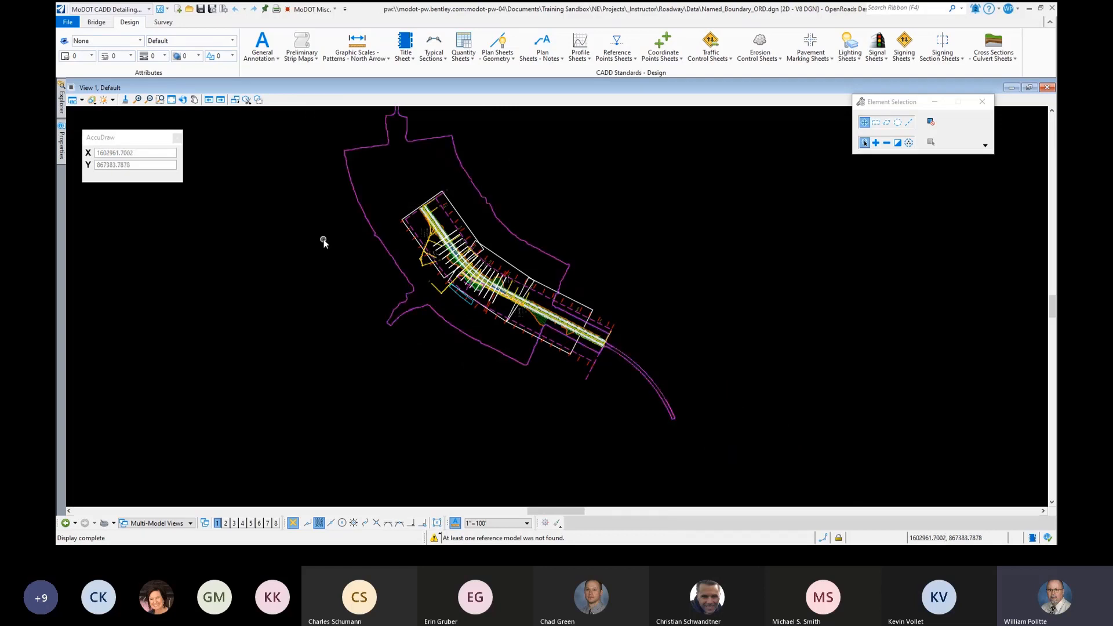
pyautogui.moveTo(323, 241)
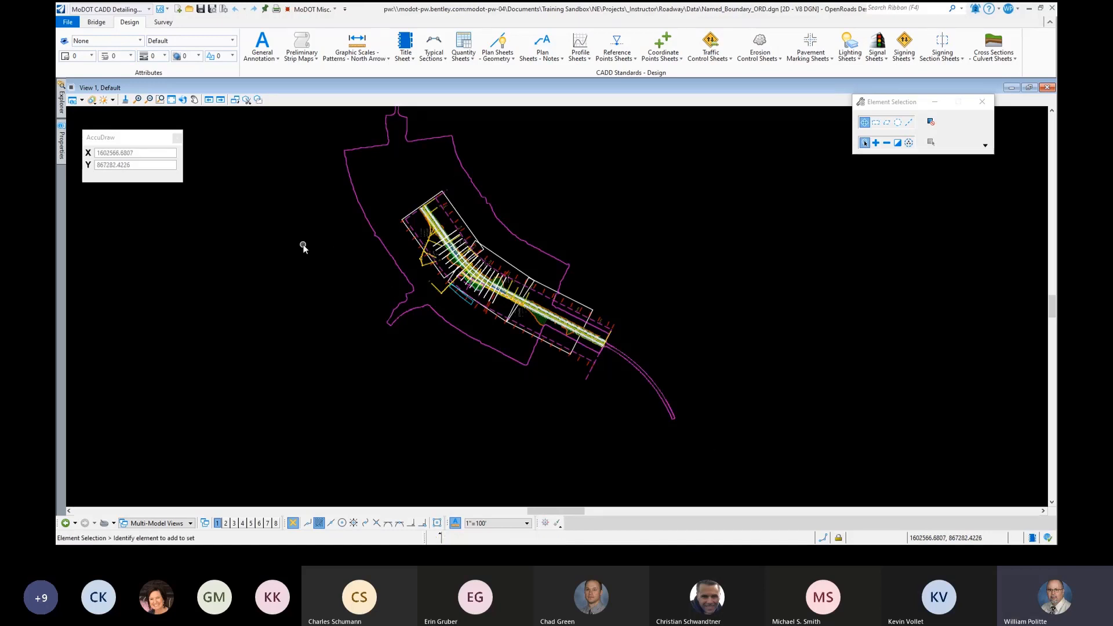
pyautogui.moveTo(327, 217)
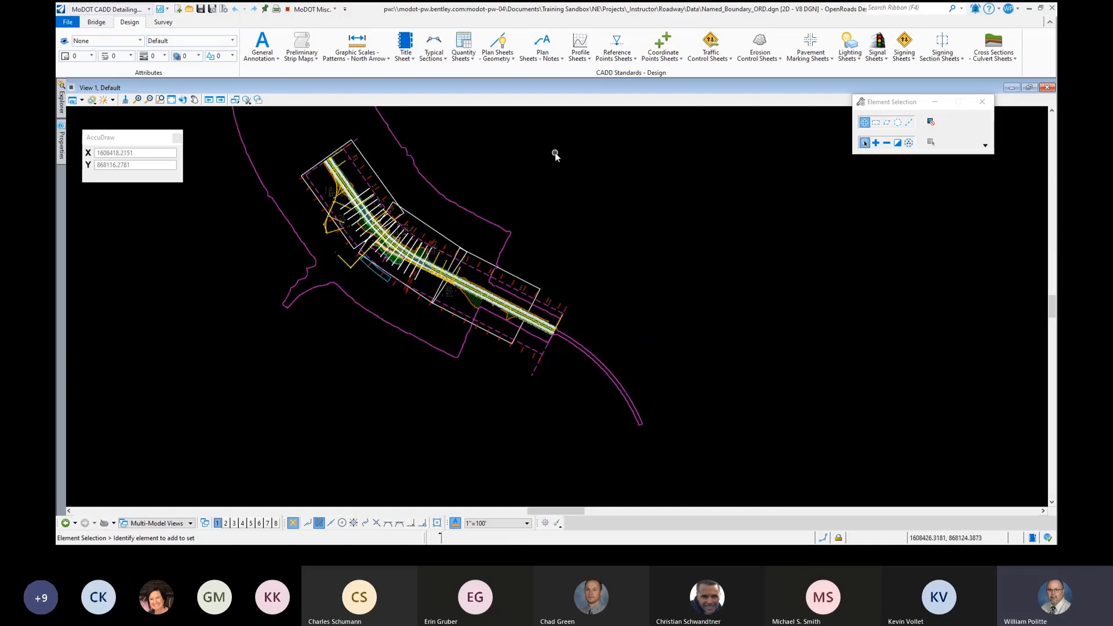
# Request plan and profile views, then cancel the Dynamic Profile View prompt, keeping the Route 54 corridor plan.
pyautogui.rightClick(555, 154)
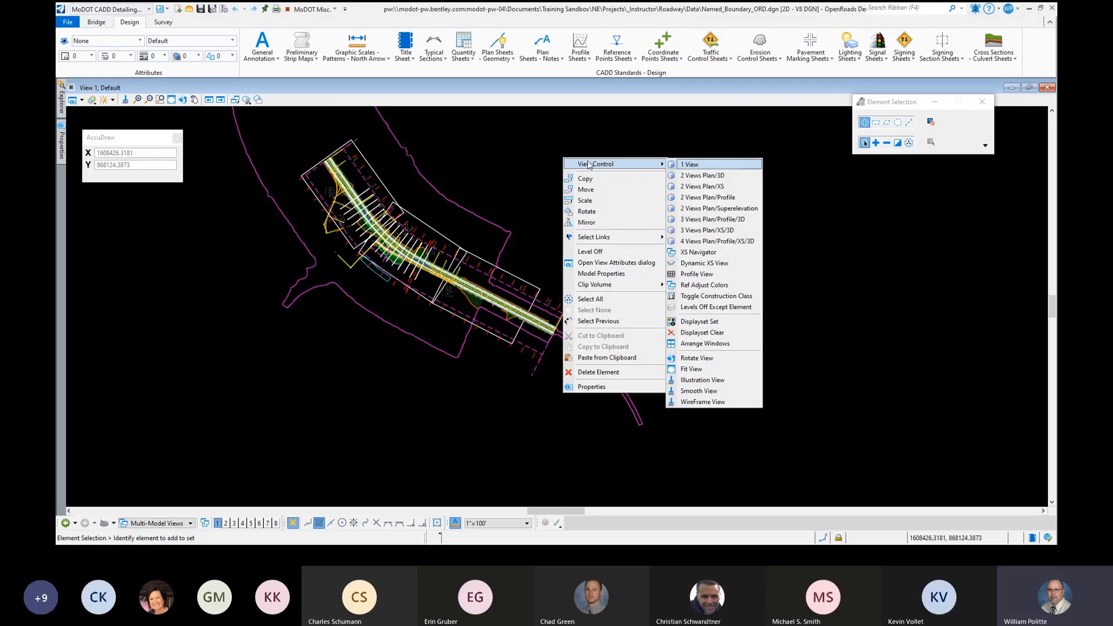
pyautogui.moveTo(726, 175)
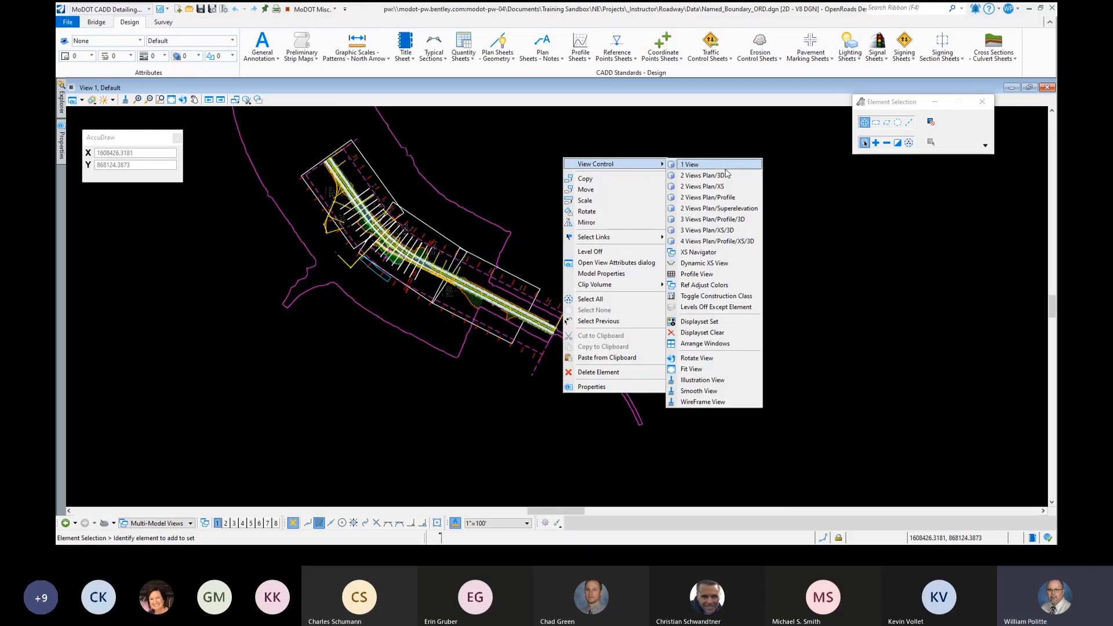
pyautogui.moveTo(707, 197)
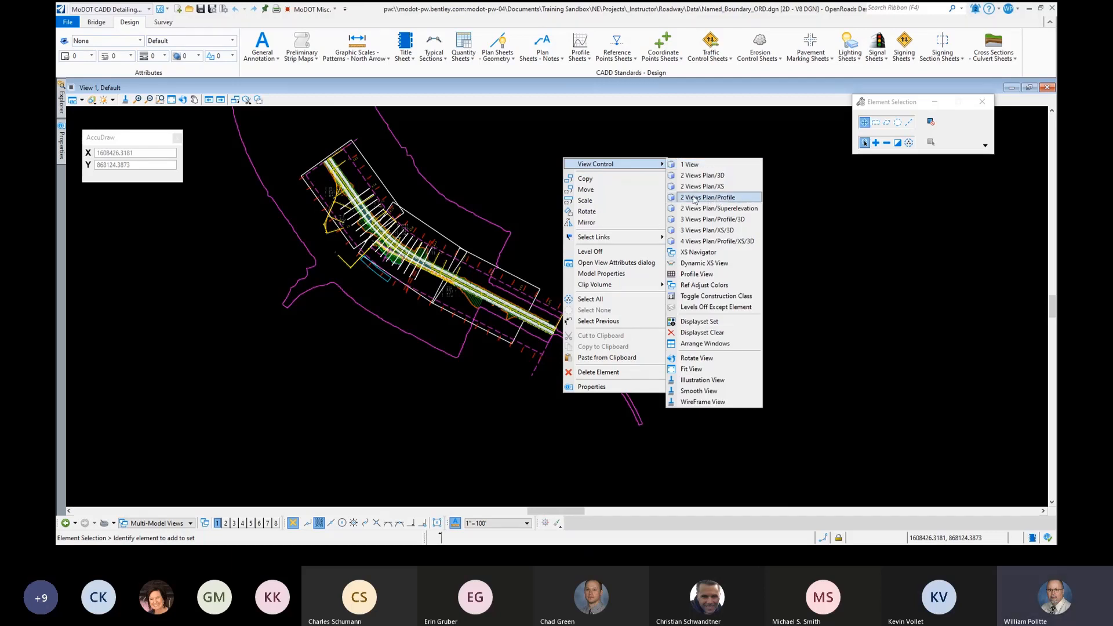
pyautogui.moveTo(694, 198)
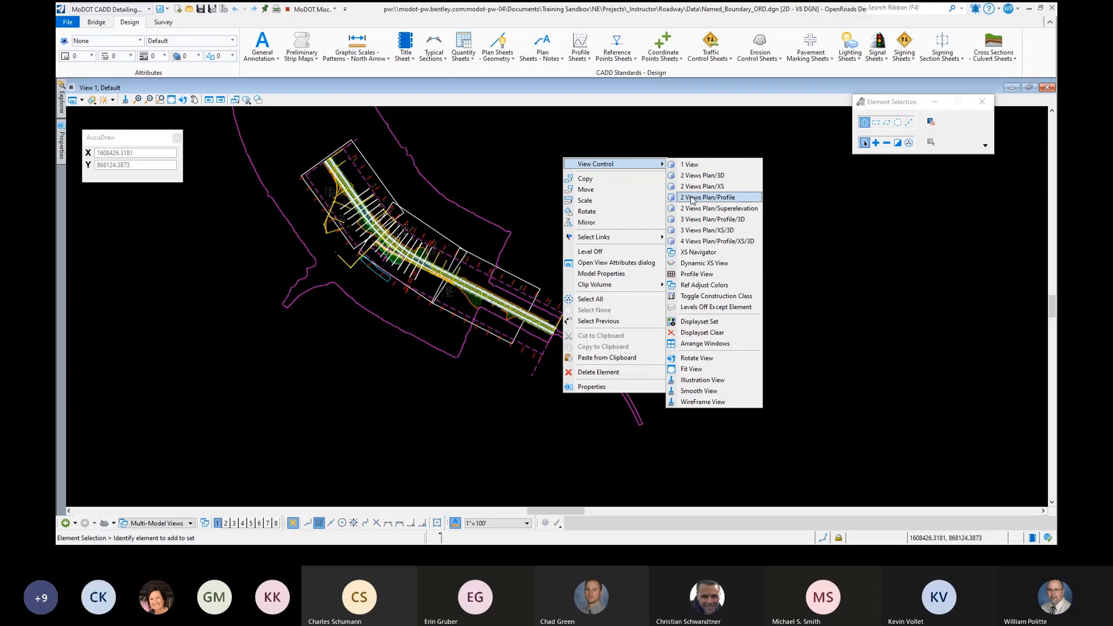
pyautogui.click(707, 197)
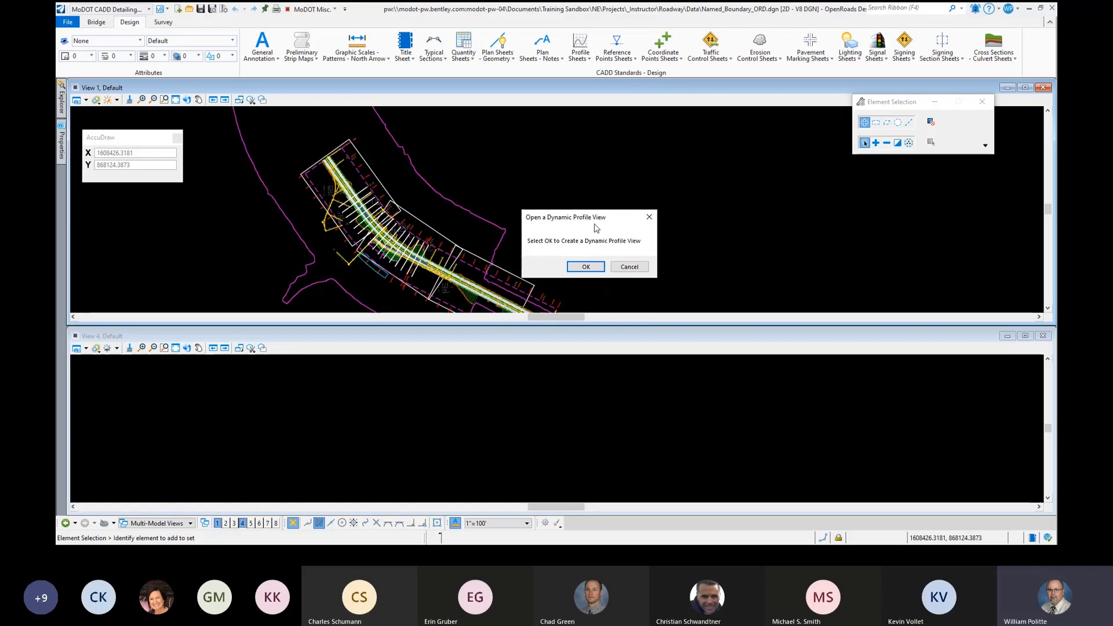
pyautogui.moveTo(542, 249)
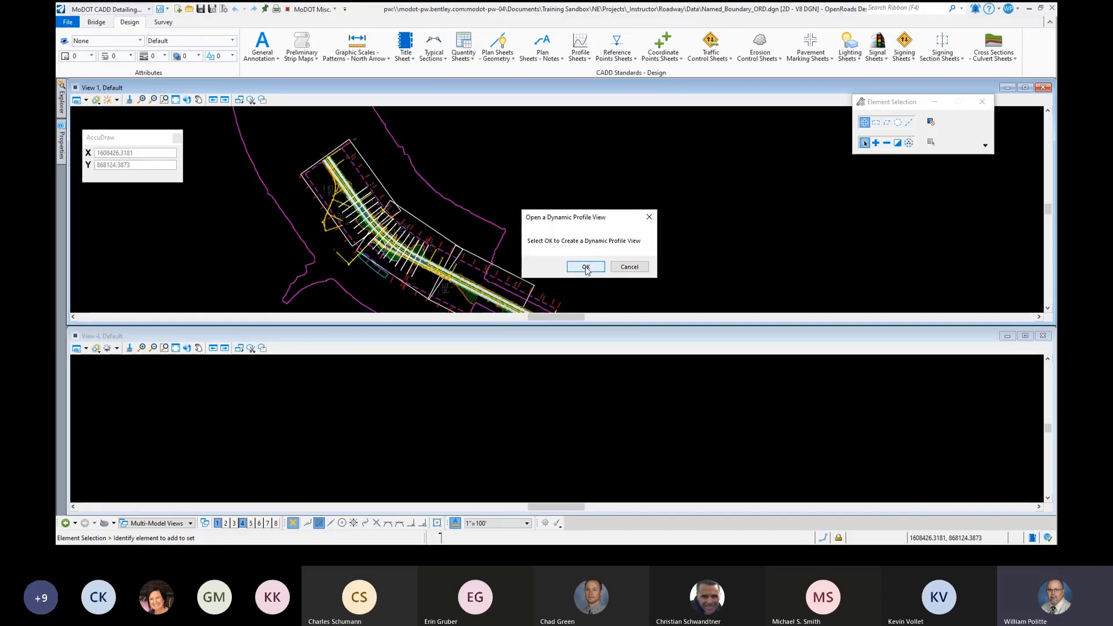
pyautogui.click(584, 267)
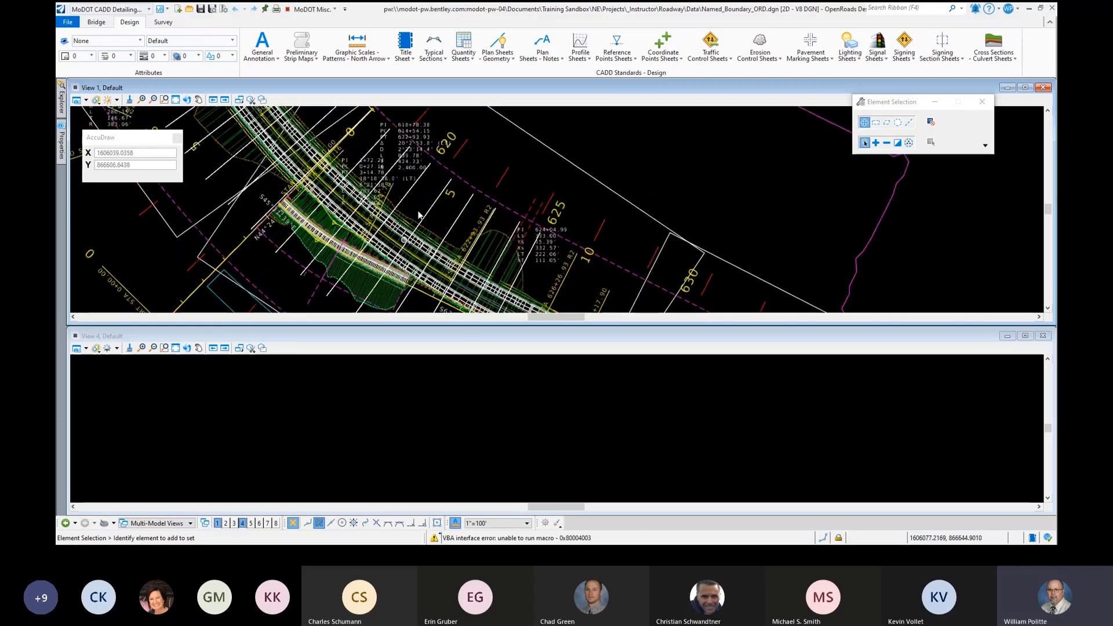
pyautogui.moveTo(383, 240)
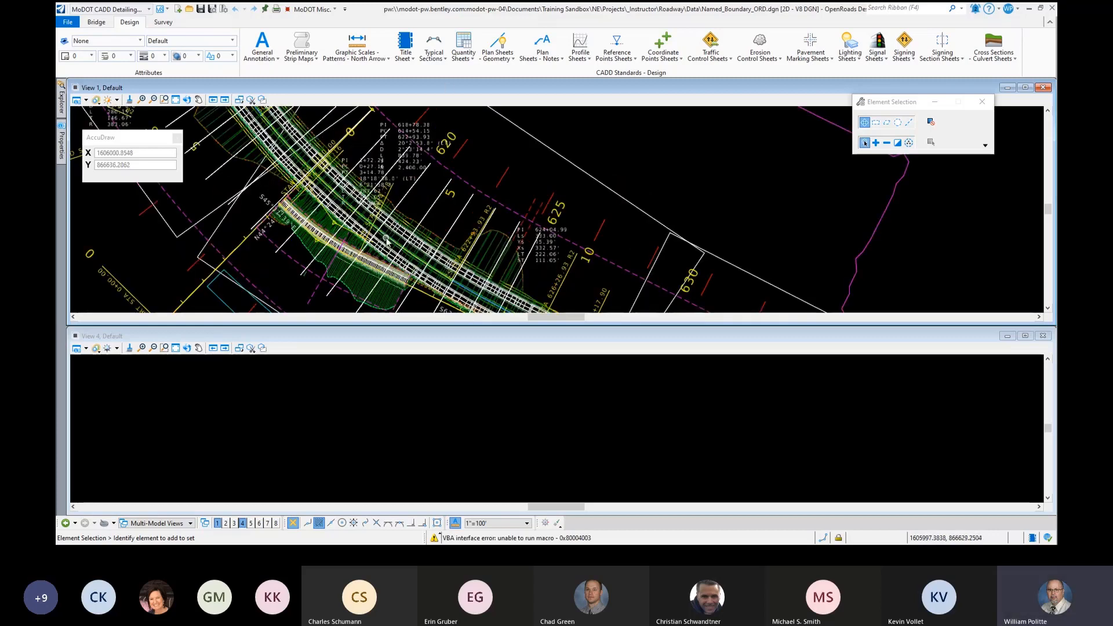
pyautogui.moveTo(608, 142)
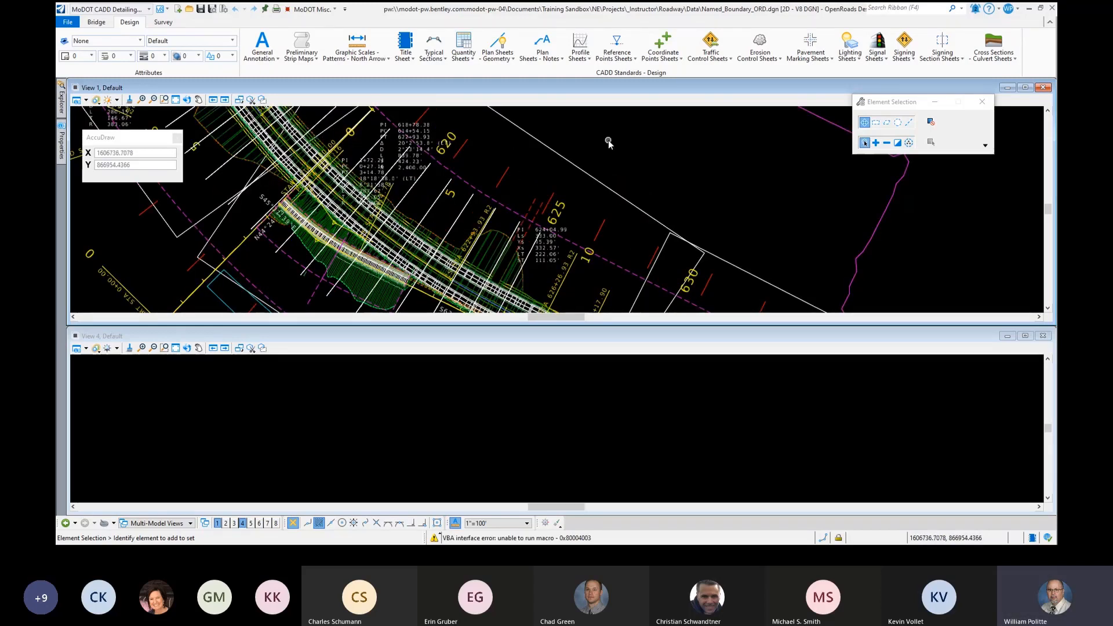
pyautogui.rightClick(609, 142)
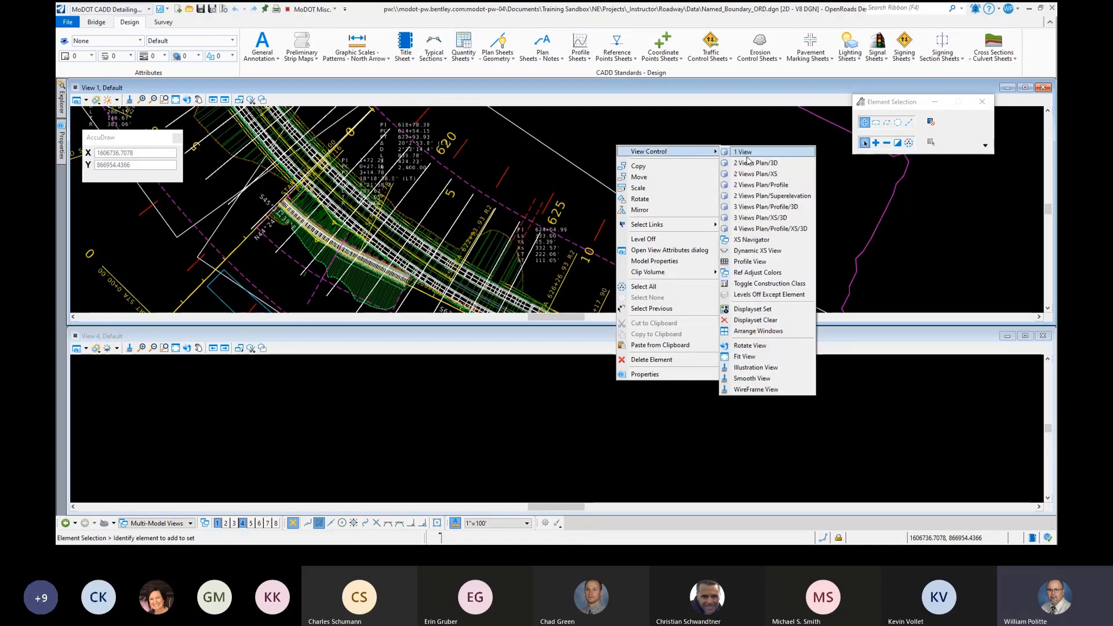
pyautogui.click(750, 261)
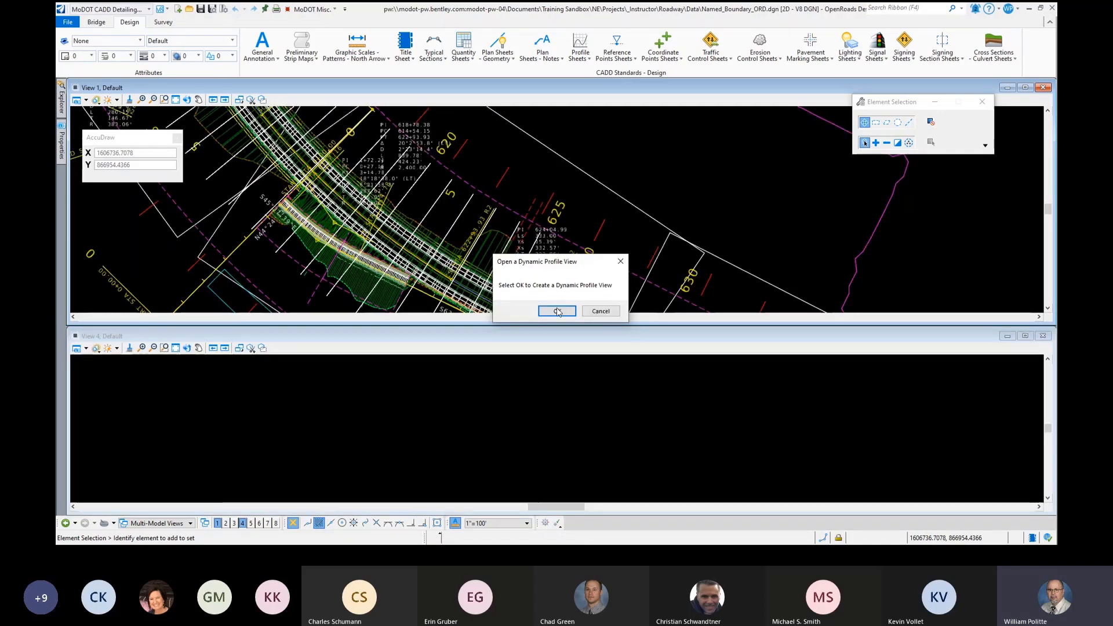
pyautogui.click(556, 310)
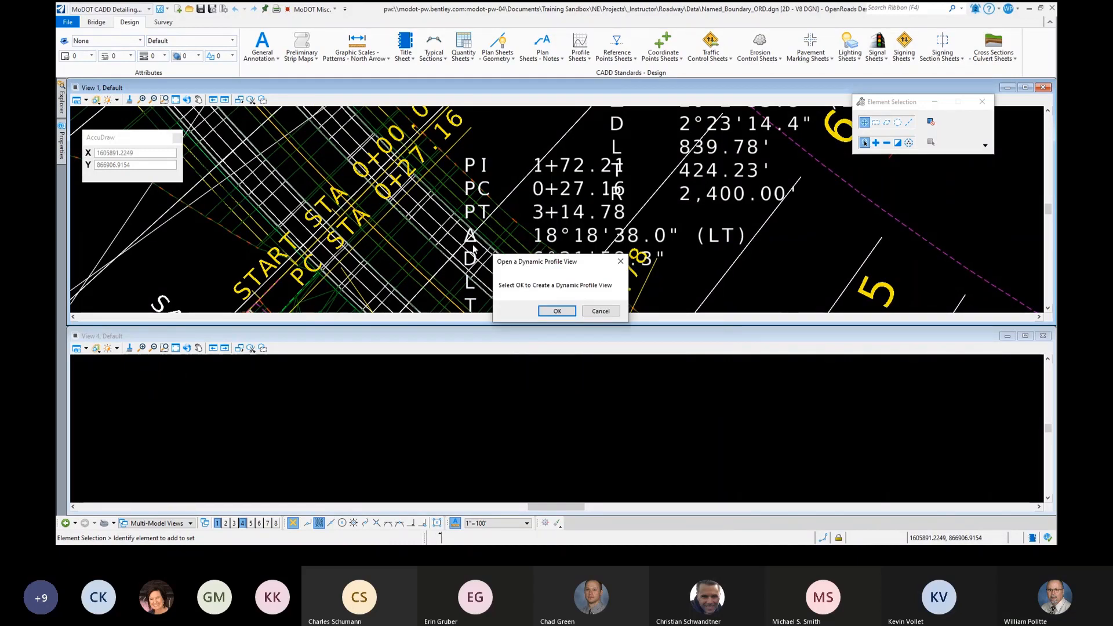
pyautogui.click(557, 311)
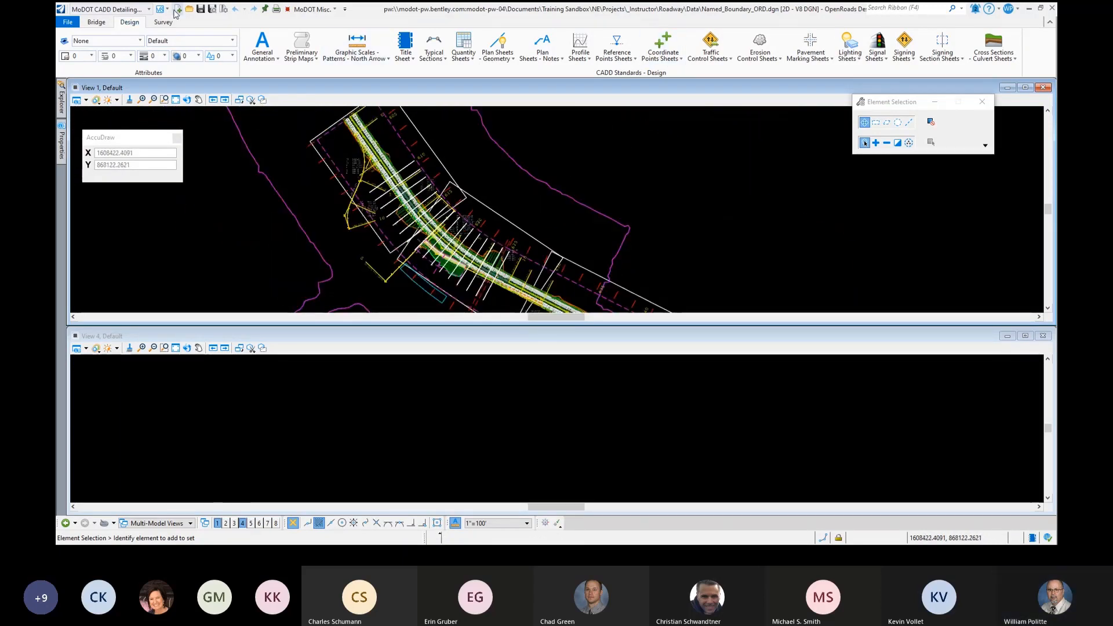
# Switch to the OpenRoads Modeling workflow and bring up the Named Boundaries manager from Drawing Production.
pyautogui.click(110, 8)
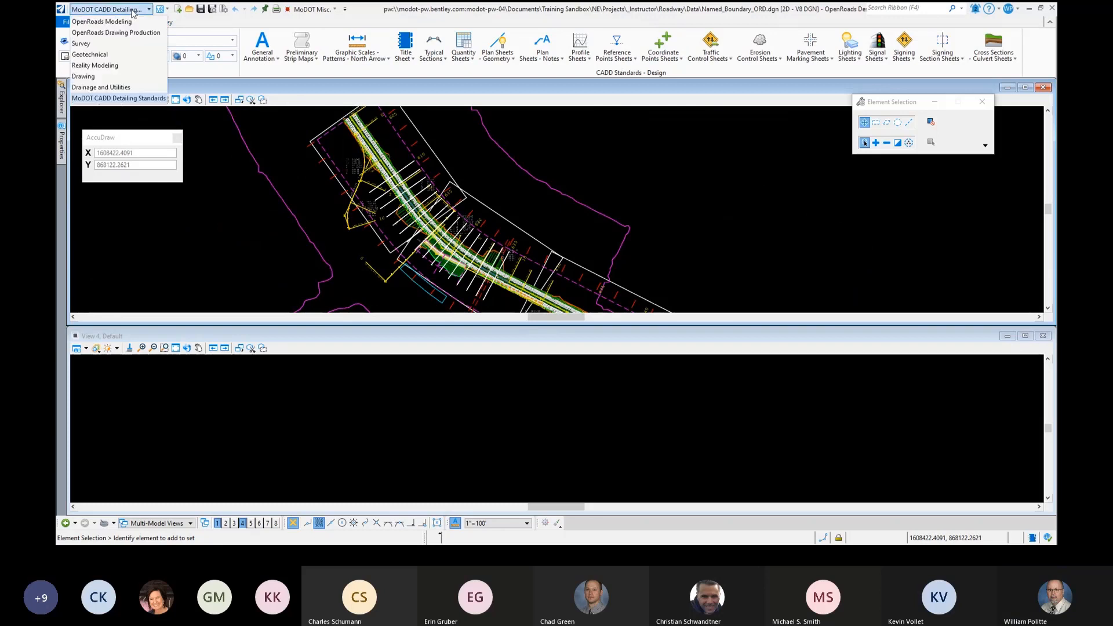
pyautogui.click(99, 21)
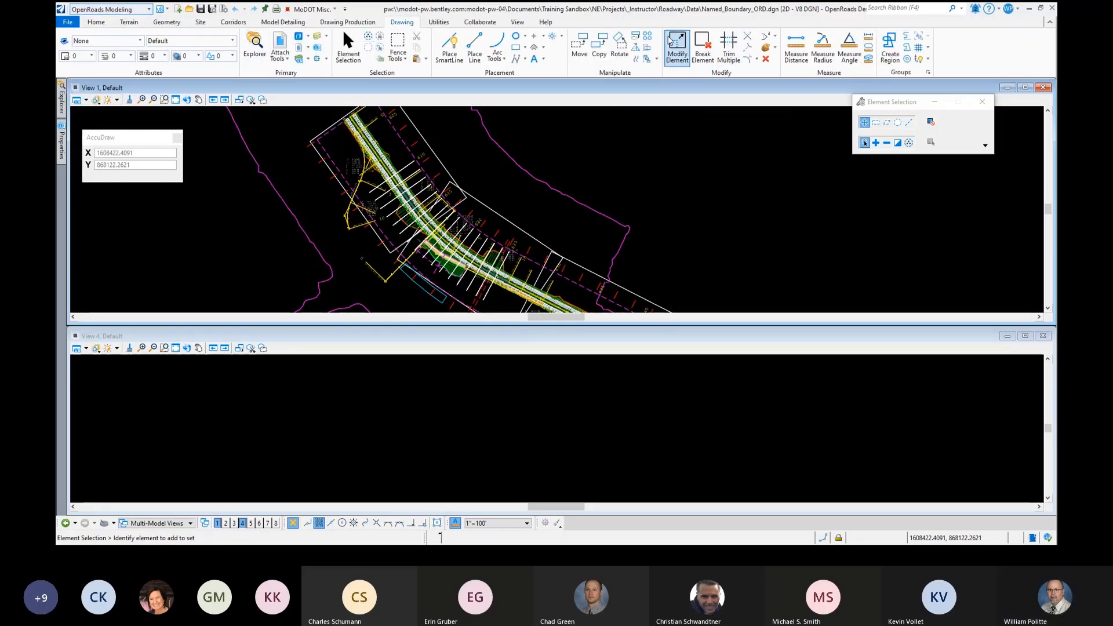
pyautogui.click(347, 22)
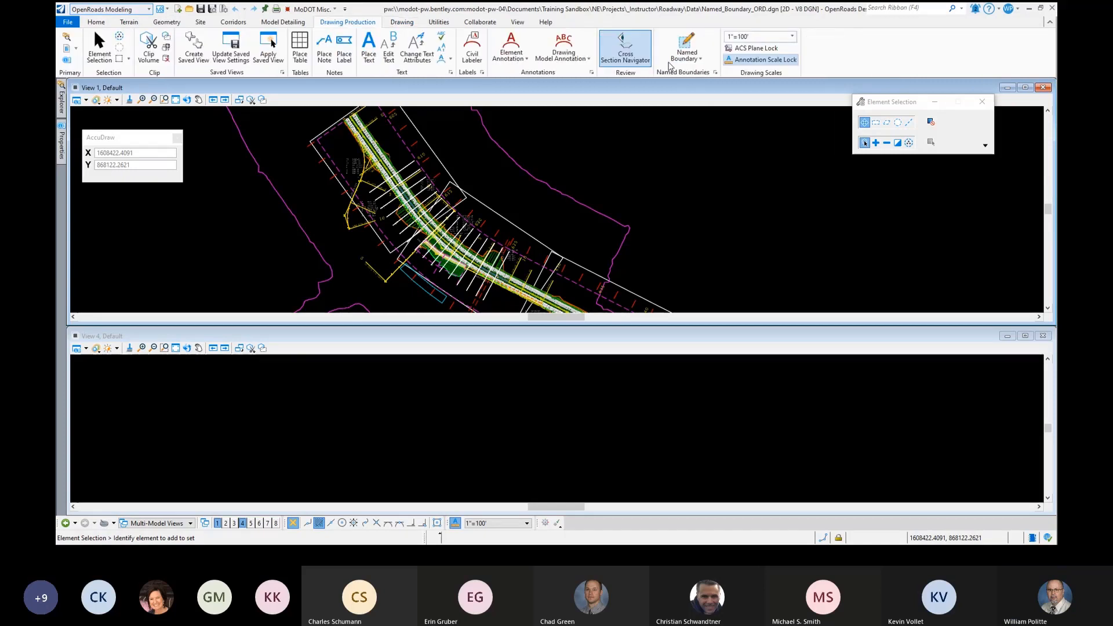
pyautogui.click(685, 47)
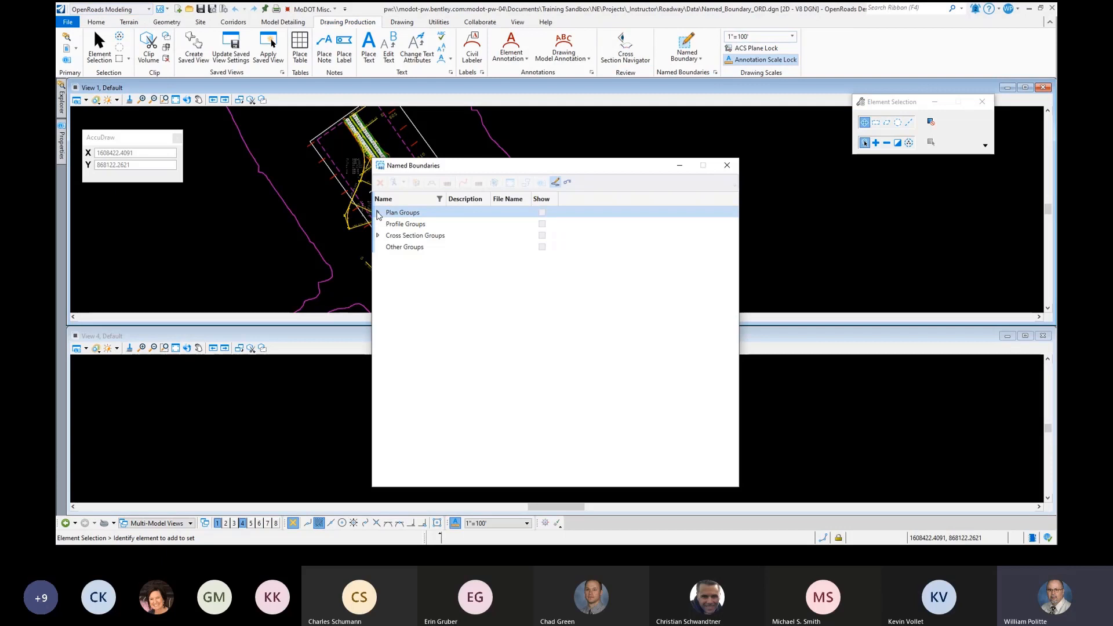
# Delete the existing plan named boundary group, leaving no named boundaries.
pyautogui.rightClick(405, 224)
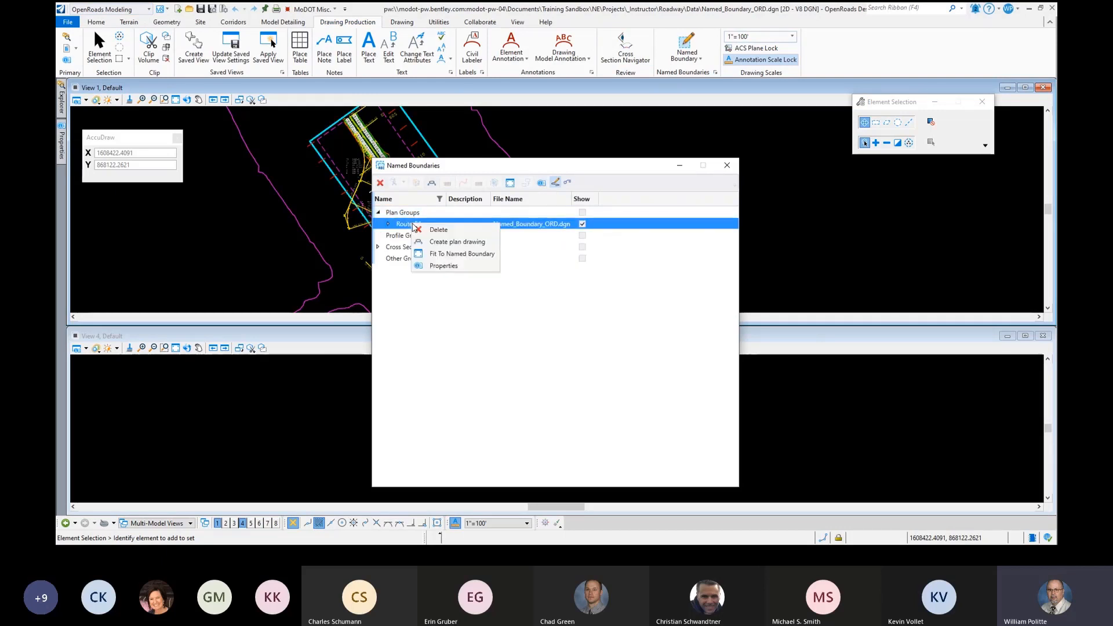
pyautogui.click(505, 235)
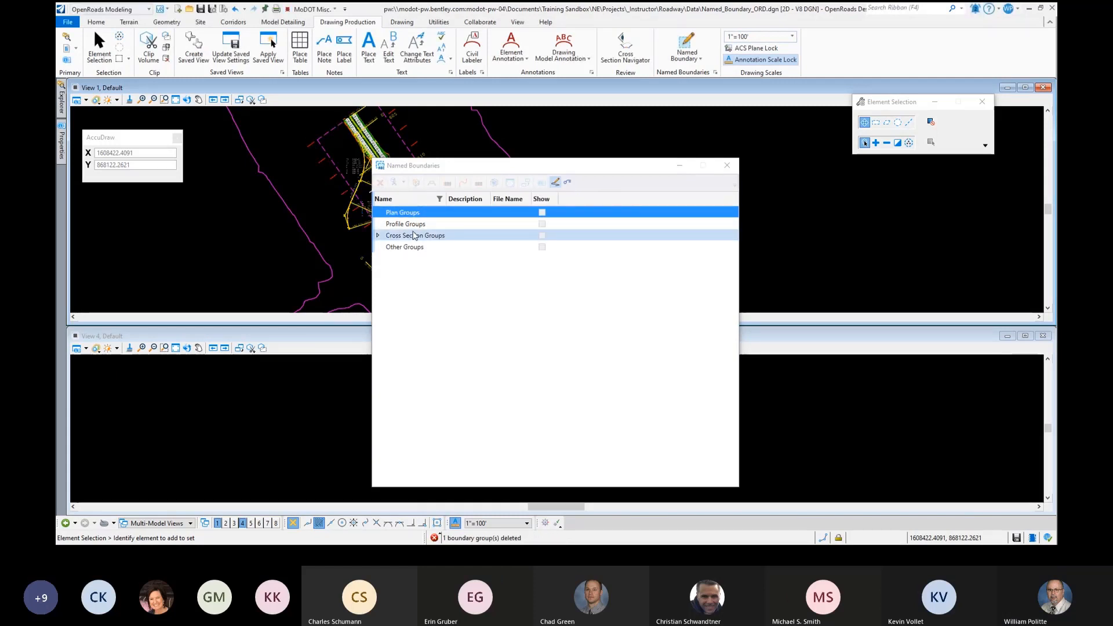
pyautogui.click(378, 235)
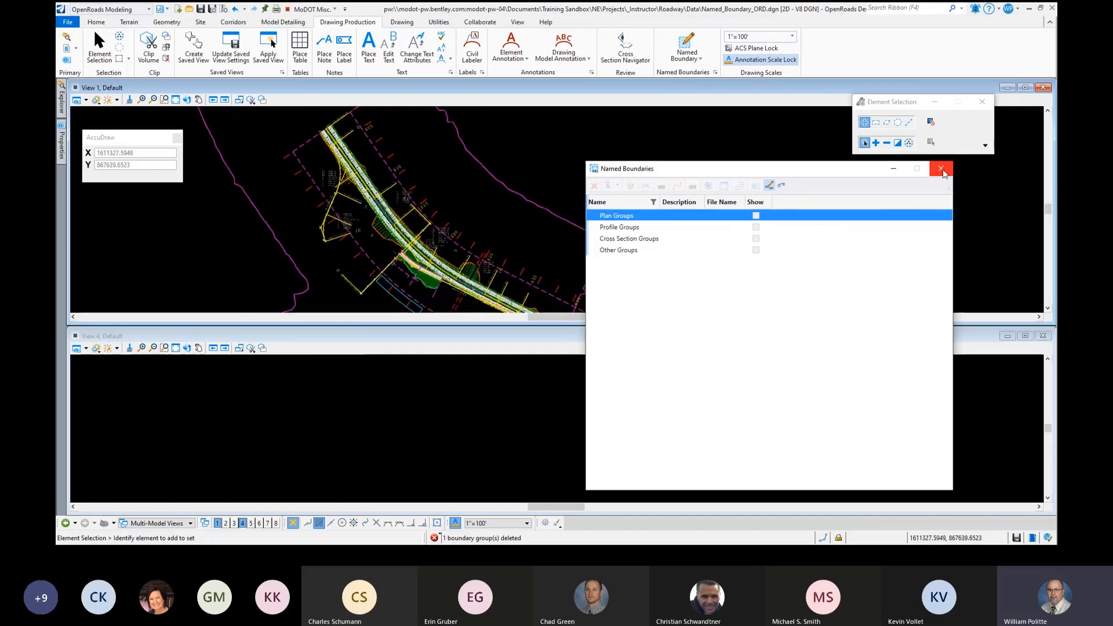
# Close the Named Boundaries manager and bring up the Models list from Home.
pyautogui.click(942, 170)
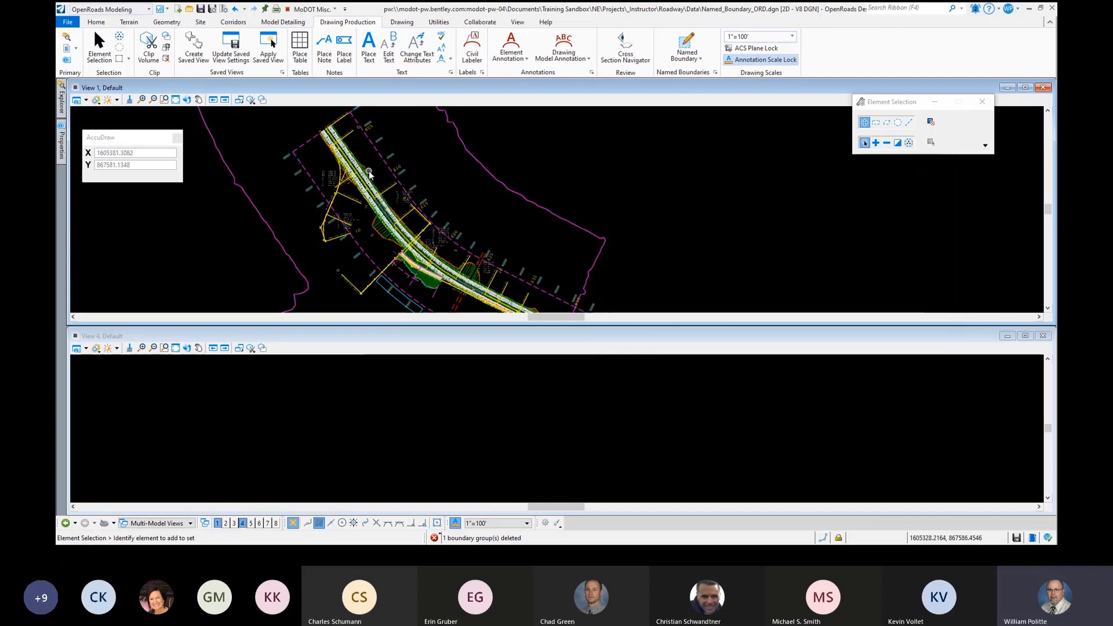
pyautogui.click(84, 99)
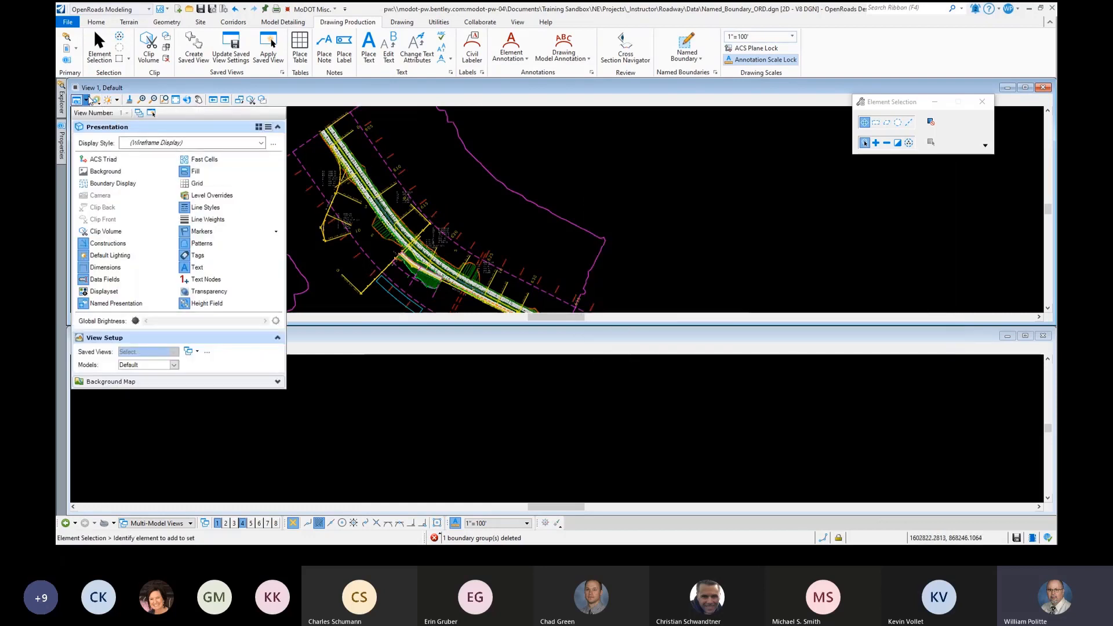
pyautogui.click(95, 21)
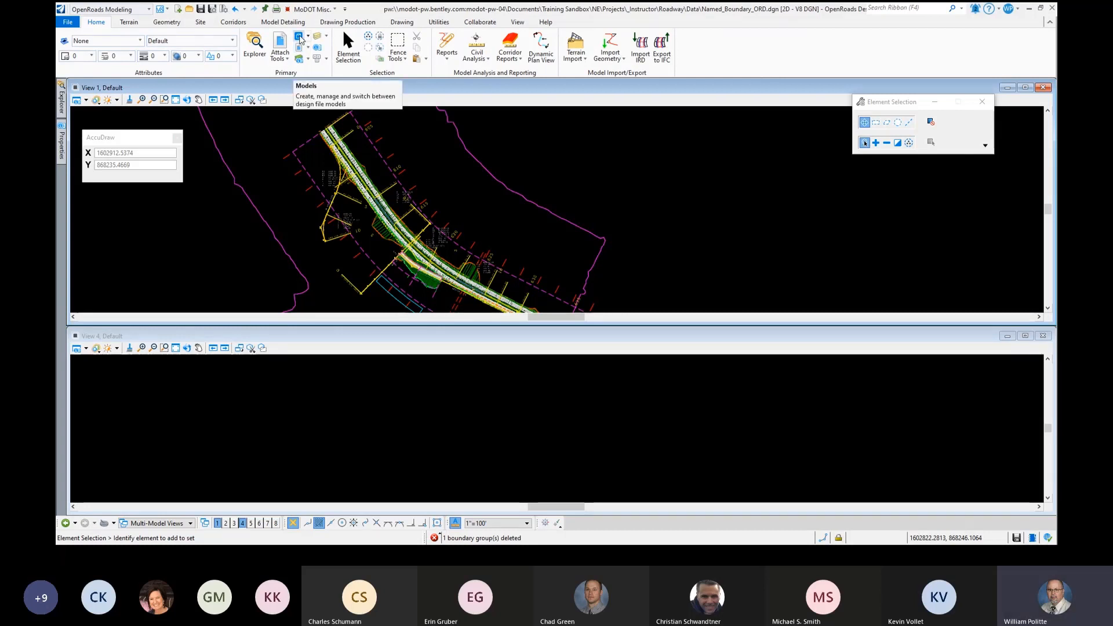
pyautogui.click(299, 36)
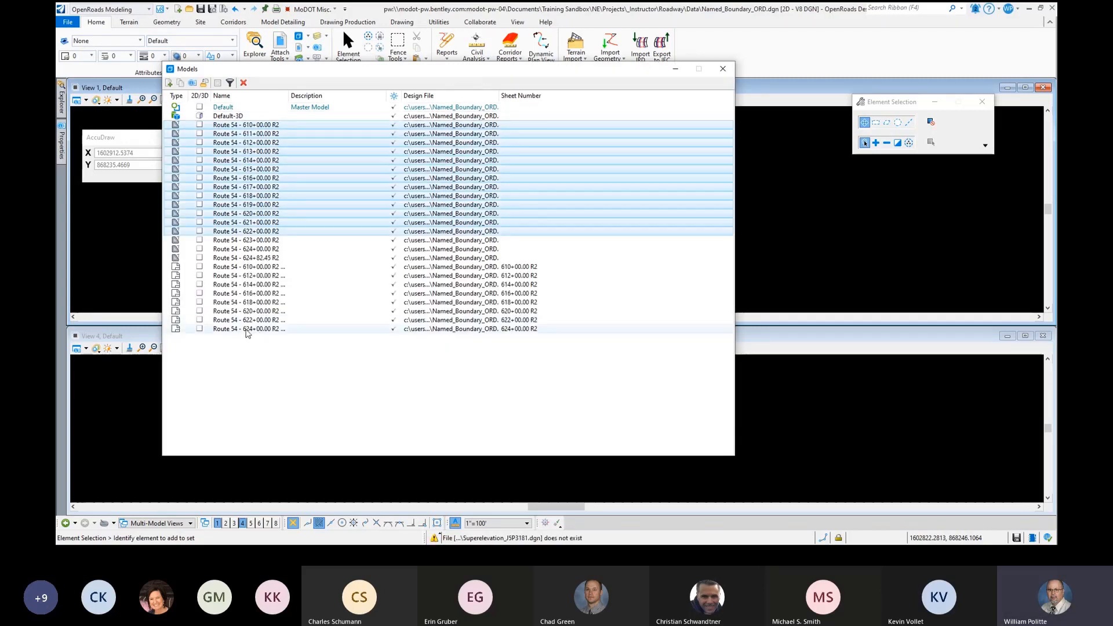
# Delete all 24 Route 54 models, confirming the check-in prompt, leaving only Default and Default-3D.
pyautogui.click(243, 84)
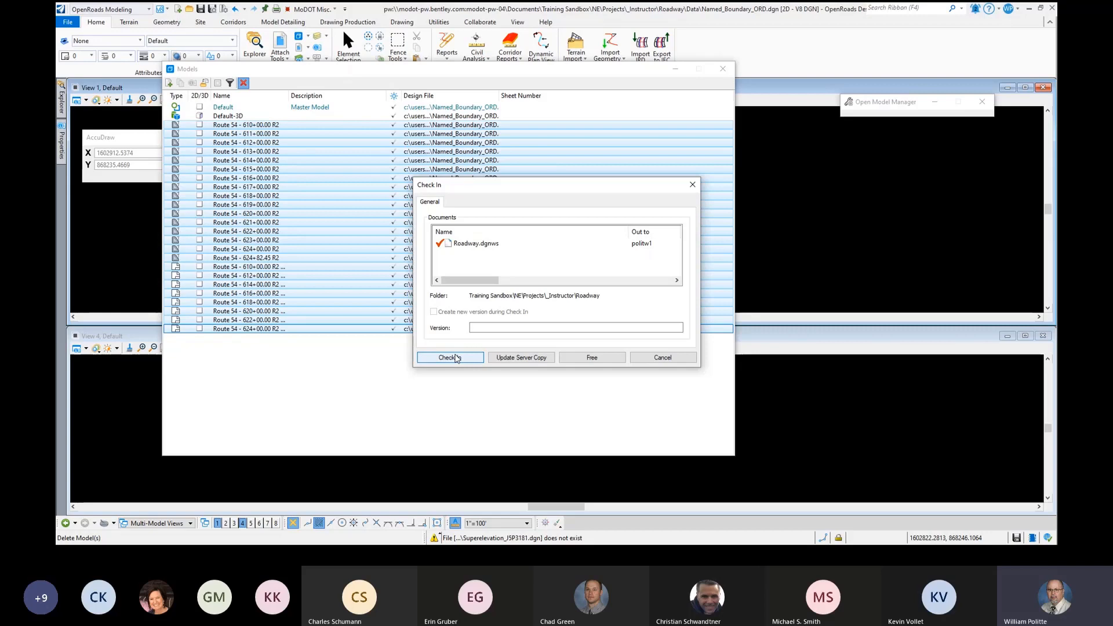
pyautogui.click(449, 357)
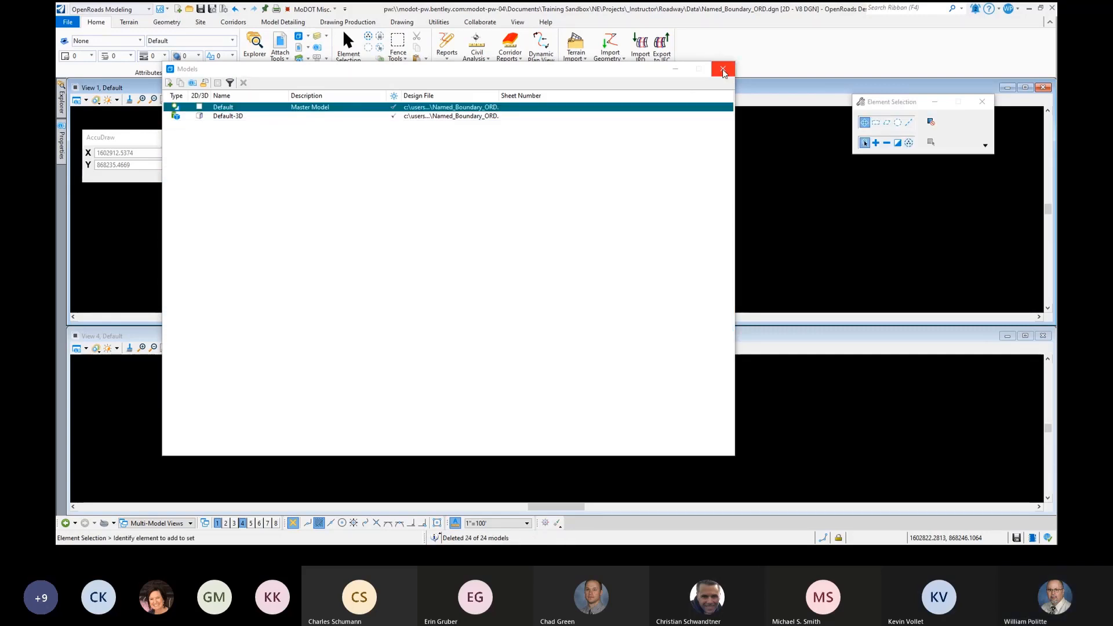
pyautogui.click(722, 68)
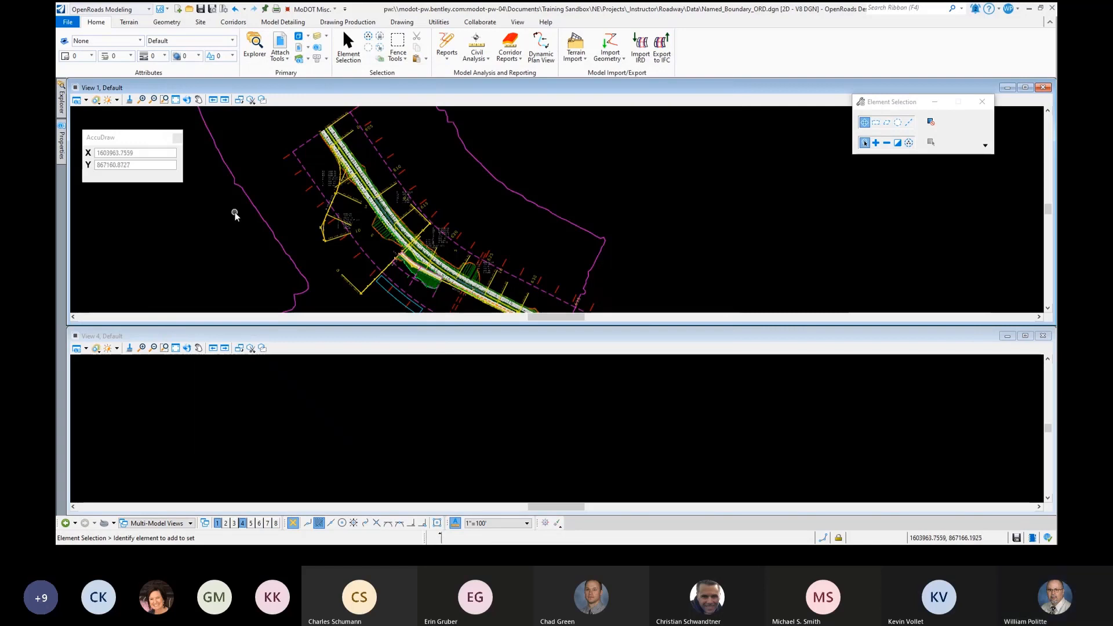
pyautogui.click(78, 100)
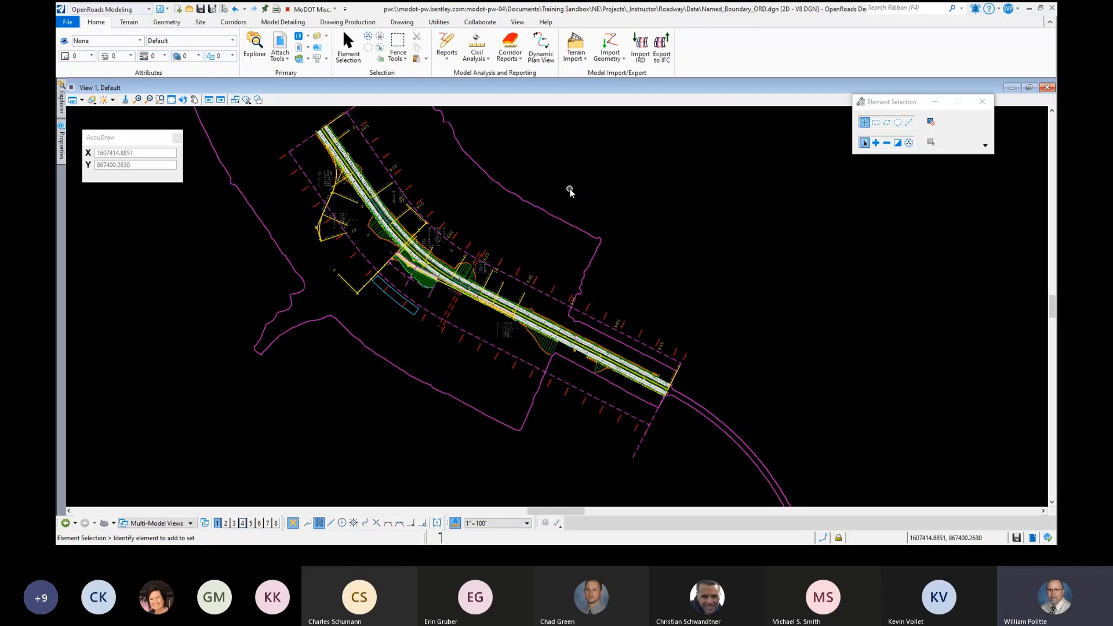
pyautogui.rightClick(571, 191)
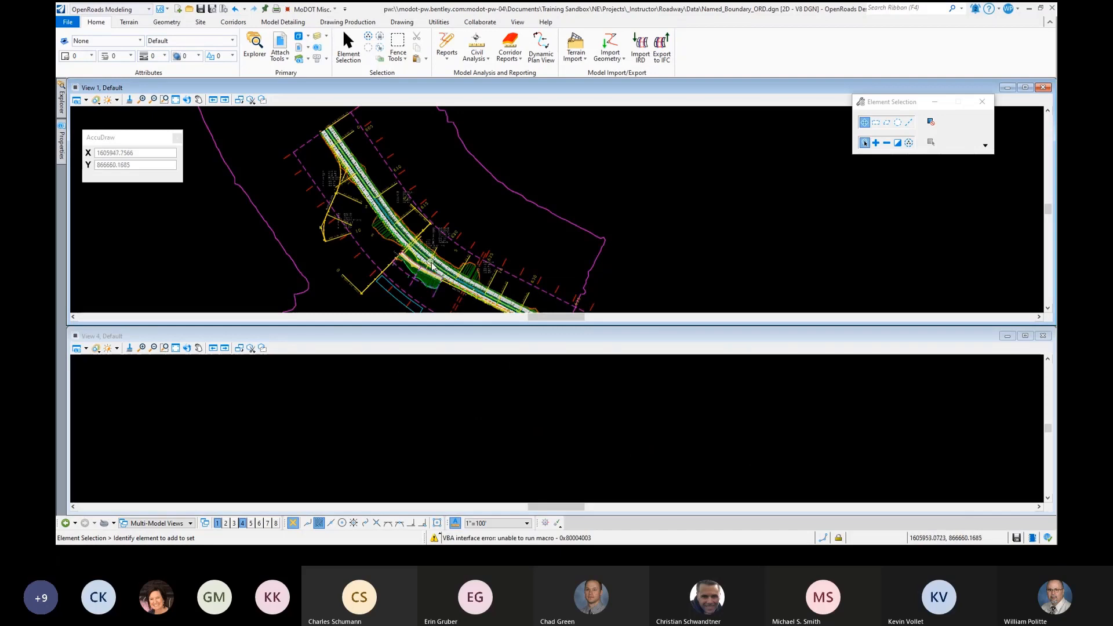
pyautogui.moveTo(615, 97)
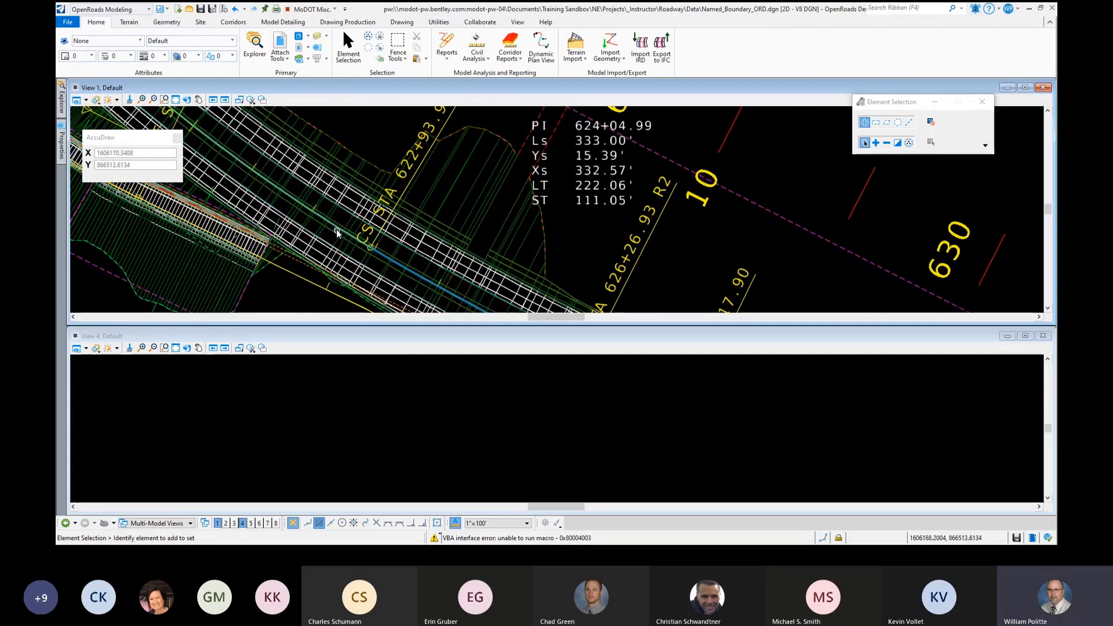
pyautogui.rightClick(338, 234)
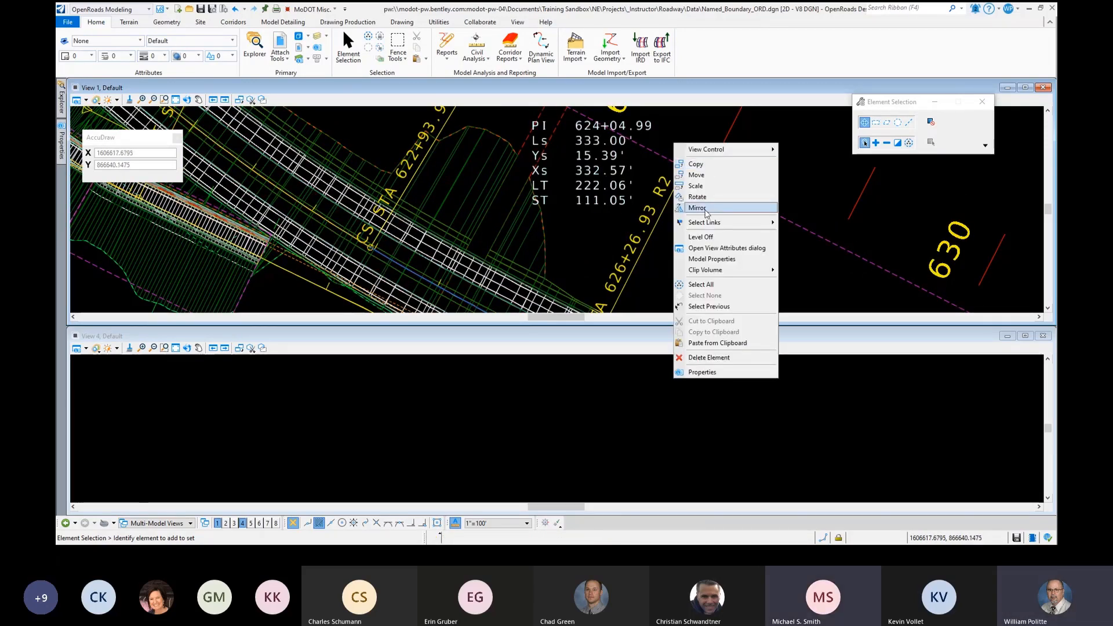
pyautogui.moveTo(706, 149)
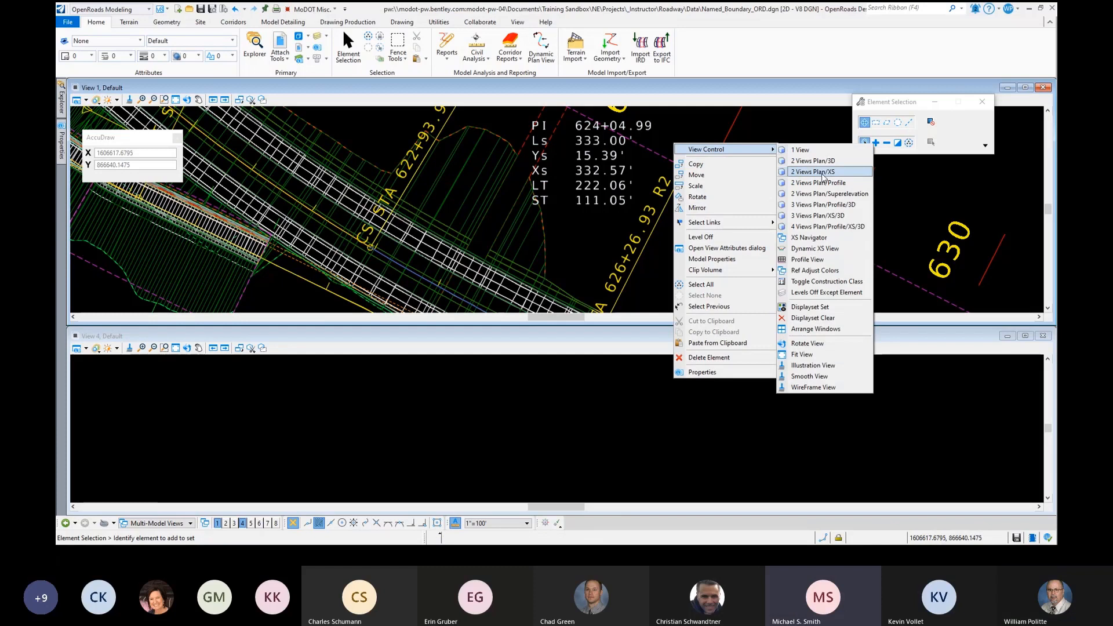
pyautogui.moveTo(816, 182)
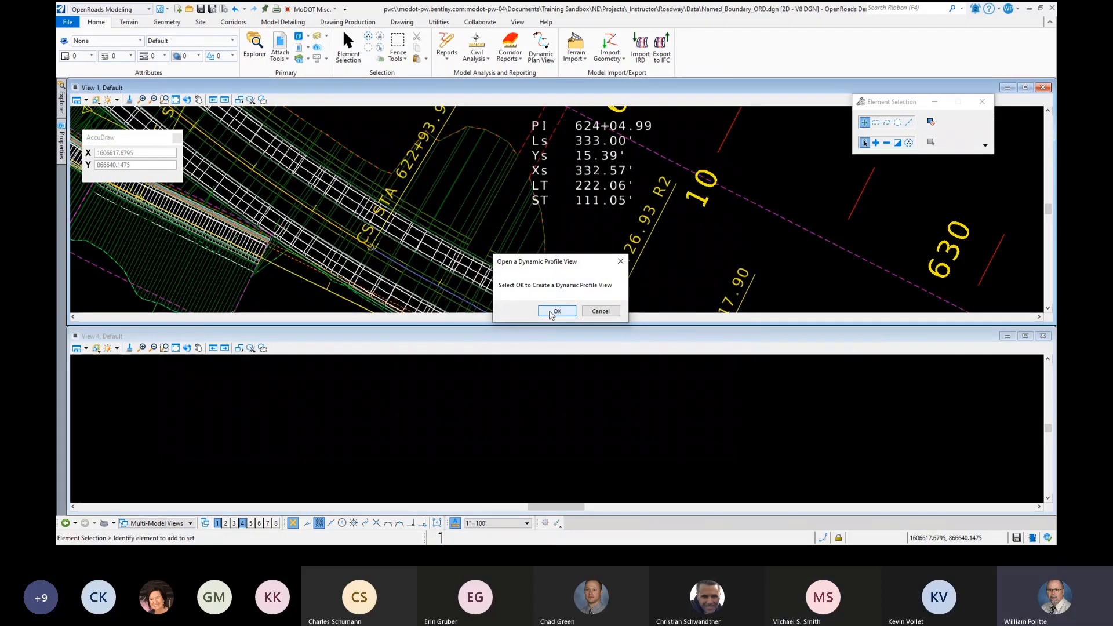
pyautogui.click(557, 311)
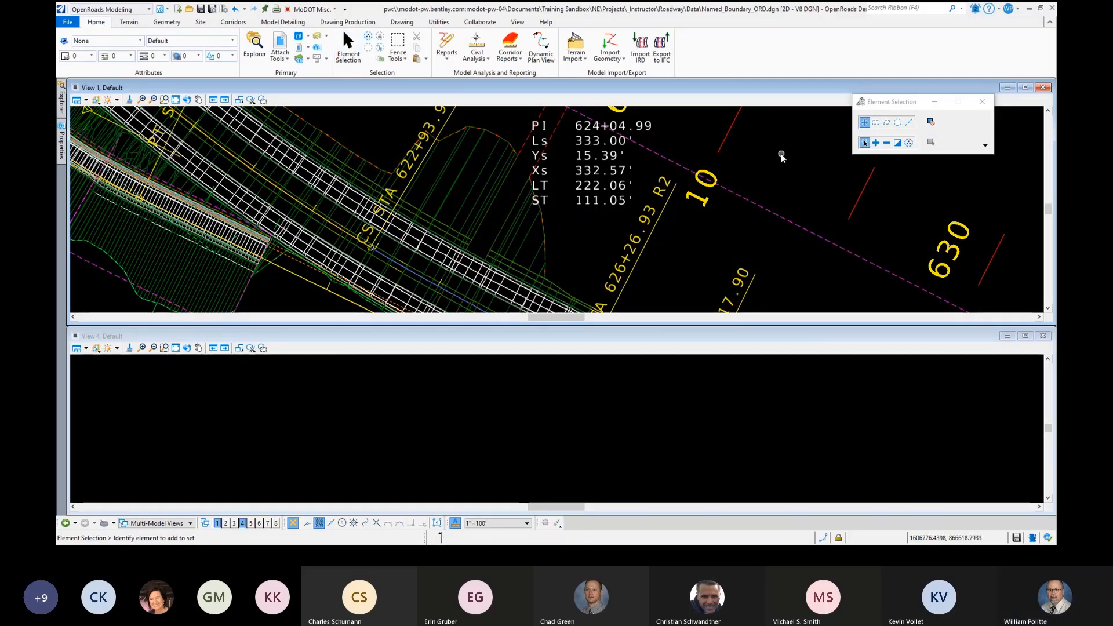
pyautogui.rightClick(780, 155)
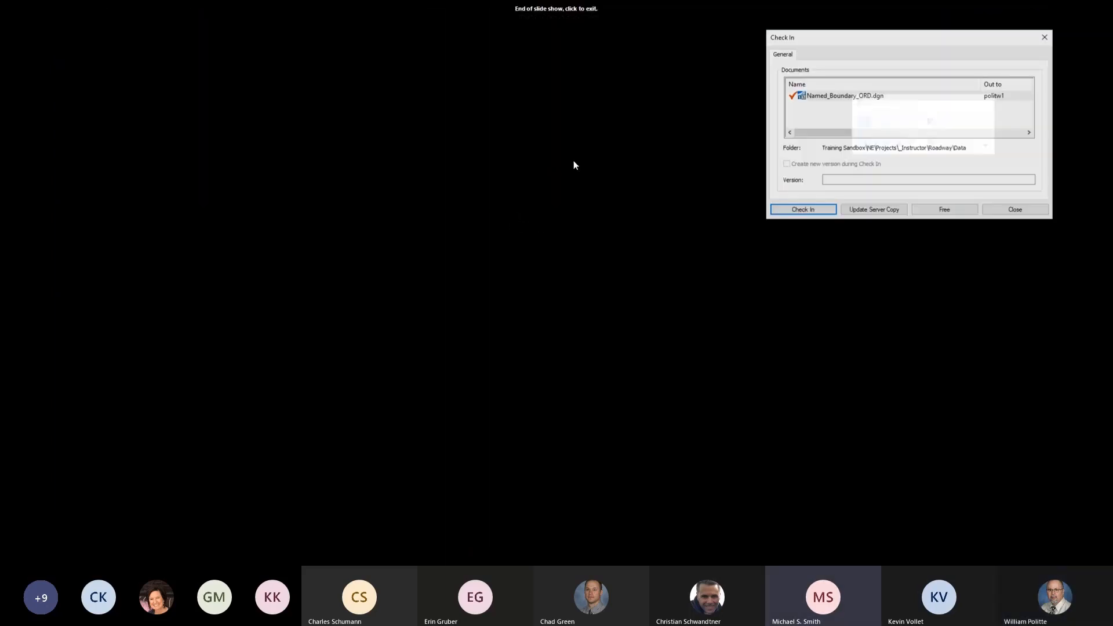
# Check Named_Boundary_ORD.dgn back in to ProjectWise.
pyautogui.click(802, 209)
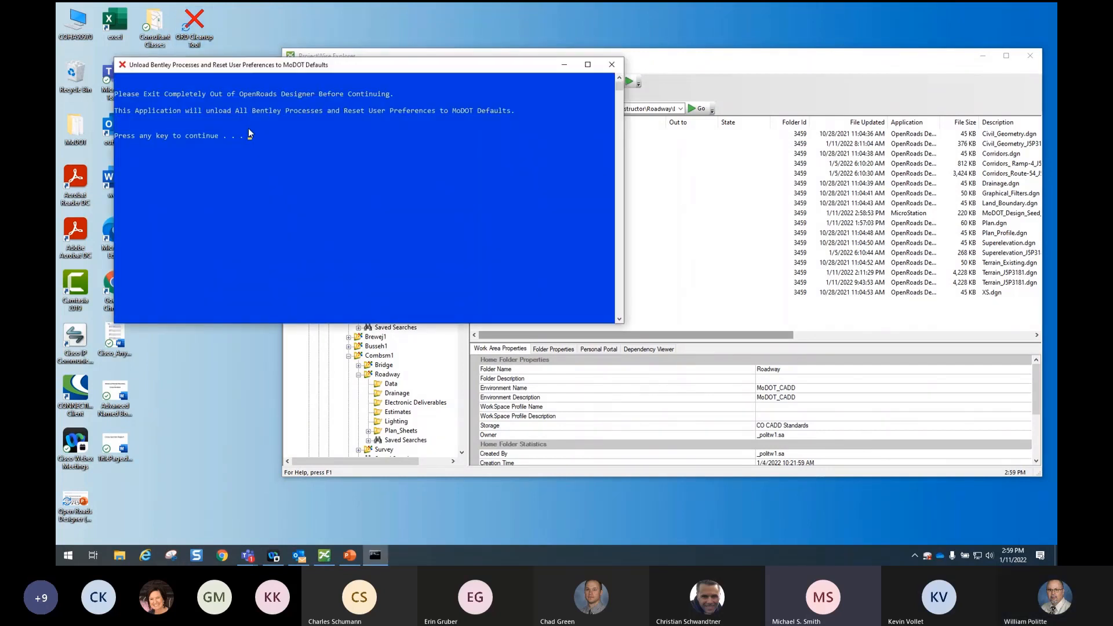
# Let the MoDOT cleanup run to unload Bentley processes and reset preferences.
pyautogui.press('enter')
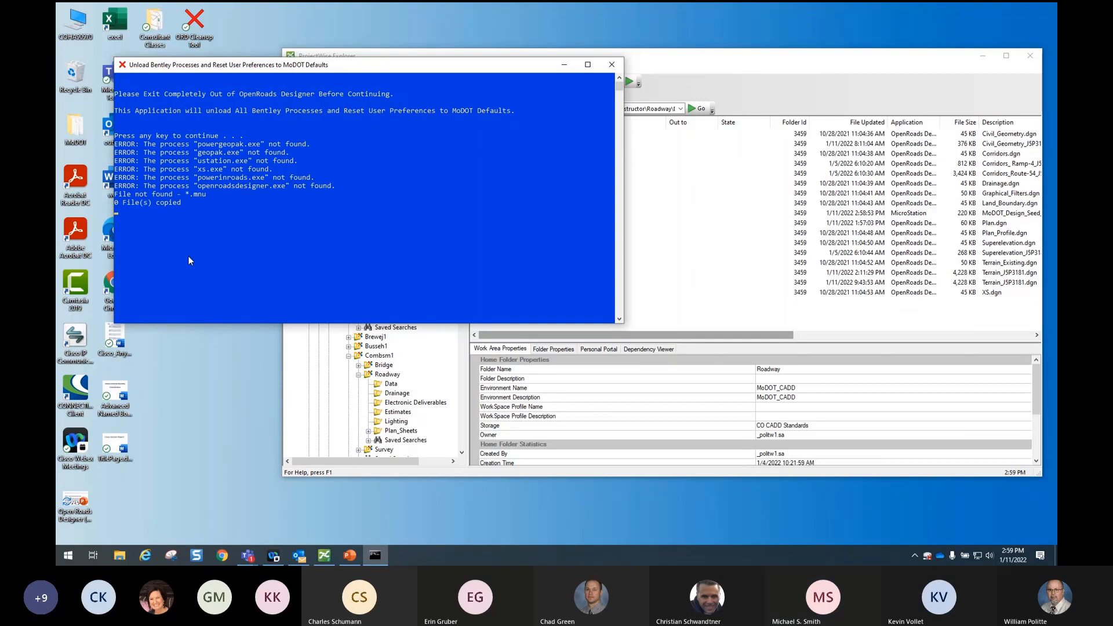
pyautogui.moveTo(239, 218)
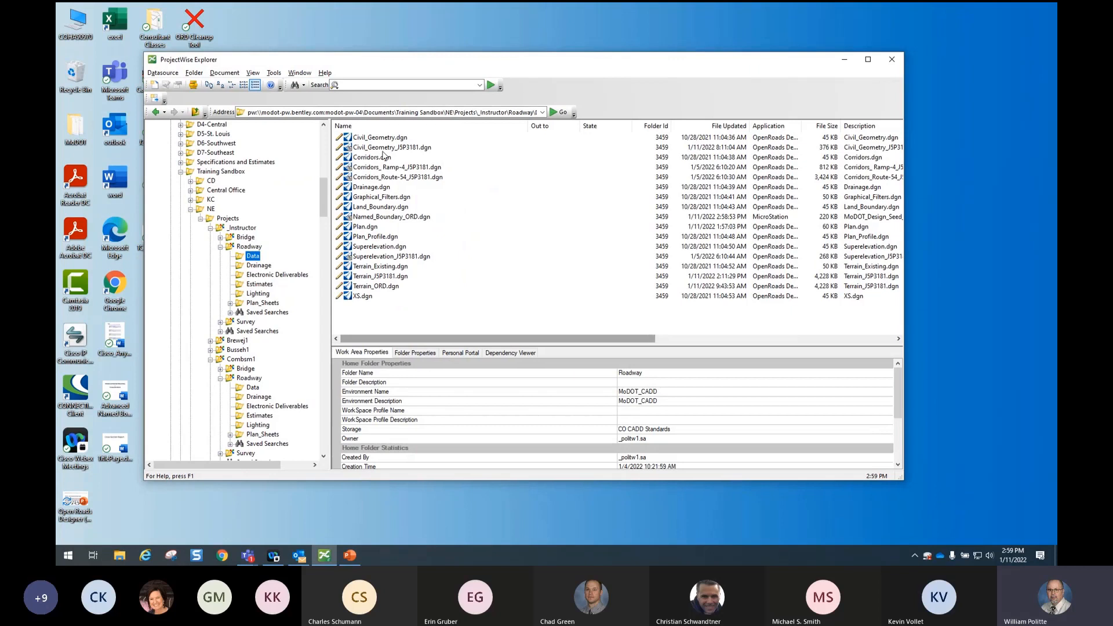
# Open Named_Boundary_ORD.dgn from the Roadway Data folder in OpenRoads Designer.
pyautogui.click(389, 217)
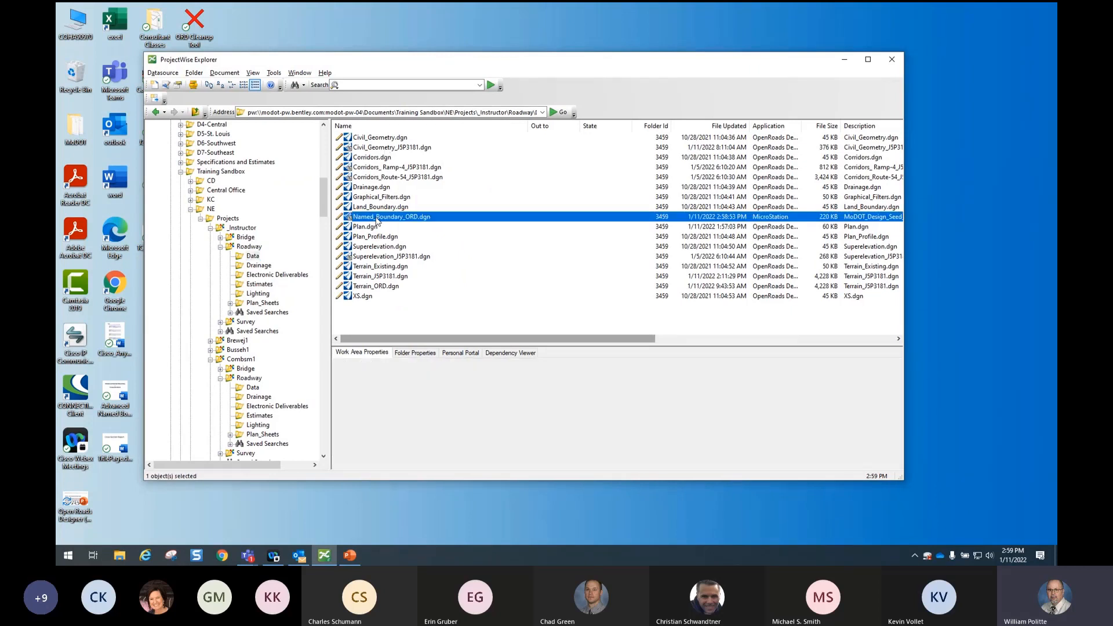
pyautogui.doubleClick(389, 217)
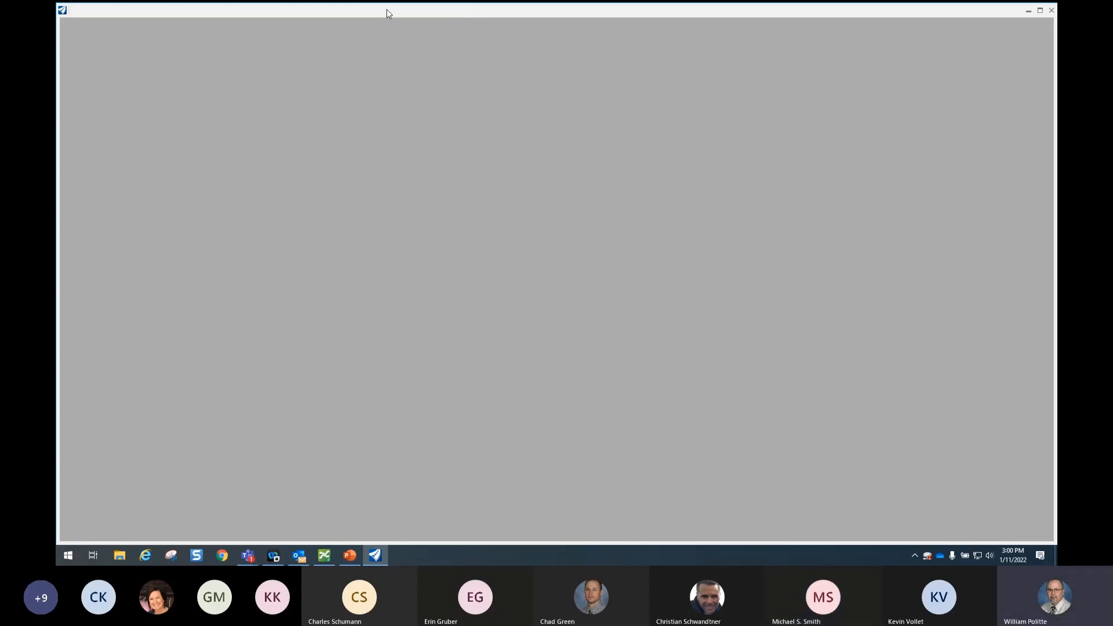
pyautogui.moveTo(369, 150)
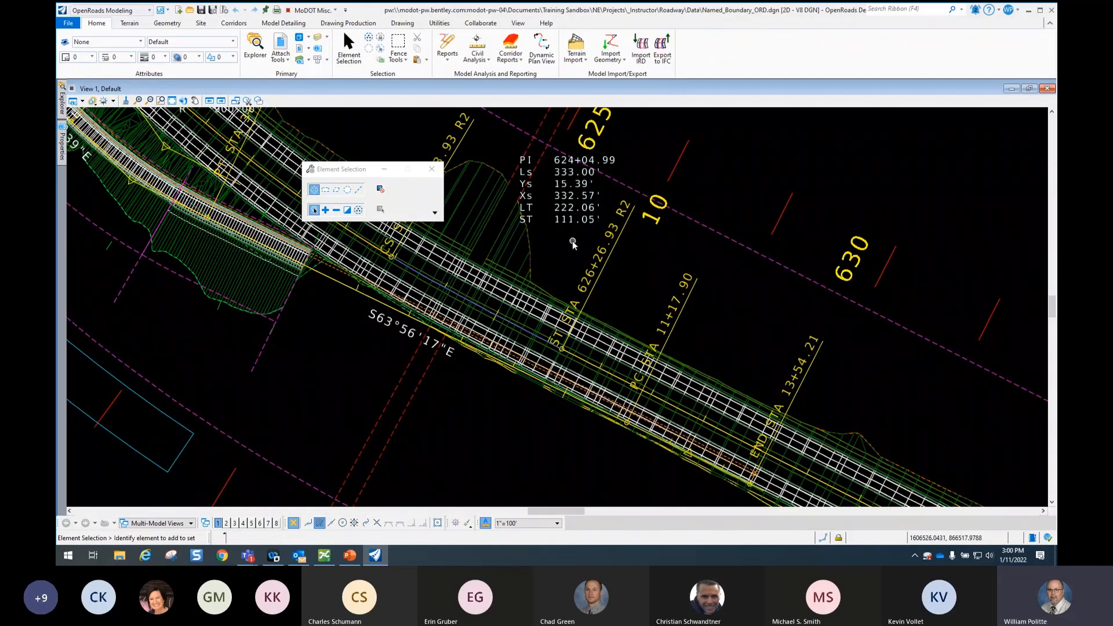
# Open a dynamic profile view of the Route 54 alignment below the plan view.
pyautogui.rightClick(709, 189)
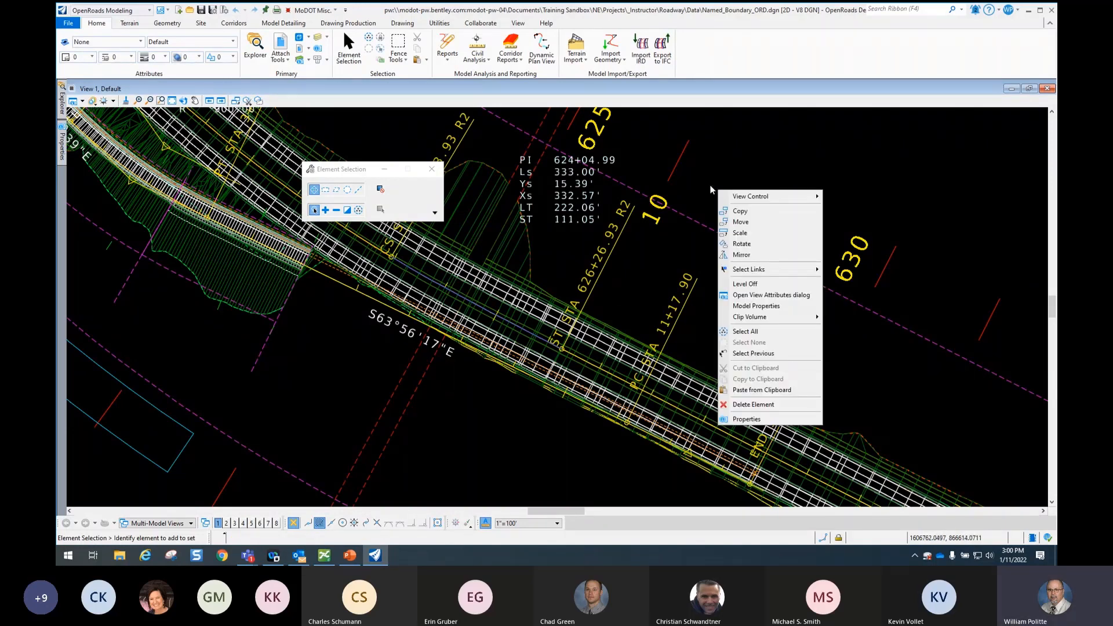
pyautogui.click(750, 196)
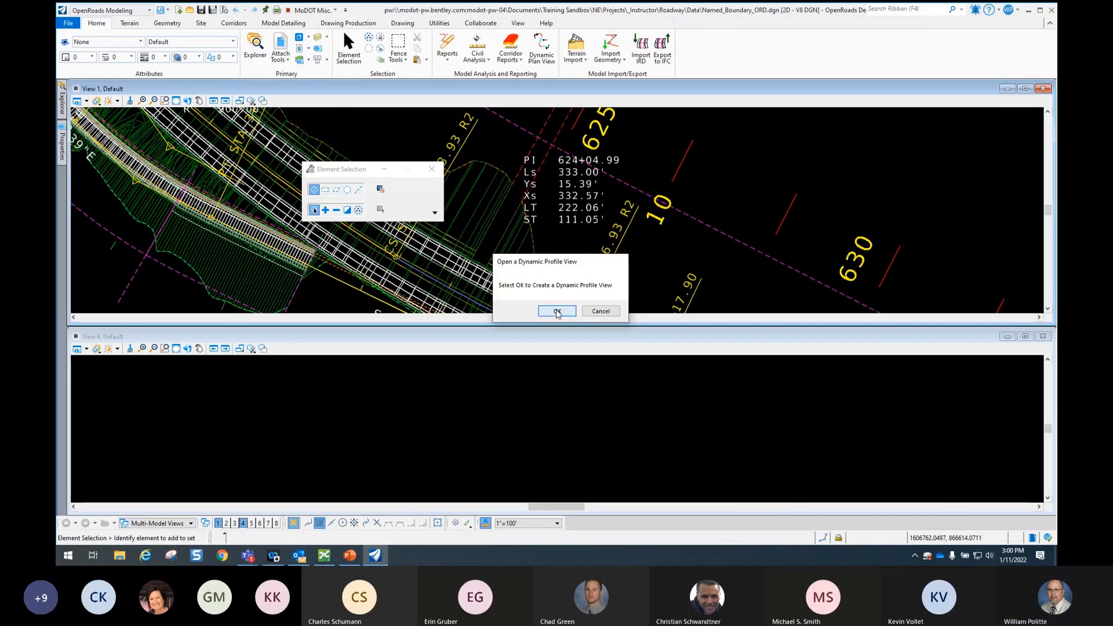
pyautogui.click(556, 311)
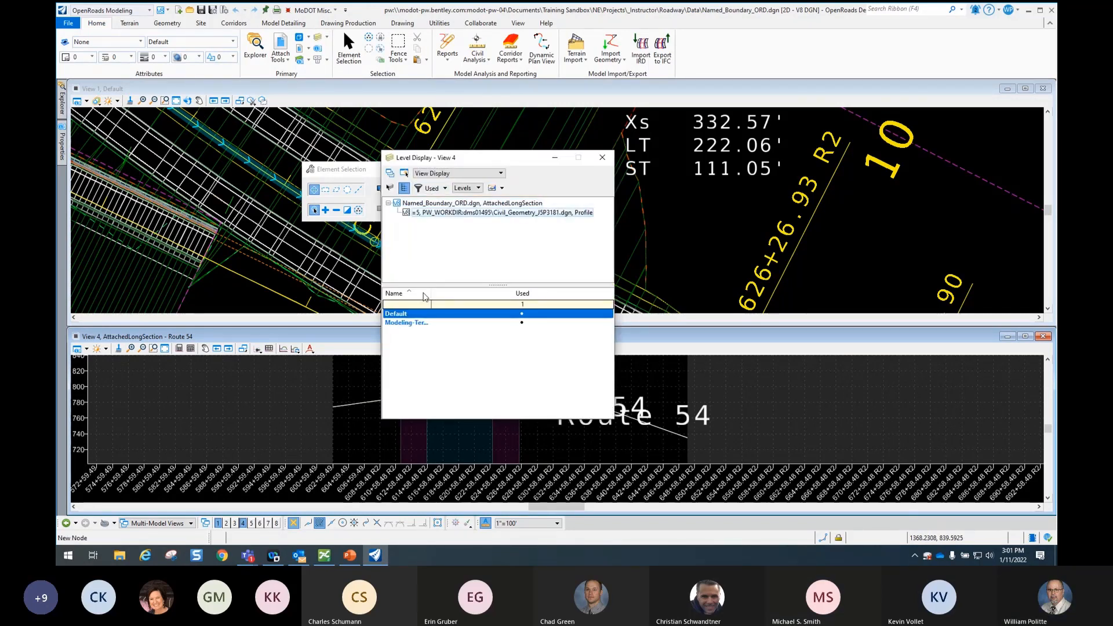
pyautogui.click(602, 157)
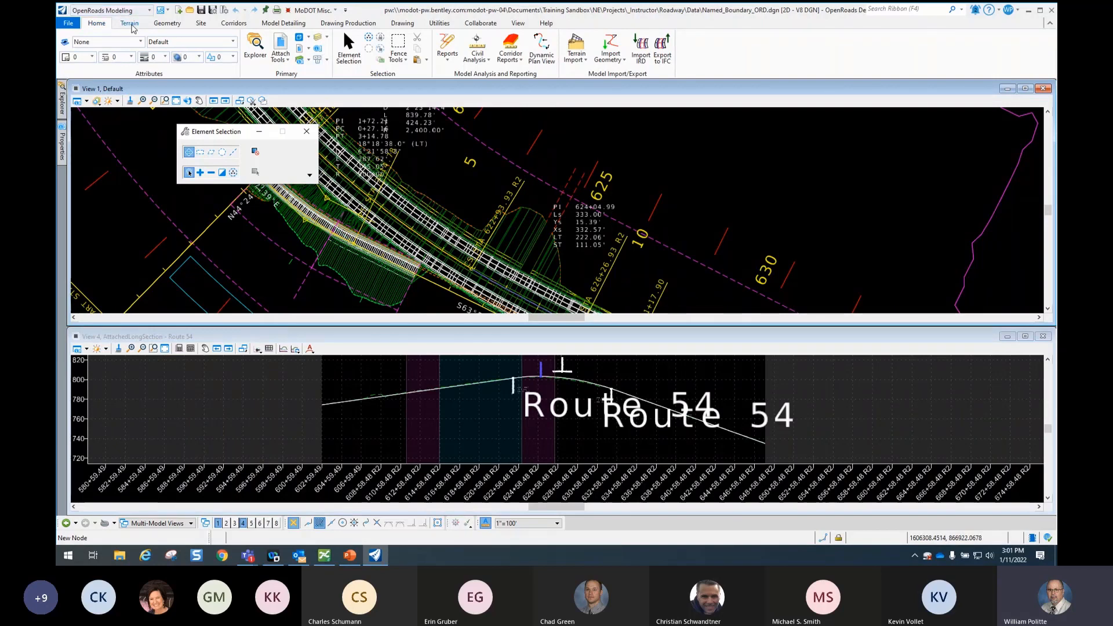
# Start Civil Plan named boundaries with seed D Size PlanProfile - Plan View at 1"=50' scale.
pyautogui.click(347, 23)
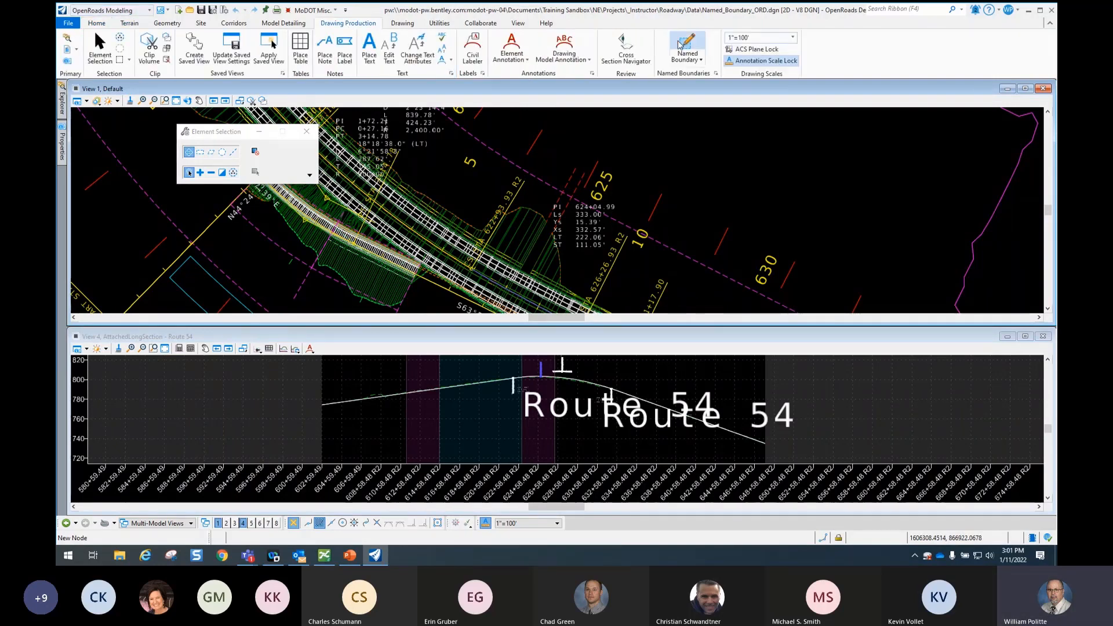
pyautogui.click(685, 47)
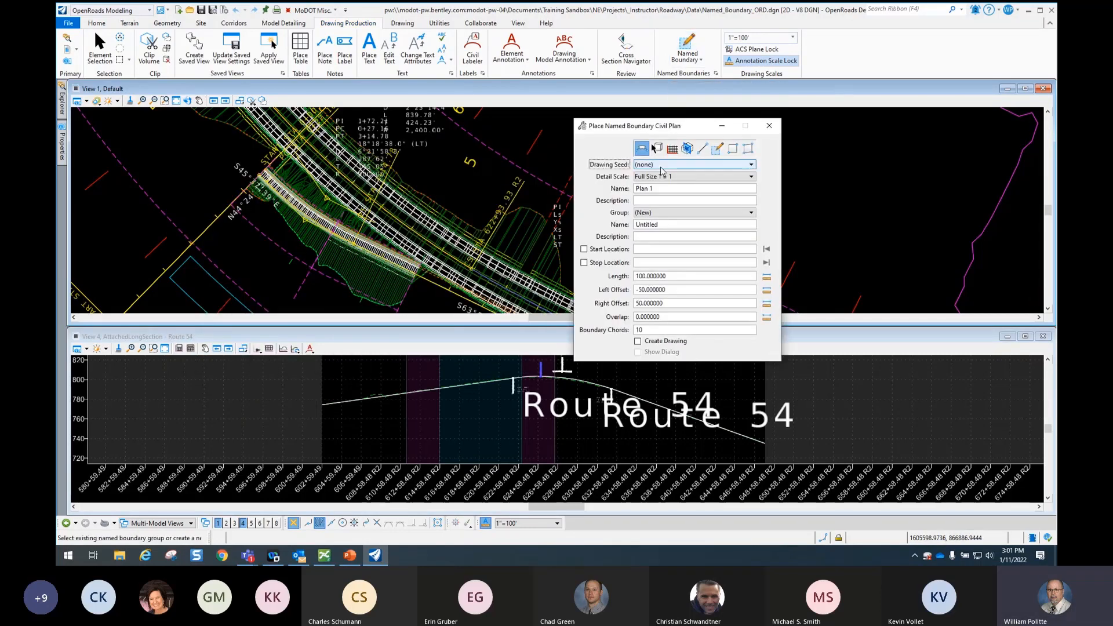
pyautogui.click(641, 149)
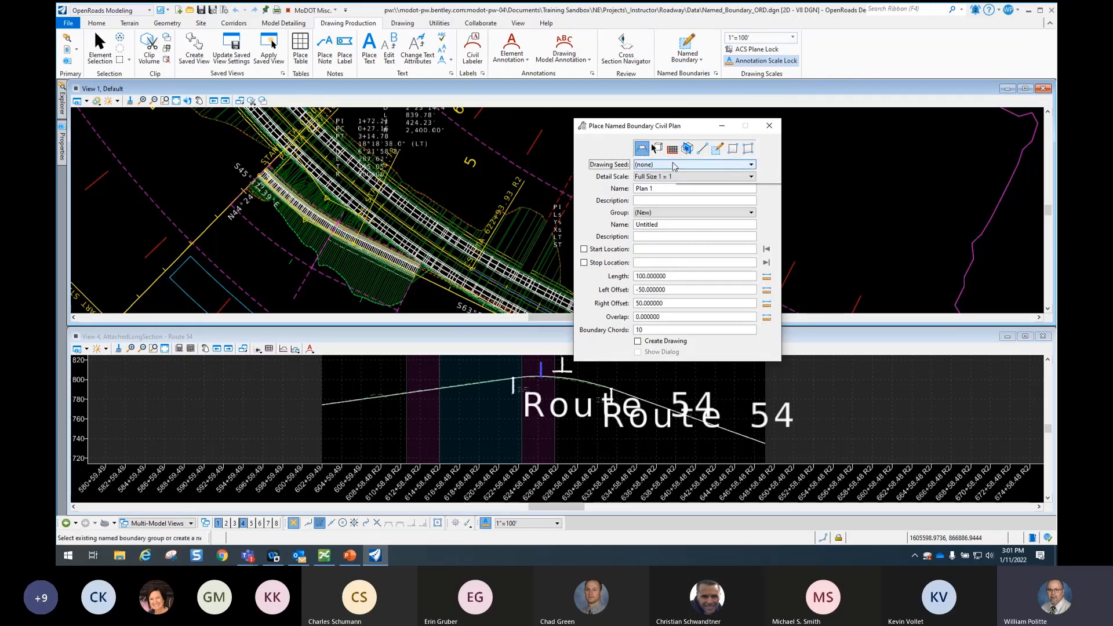
pyautogui.click(750, 164)
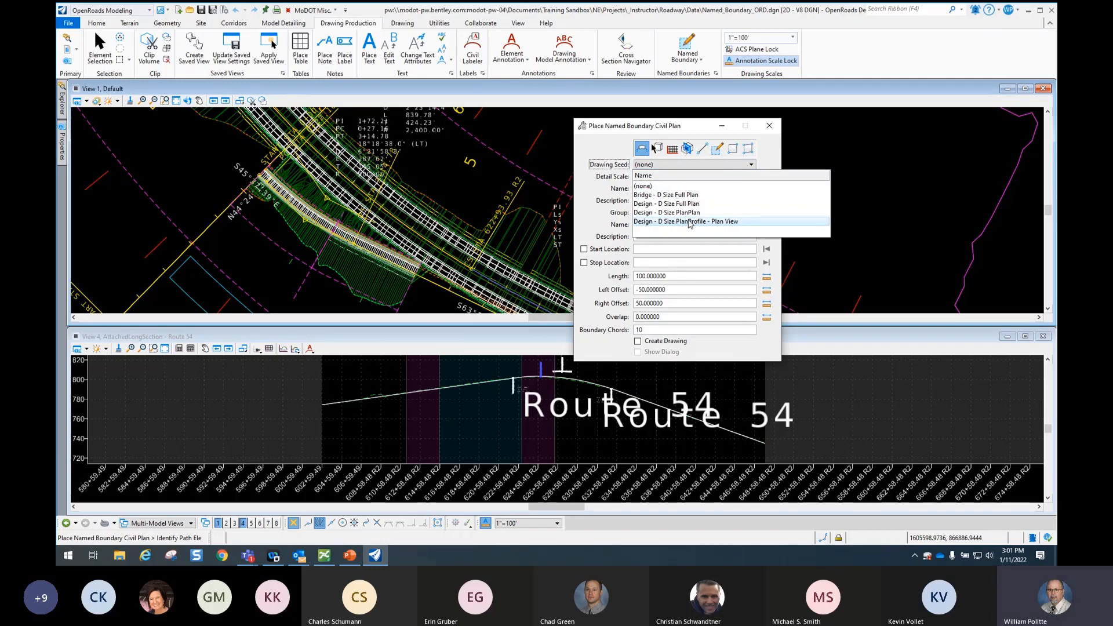
pyautogui.click(685, 220)
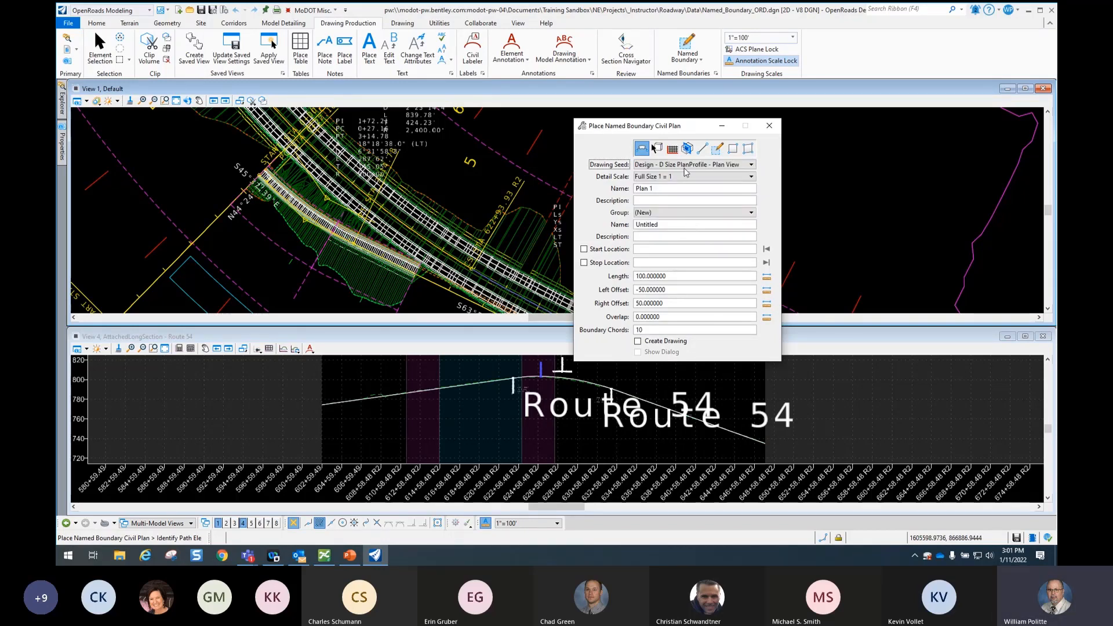
pyautogui.click(748, 177)
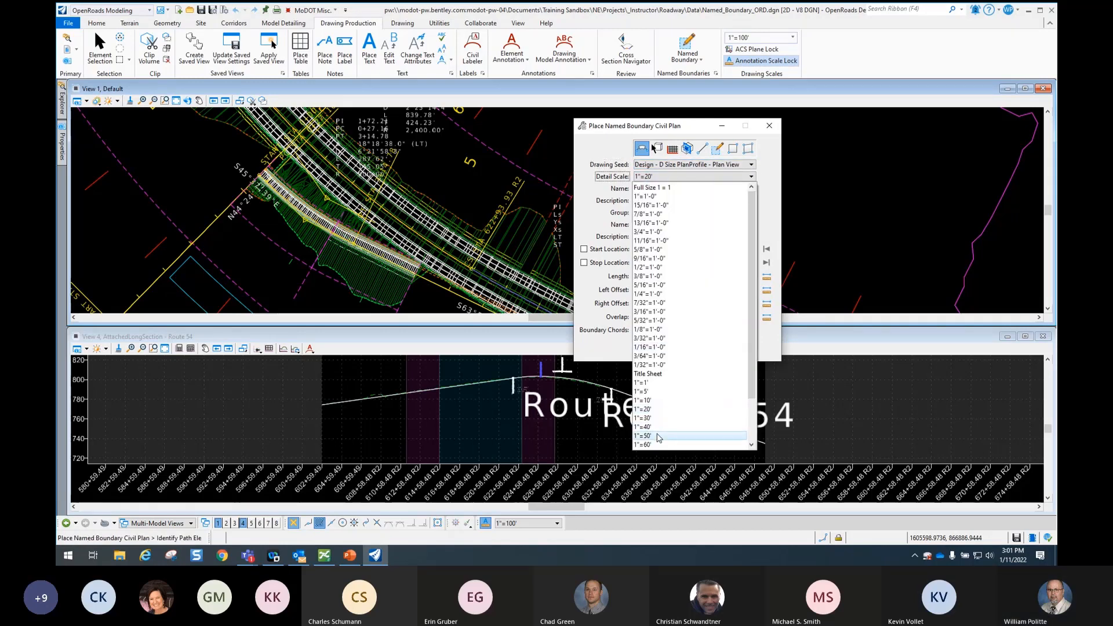
pyautogui.click(642, 435)
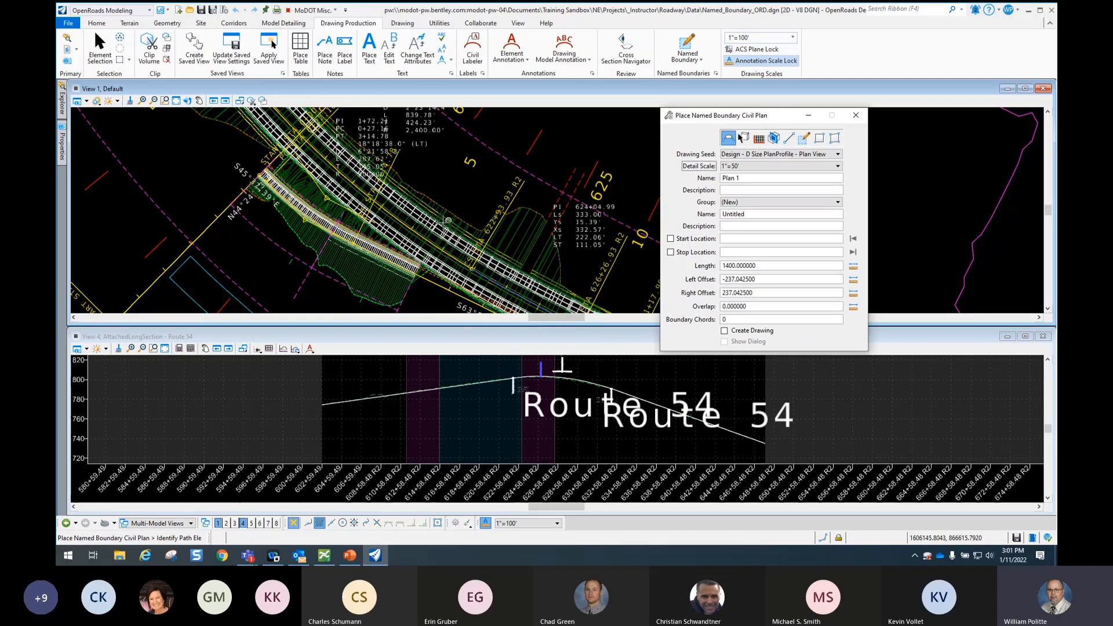
pyautogui.moveTo(410, 228)
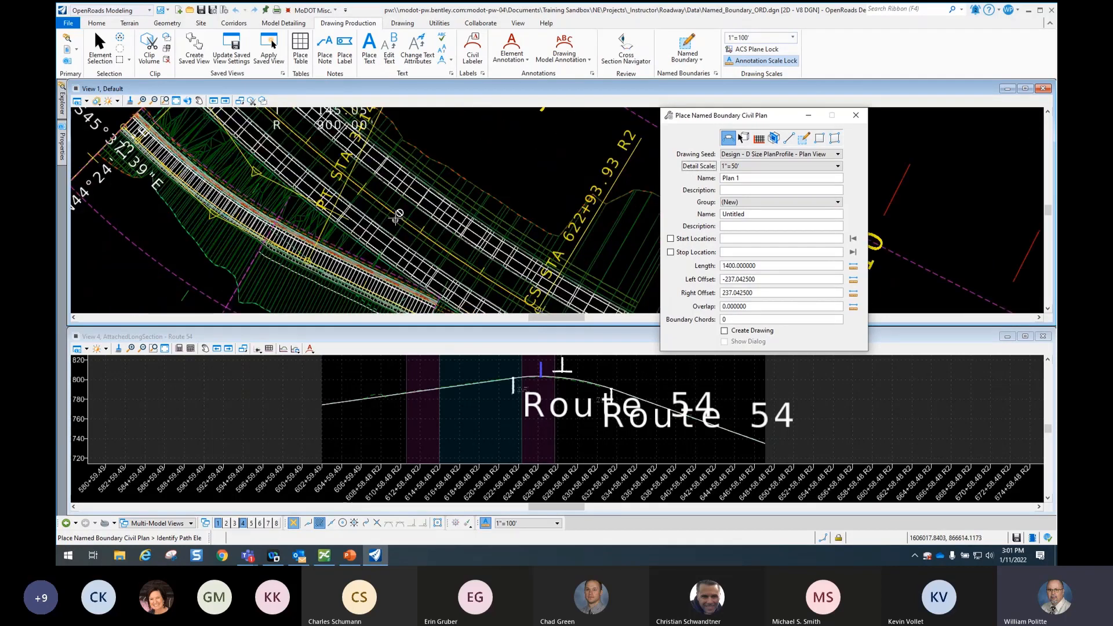
pyautogui.moveTo(411, 213)
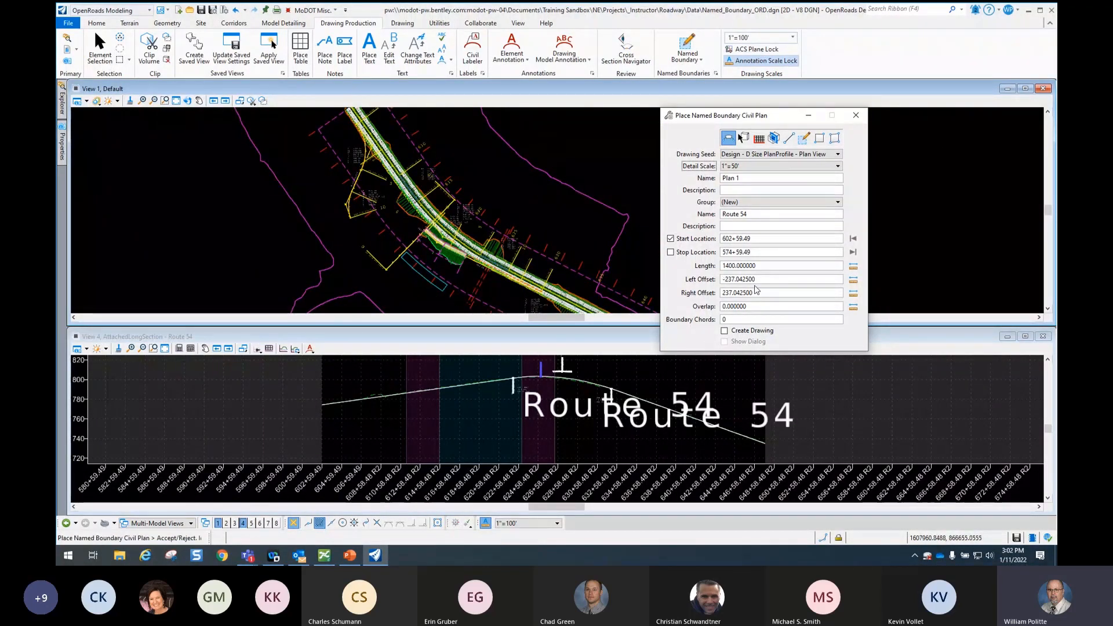
# Set boundary overlap to 75 and place the three plan boundaries along Route 54.
pyautogui.click(780, 306)
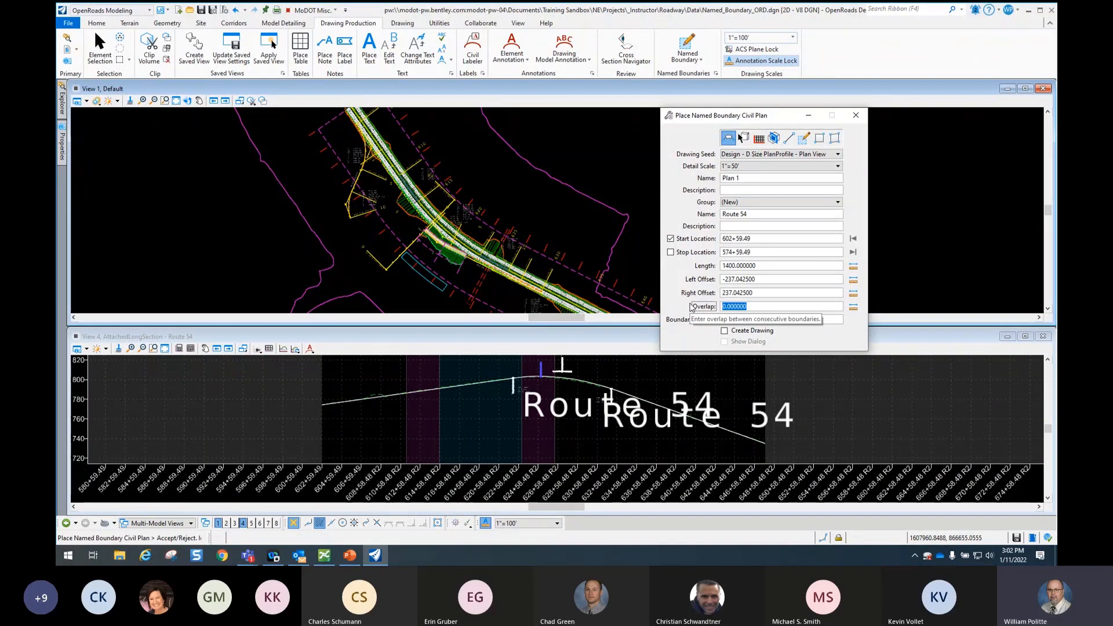
pyautogui.write('75.000000')
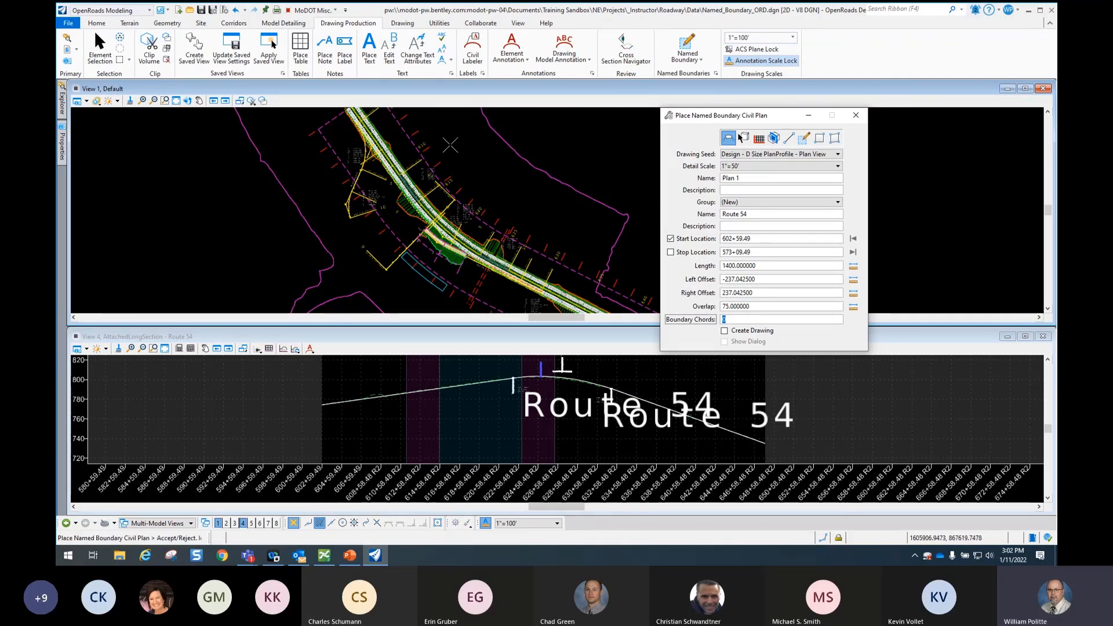
pyautogui.click(470, 195)
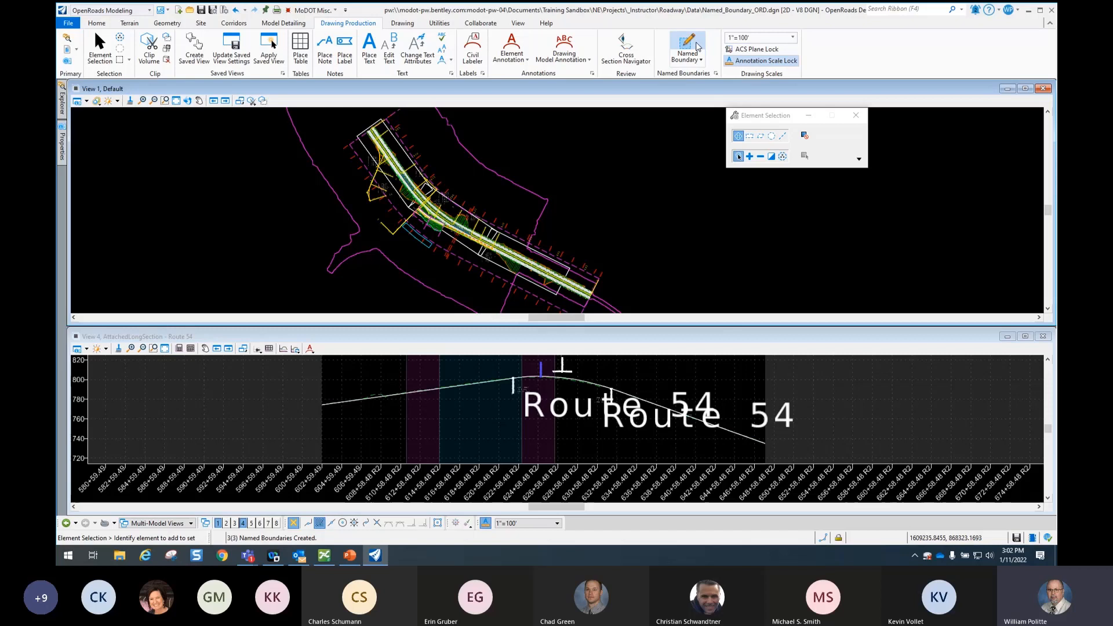
pyautogui.click(686, 46)
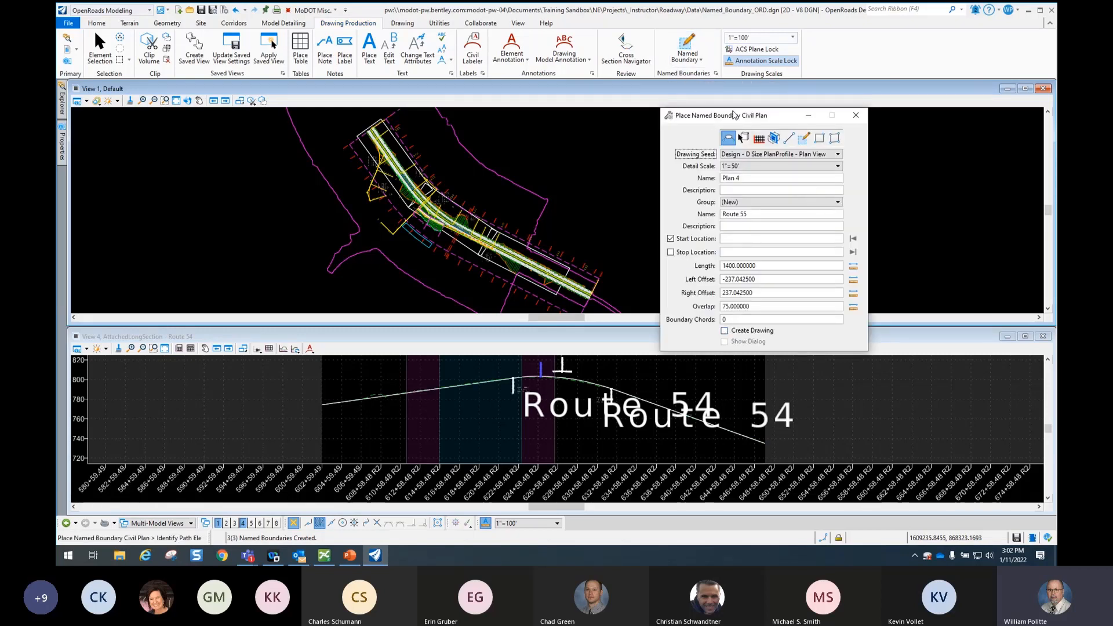
# Switch to Civil Profile boundaries using method From Plan Group for Route 54.
pyautogui.moveTo(733, 114); pyautogui.dragTo(723, 117)
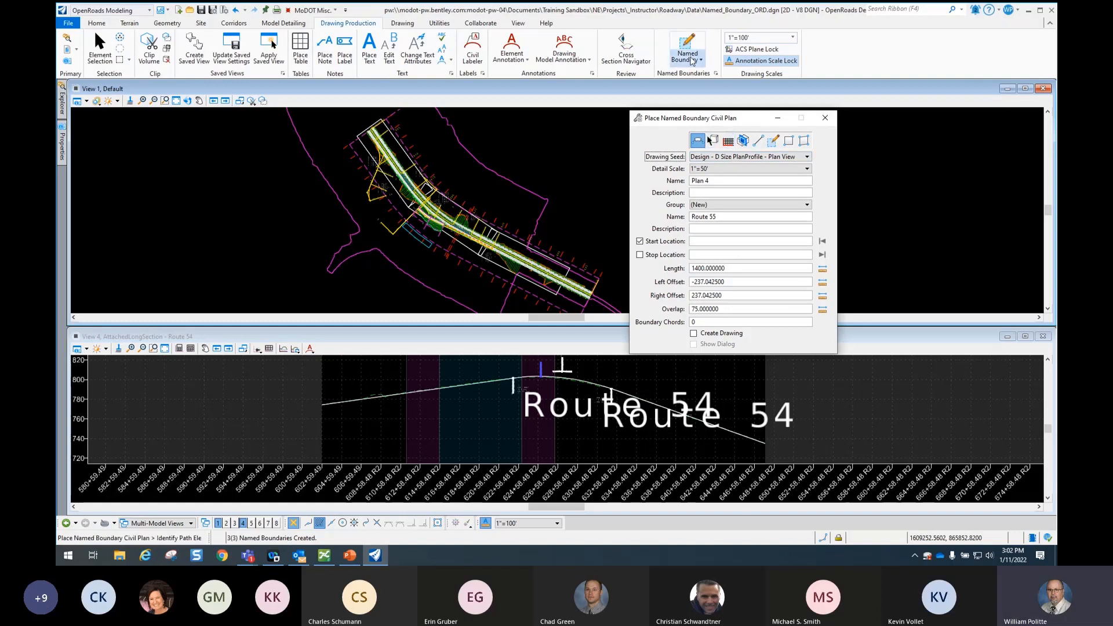
pyautogui.click(726, 140)
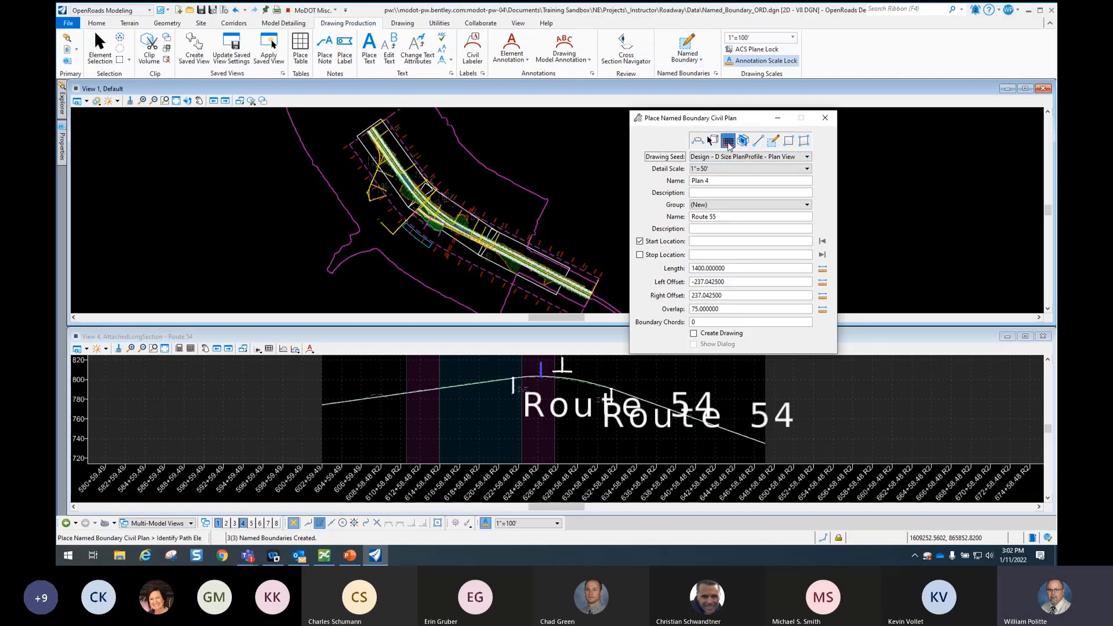
pyautogui.click(712, 140)
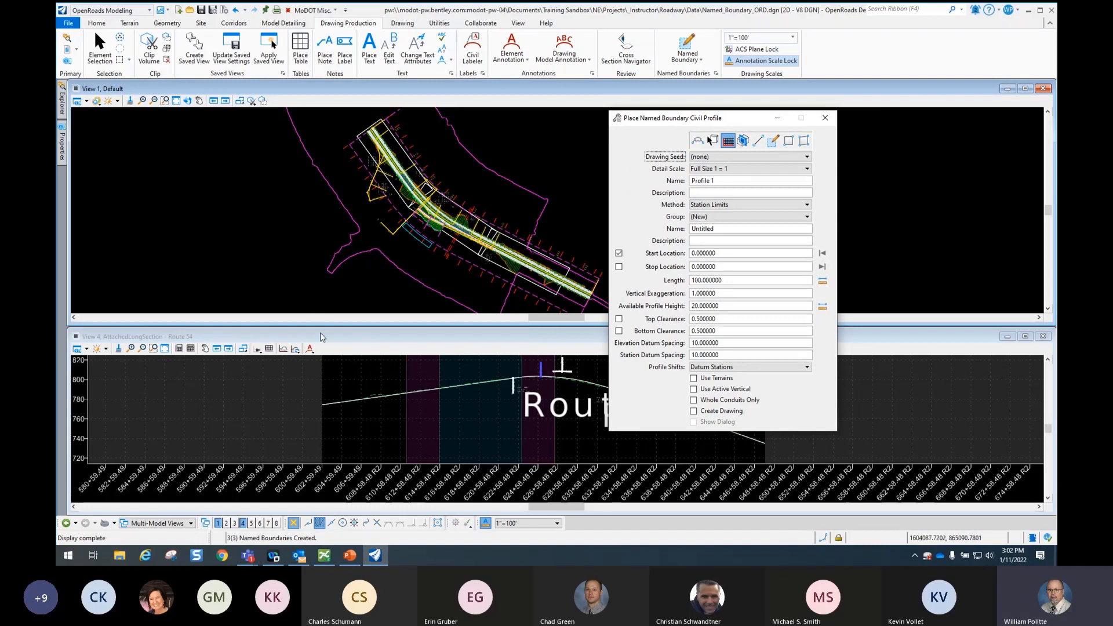
pyautogui.moveTo(336, 343)
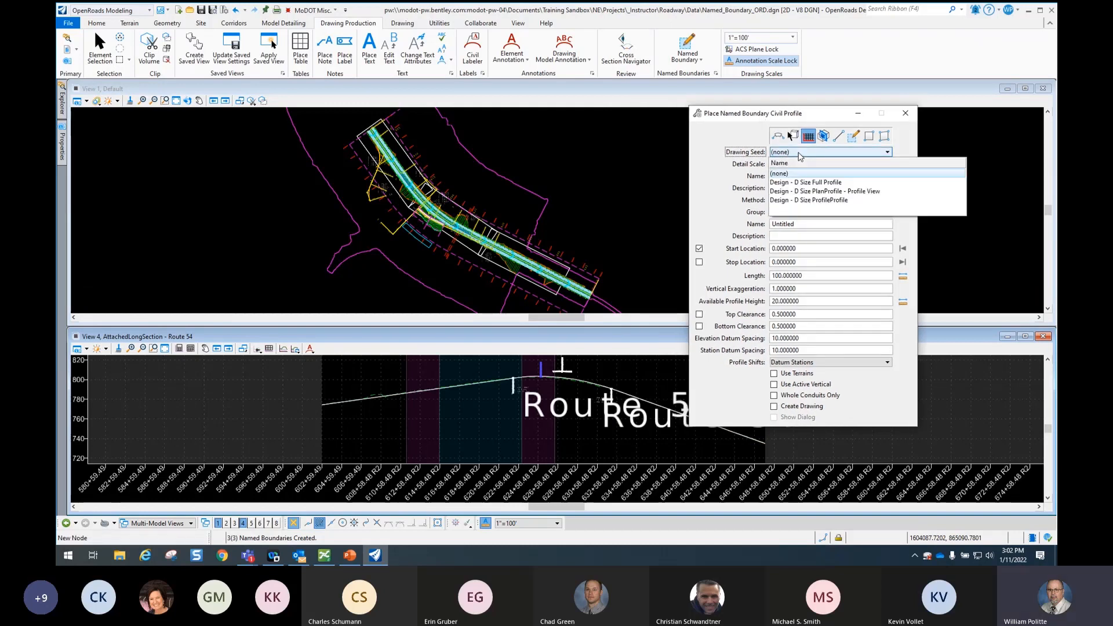
pyautogui.moveTo(797, 204)
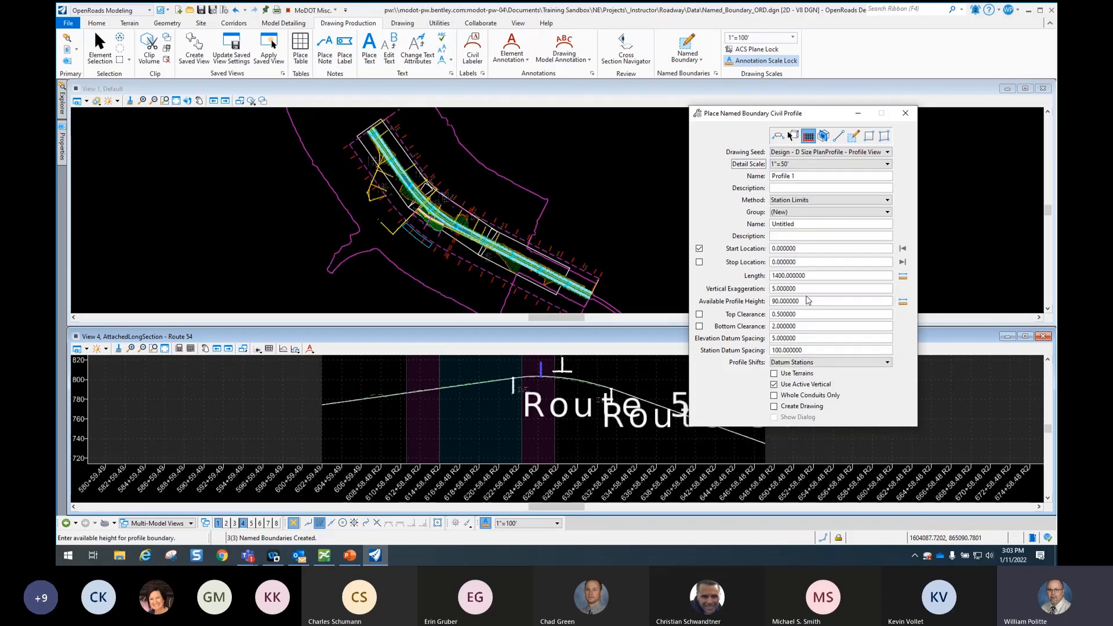
pyautogui.click(829, 199)
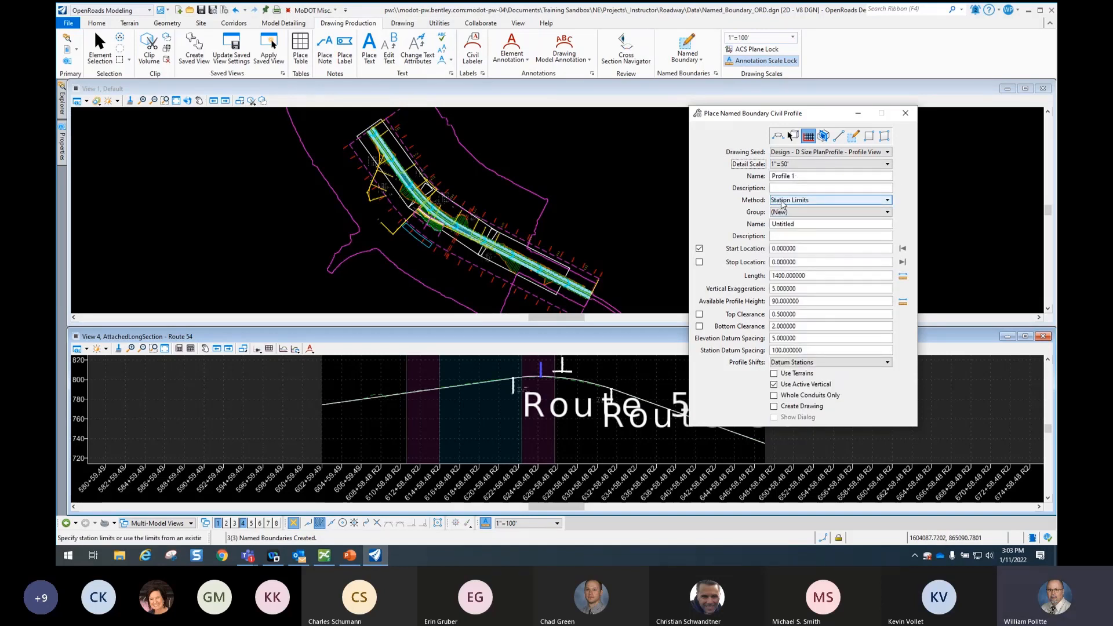
pyautogui.click(887, 200)
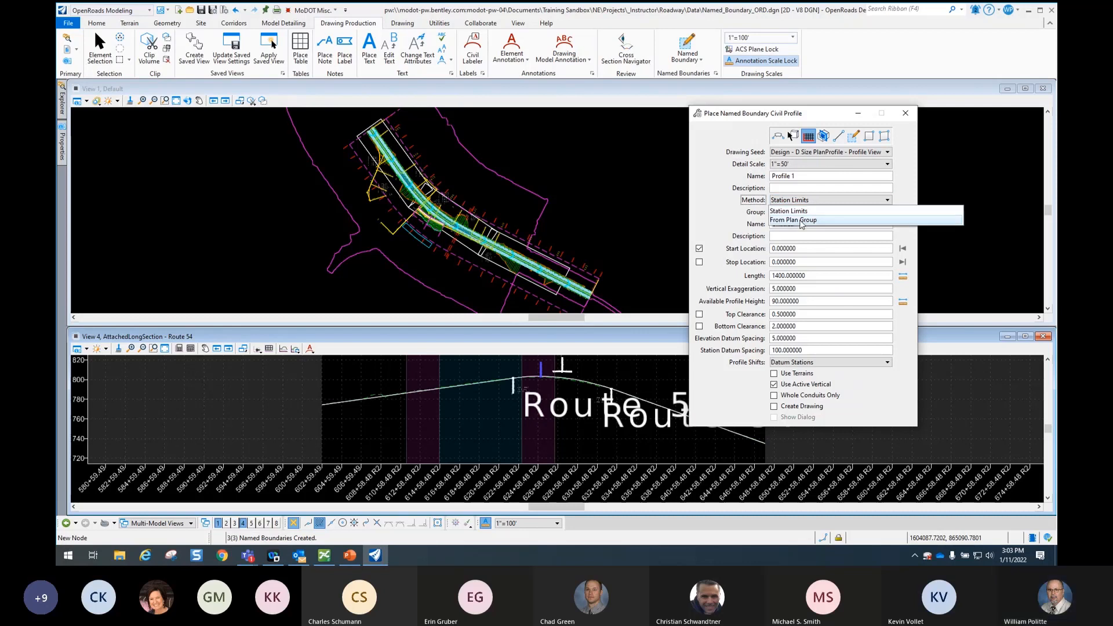
pyautogui.click(793, 219)
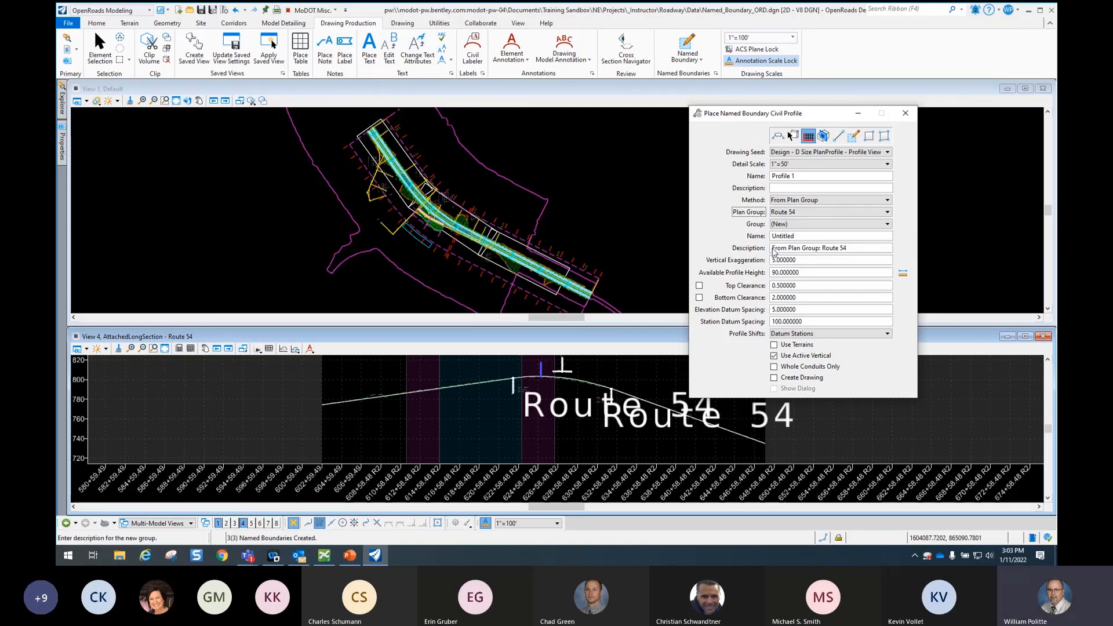
pyautogui.moveTo(802, 259)
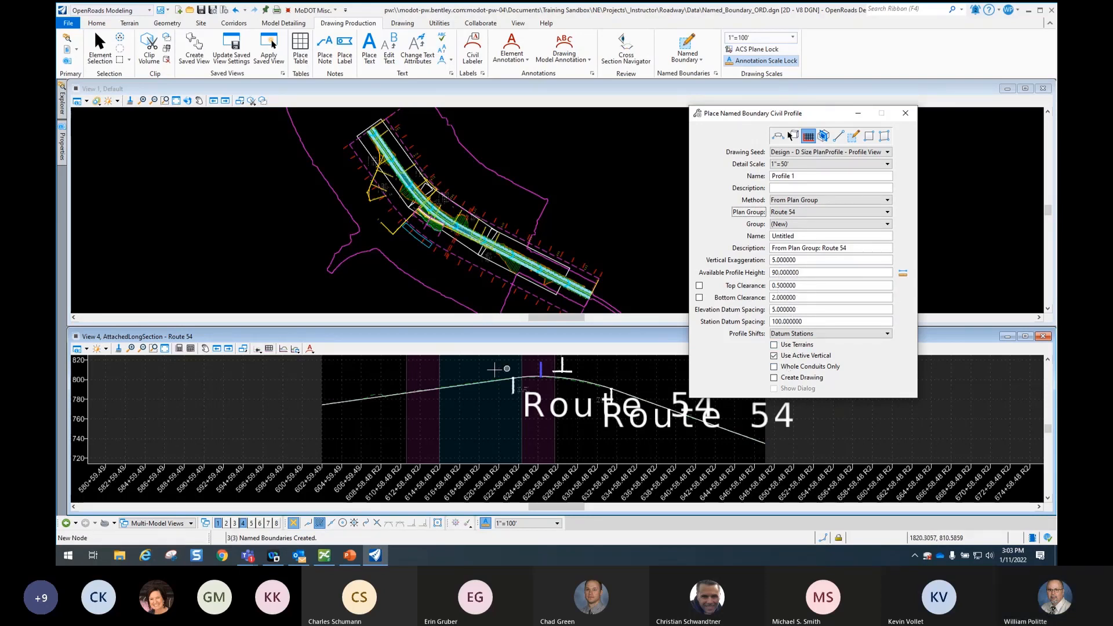
pyautogui.moveTo(408, 368)
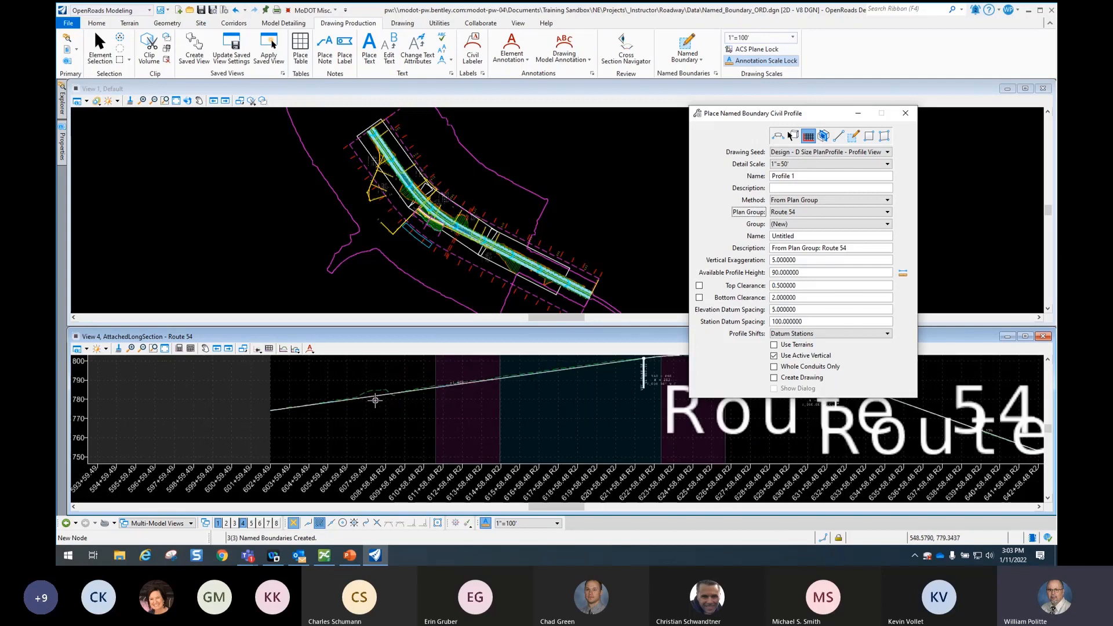
pyautogui.moveTo(342, 343)
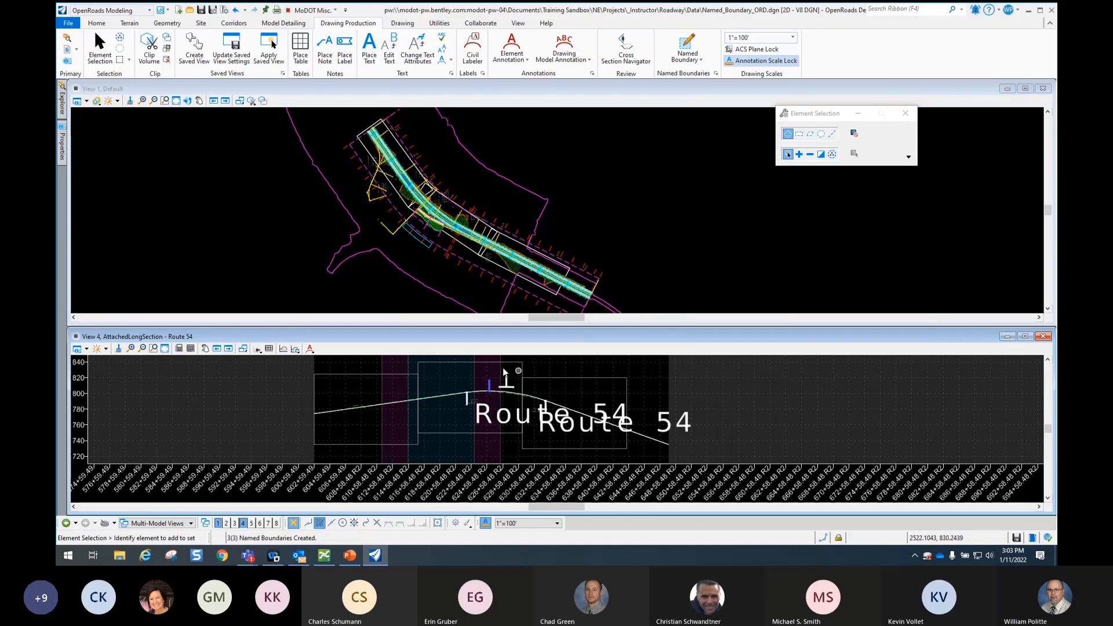
pyautogui.moveTo(561, 365)
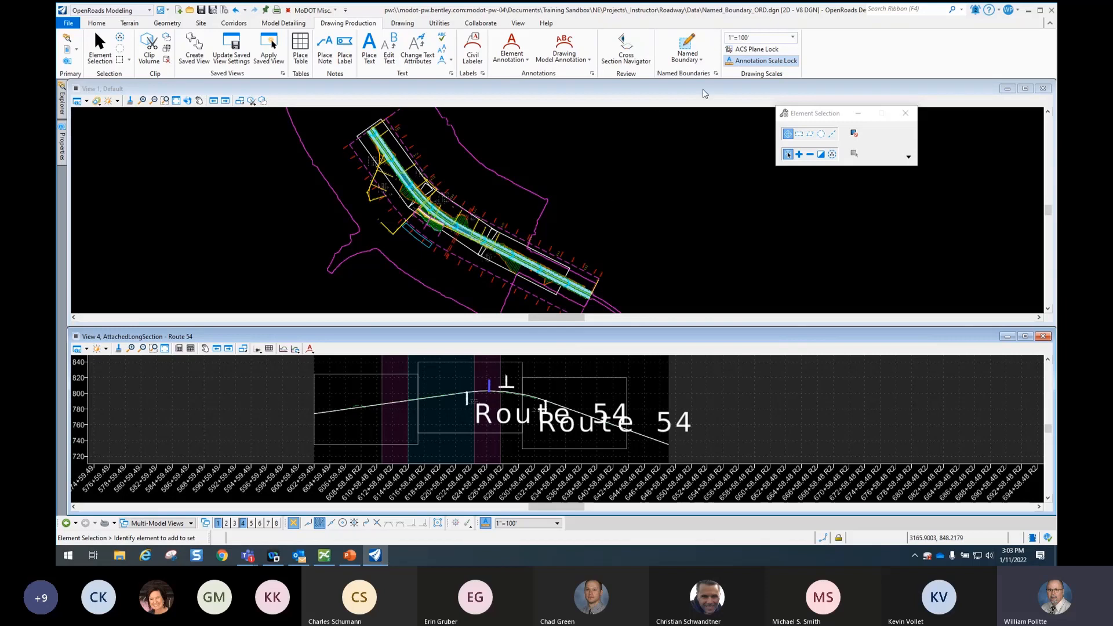
pyautogui.moveTo(715, 73)
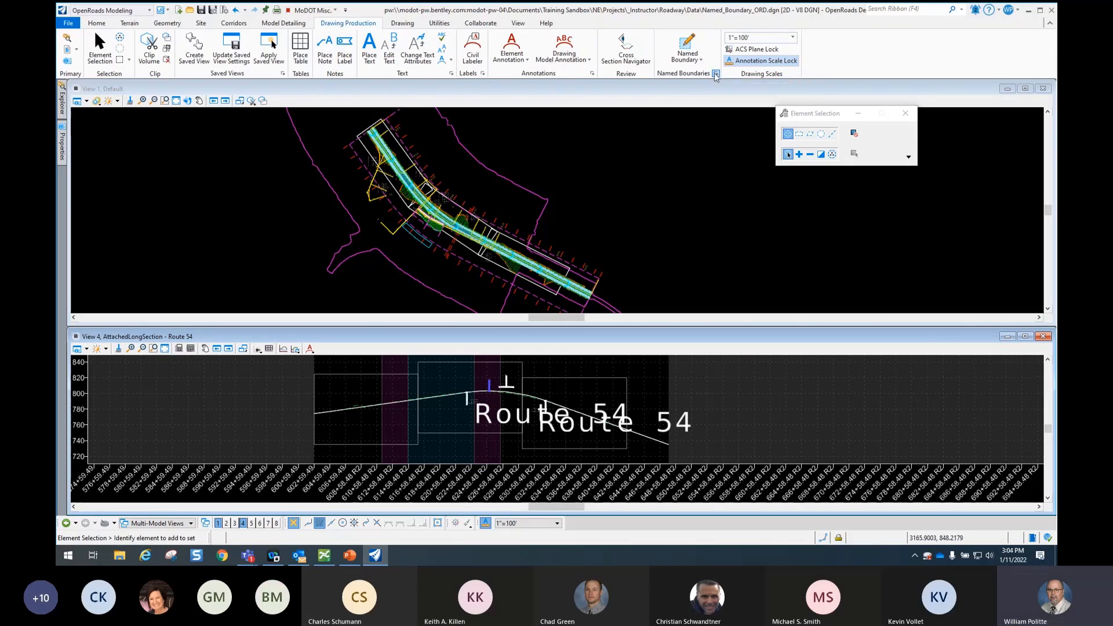
# In Named Boundaries, expand Route 54's plan boundaries and profile group and bring up its drawing options.
pyautogui.click(715, 74)
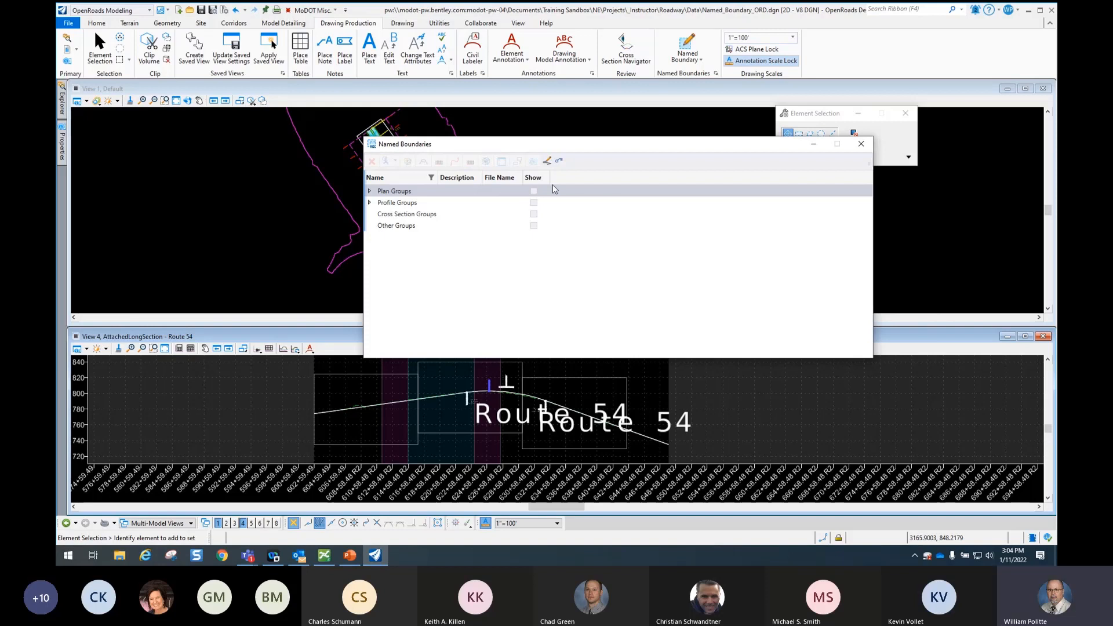
pyautogui.click(369, 190)
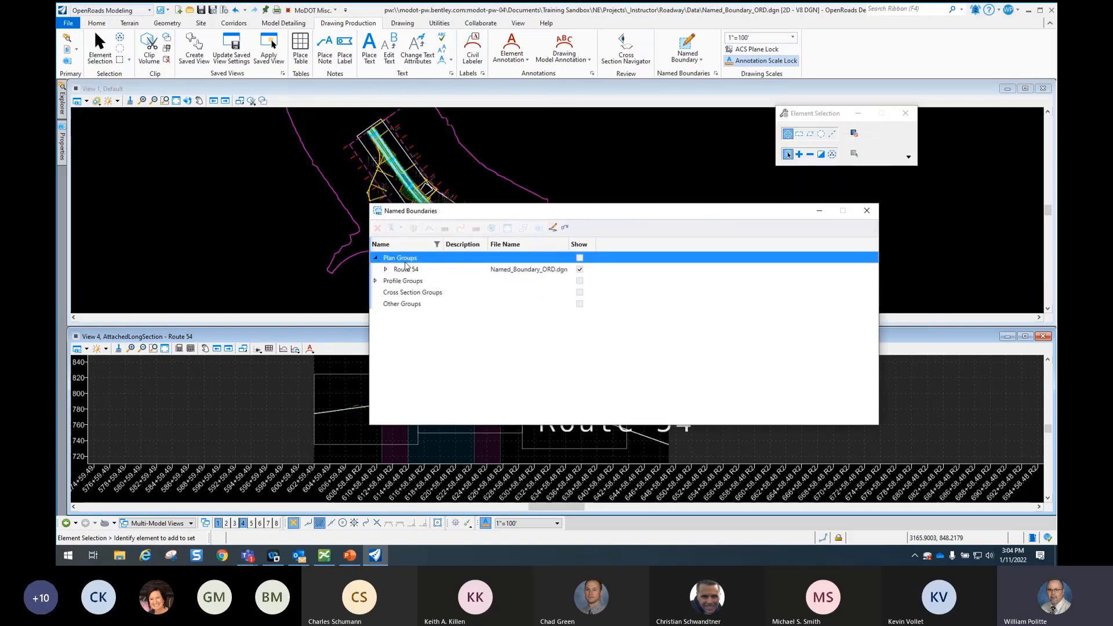
pyautogui.click(374, 280)
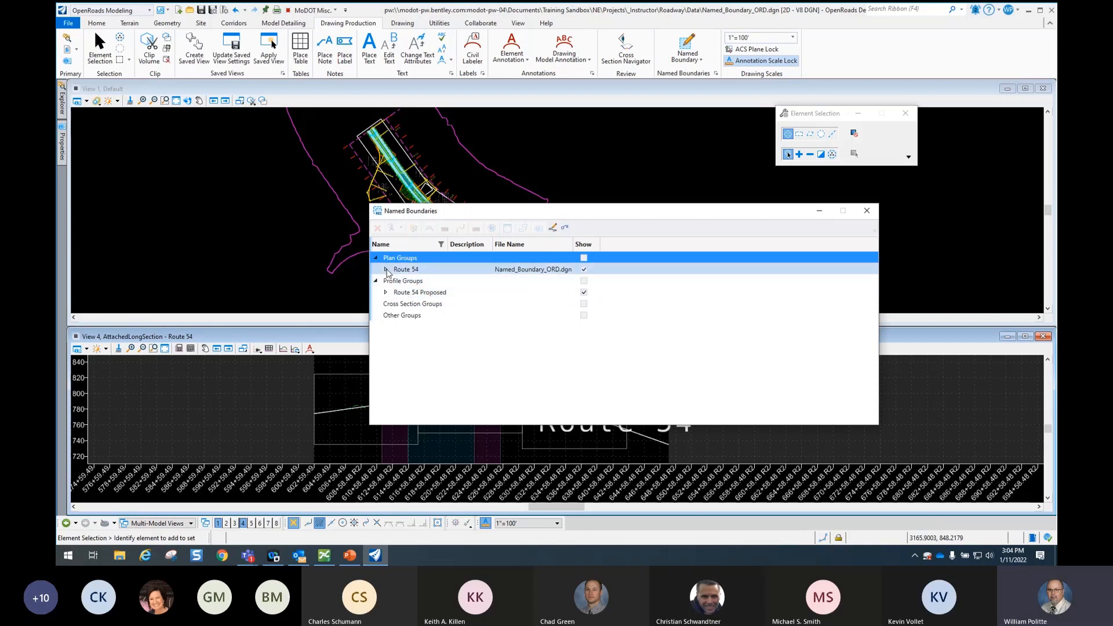
pyautogui.click(386, 269)
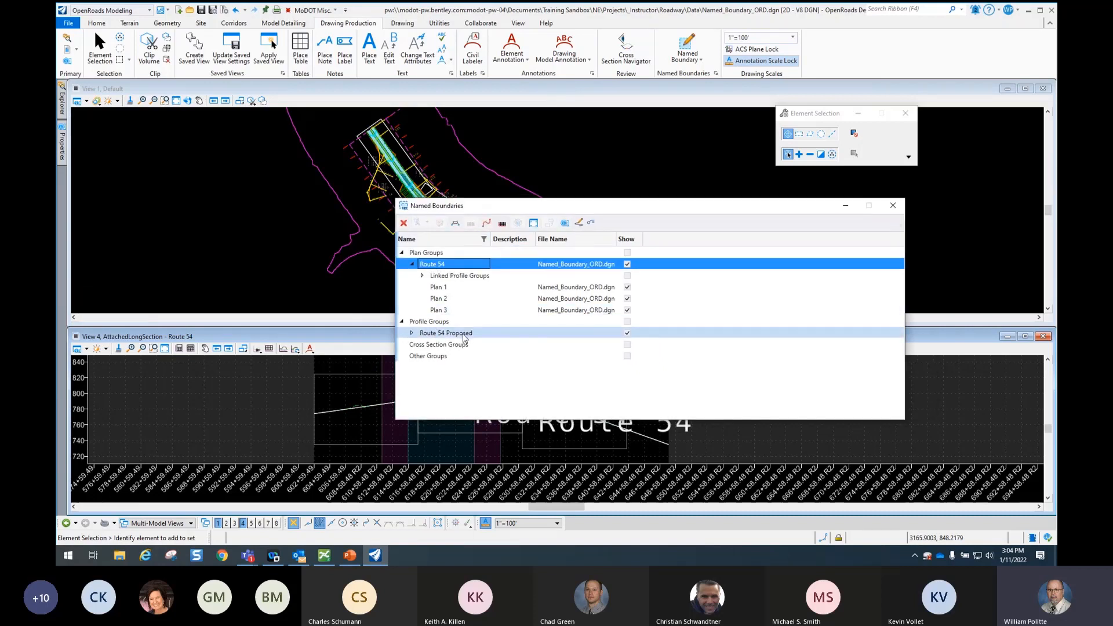
pyautogui.click(445, 332)
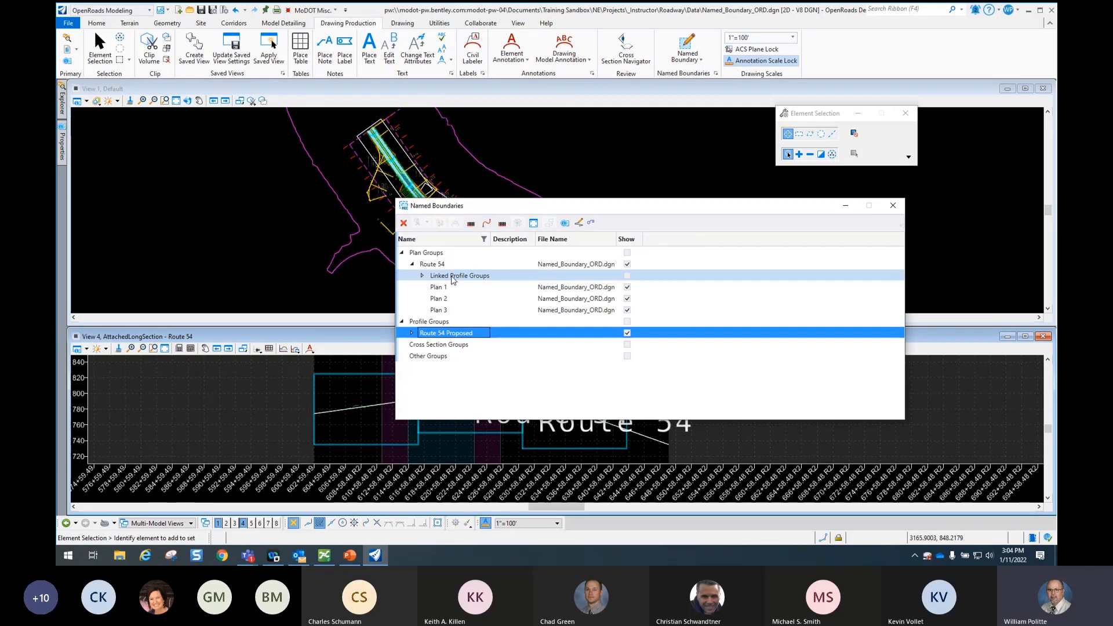
pyautogui.click(432, 264)
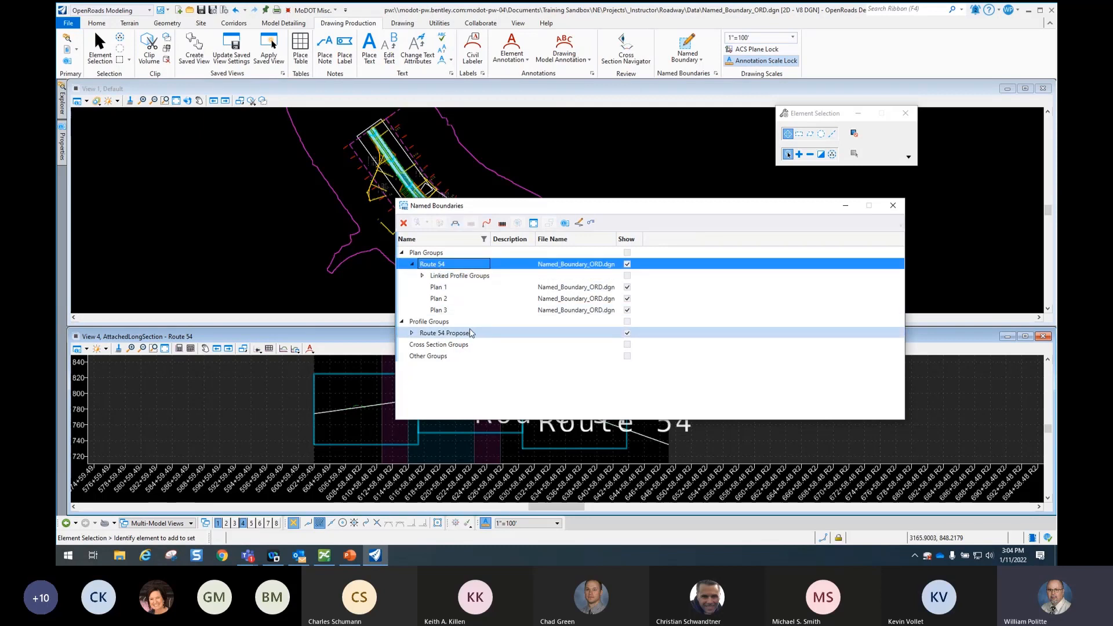
pyautogui.moveTo(578, 223)
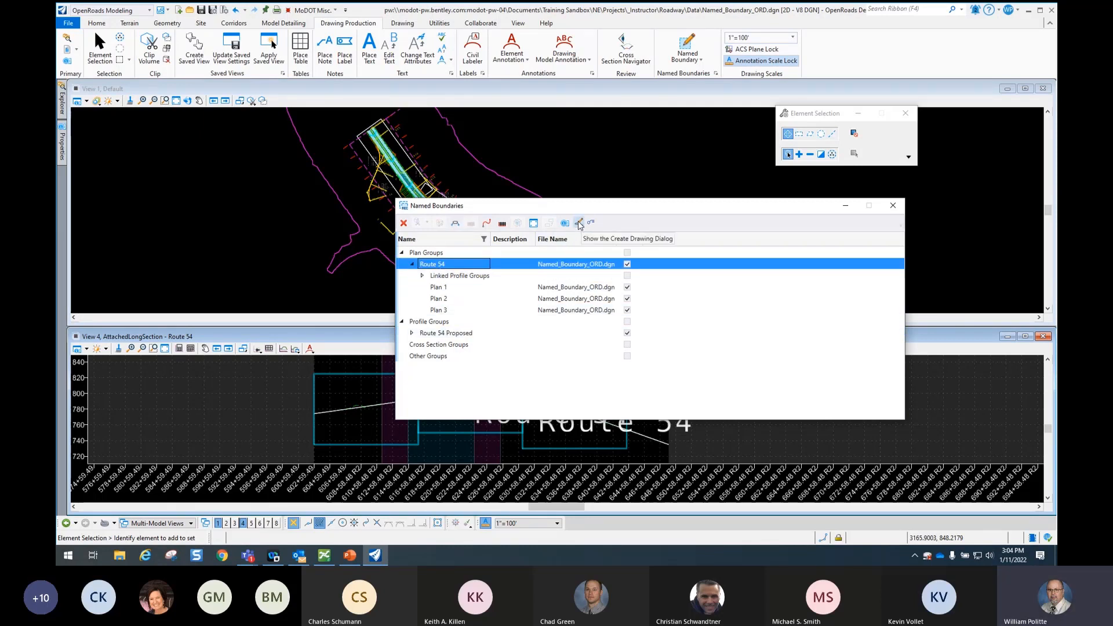
pyautogui.moveTo(582, 216)
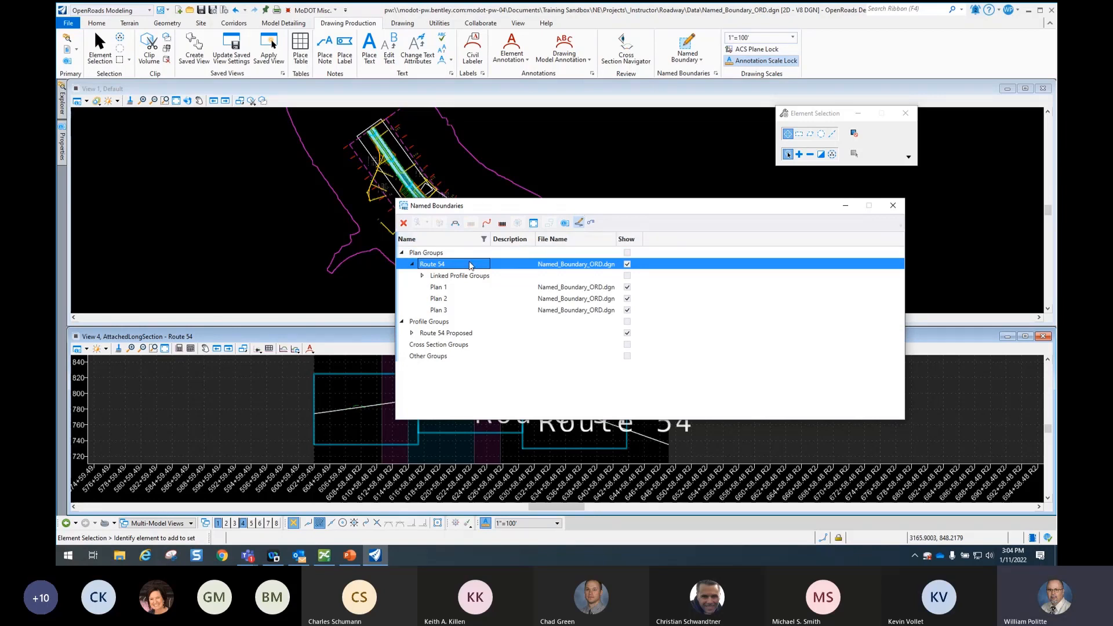
pyautogui.moveTo(487, 222)
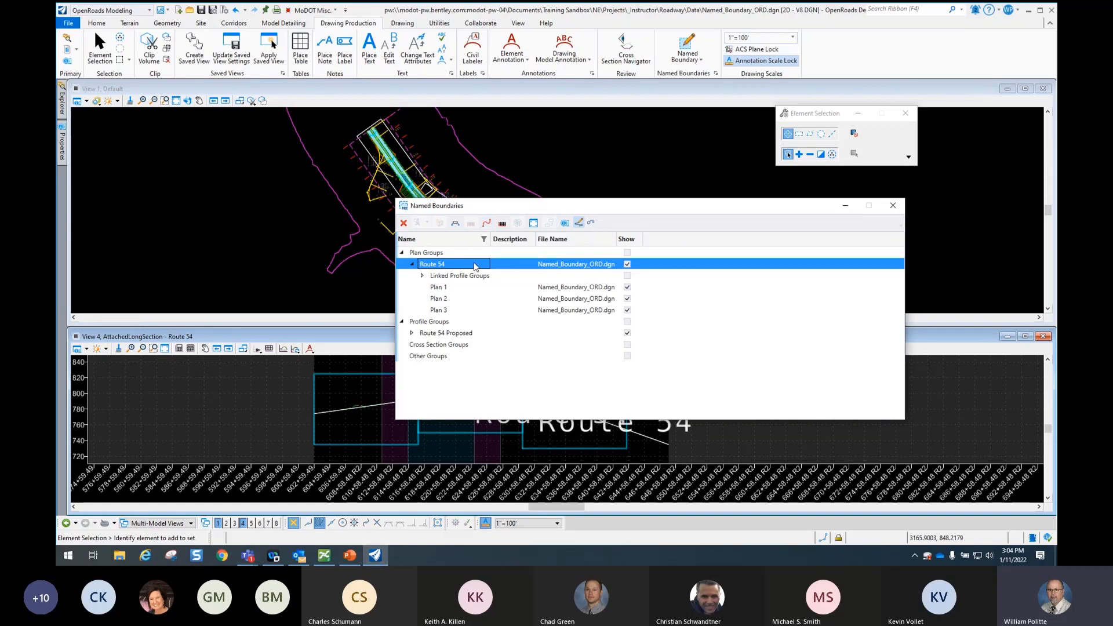
pyautogui.rightClick(433, 264)
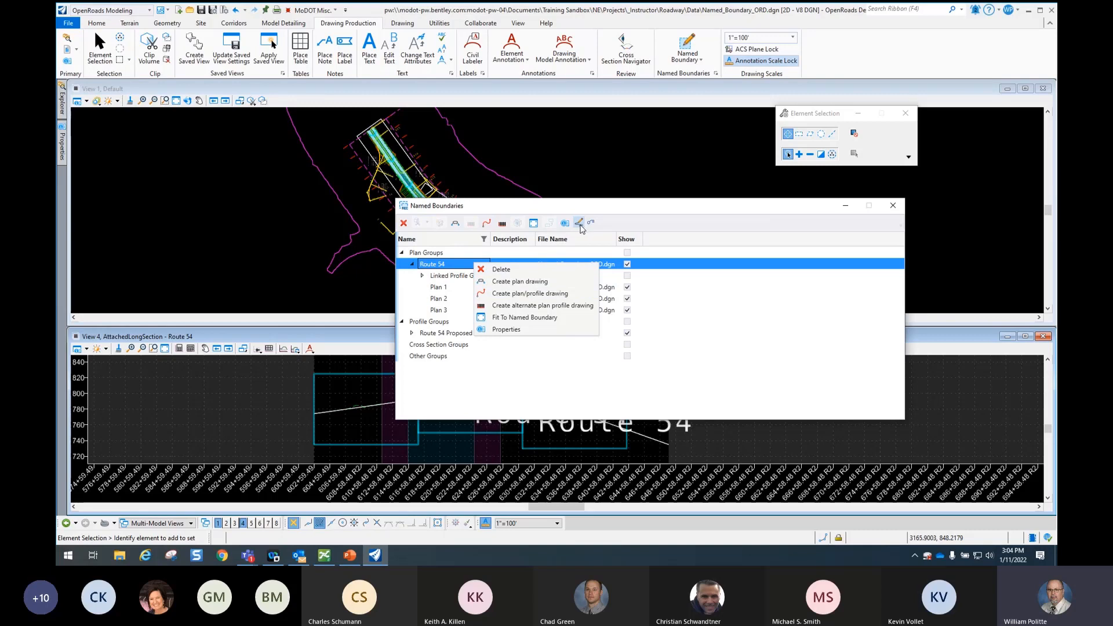
pyautogui.moveTo(528, 294)
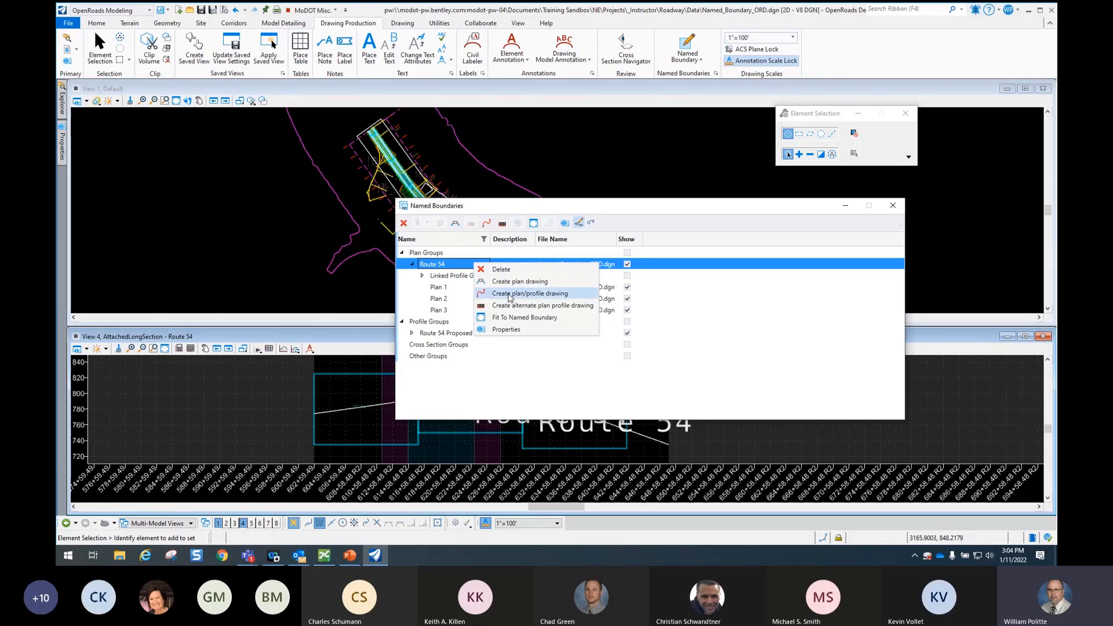
# Create a plan/profile drawing with One Sheet Per Dgn saved to the Plan_Sheets folder.
pyautogui.click(528, 294)
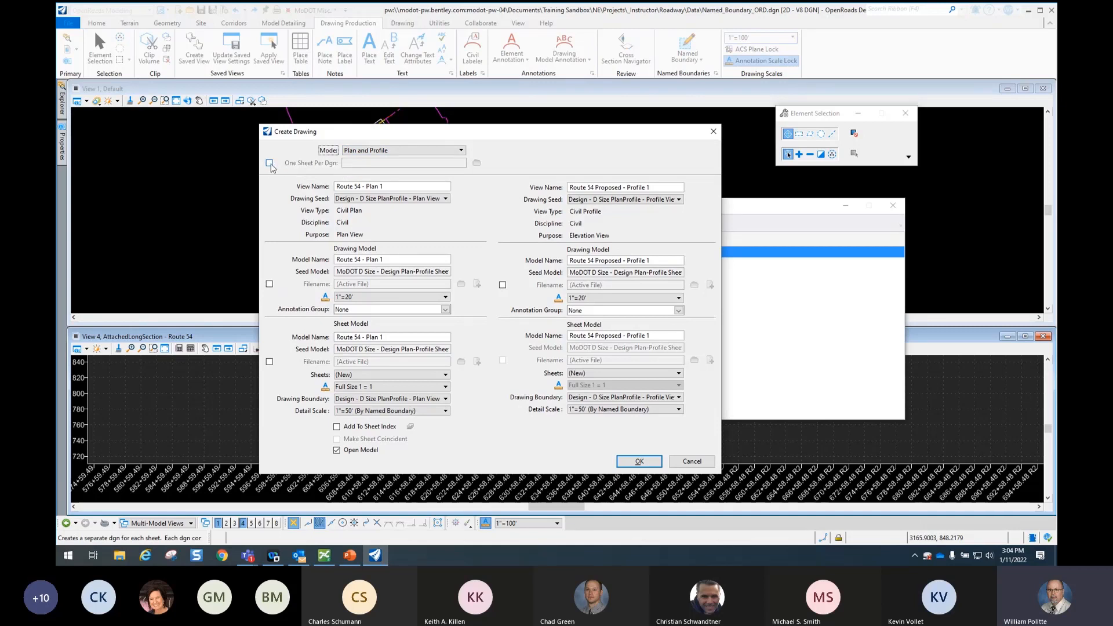
pyautogui.click(270, 163)
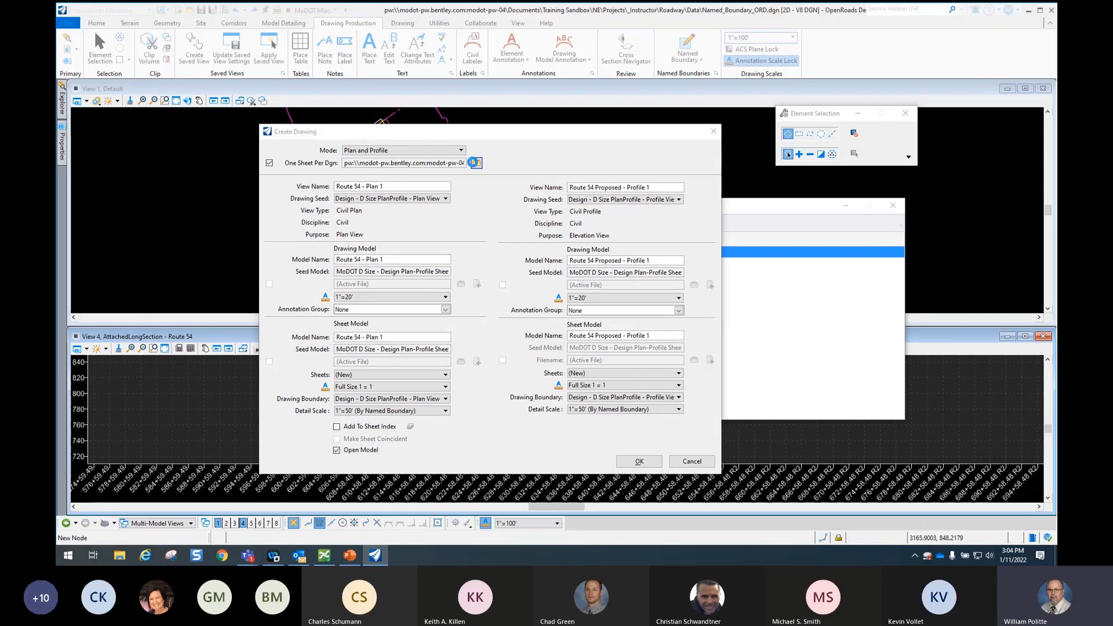
pyautogui.click(475, 162)
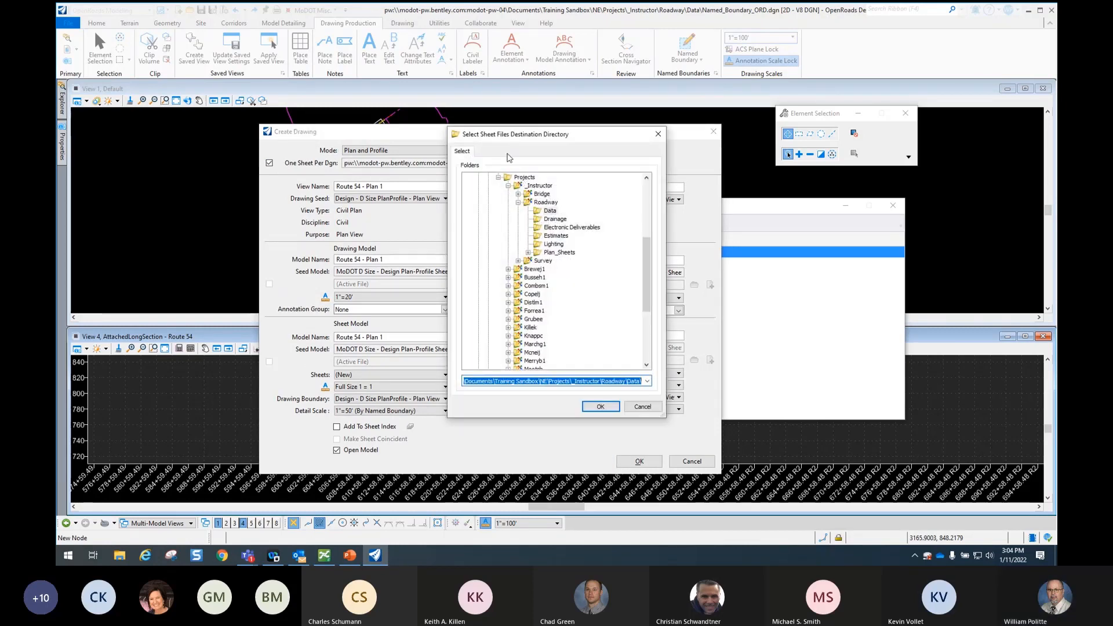
pyautogui.moveTo(528, 257)
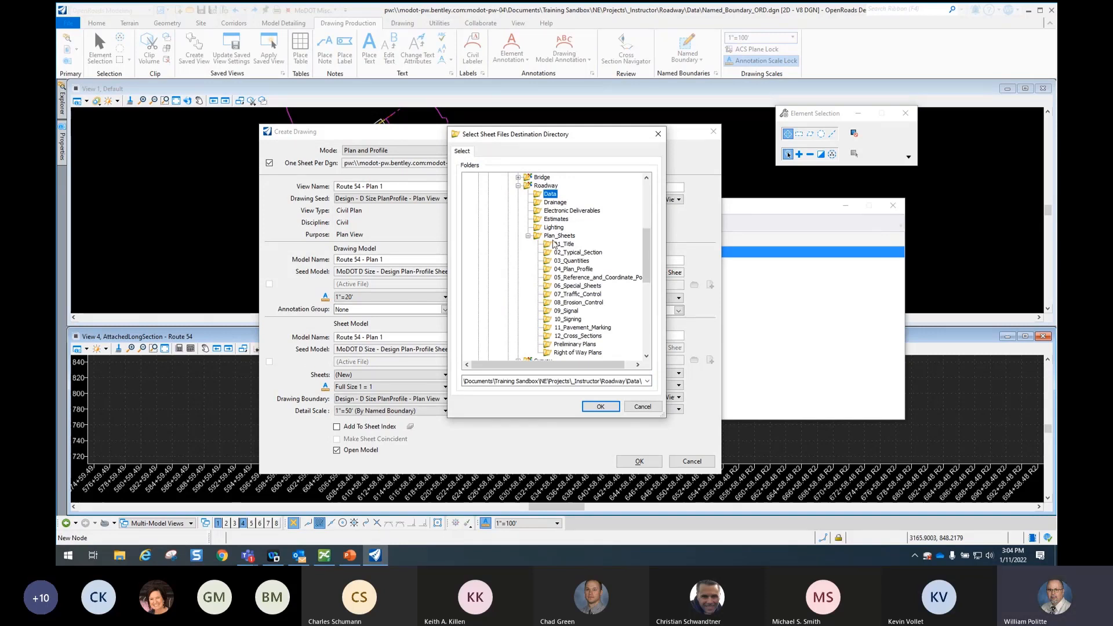
pyautogui.click(573, 268)
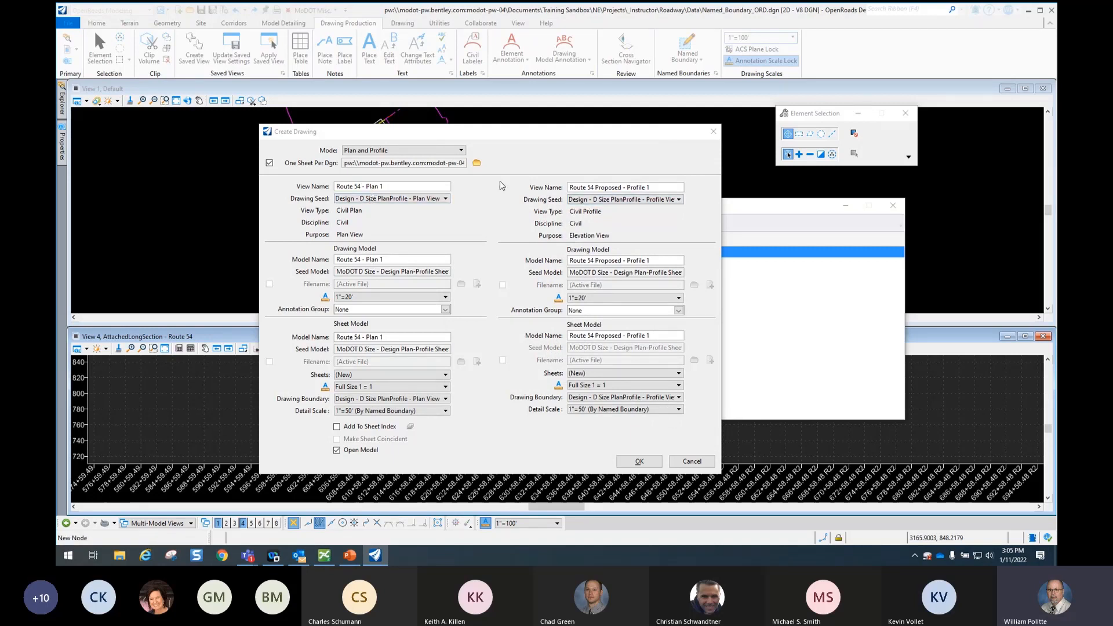
pyautogui.moveTo(368, 263)
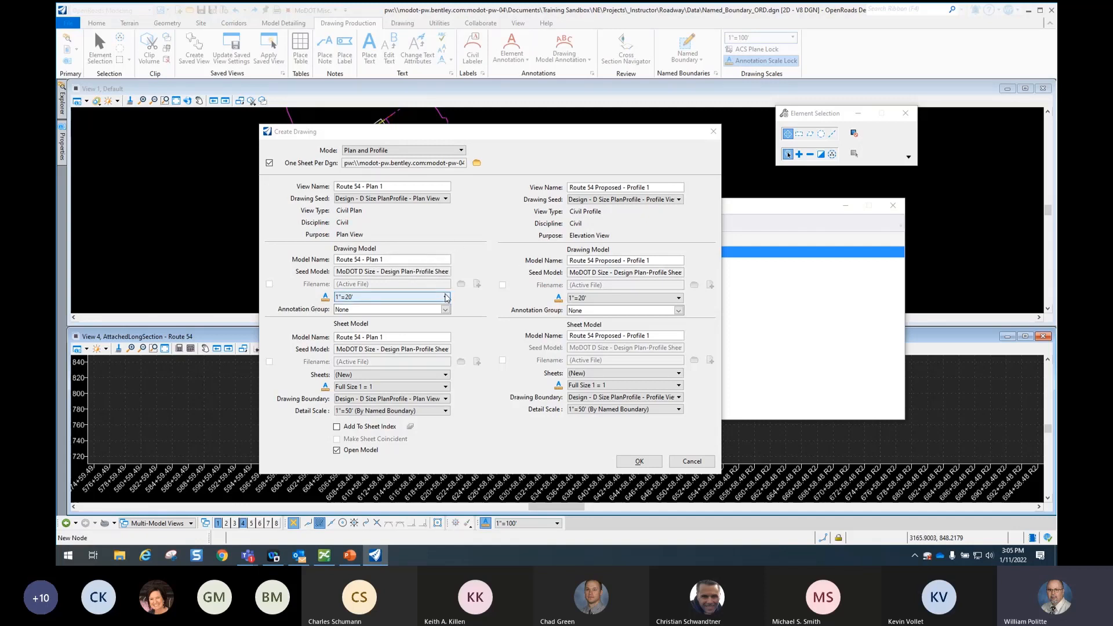
# Set plan and profile drawing scales to 1"=50' with Profile Grid - 50 Scale annotation.
pyautogui.click(445, 296)
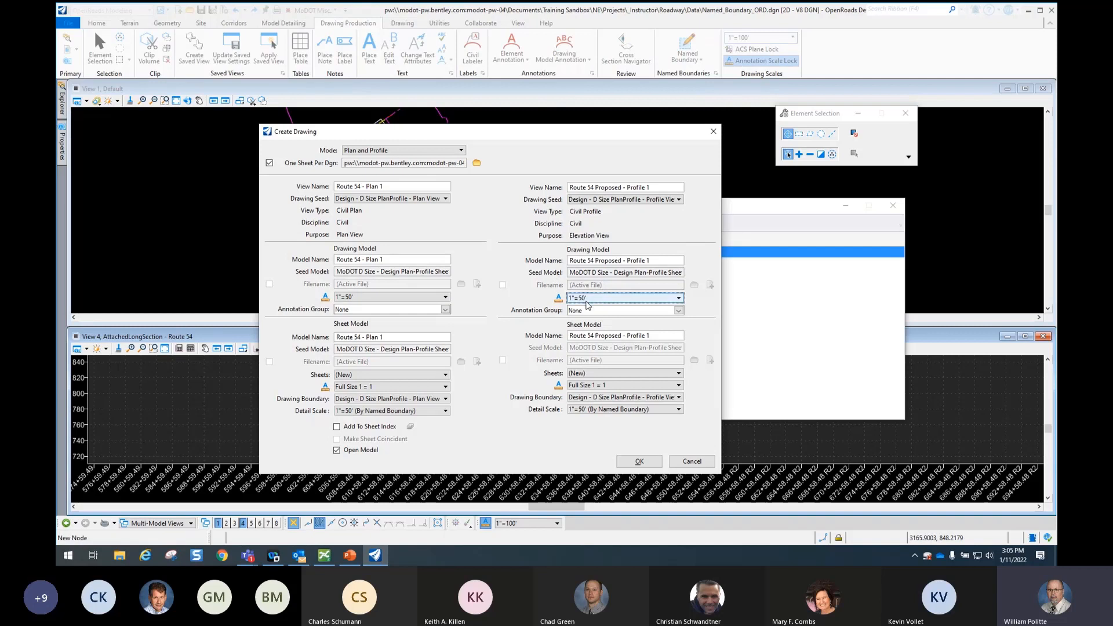
pyautogui.click(676, 311)
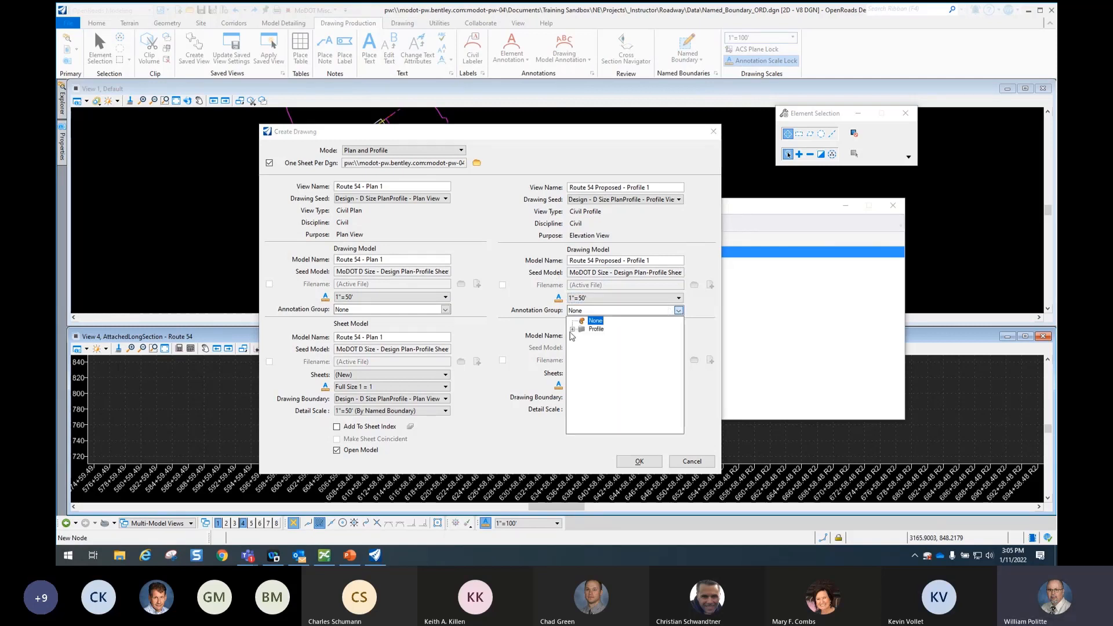
pyautogui.click(576, 337)
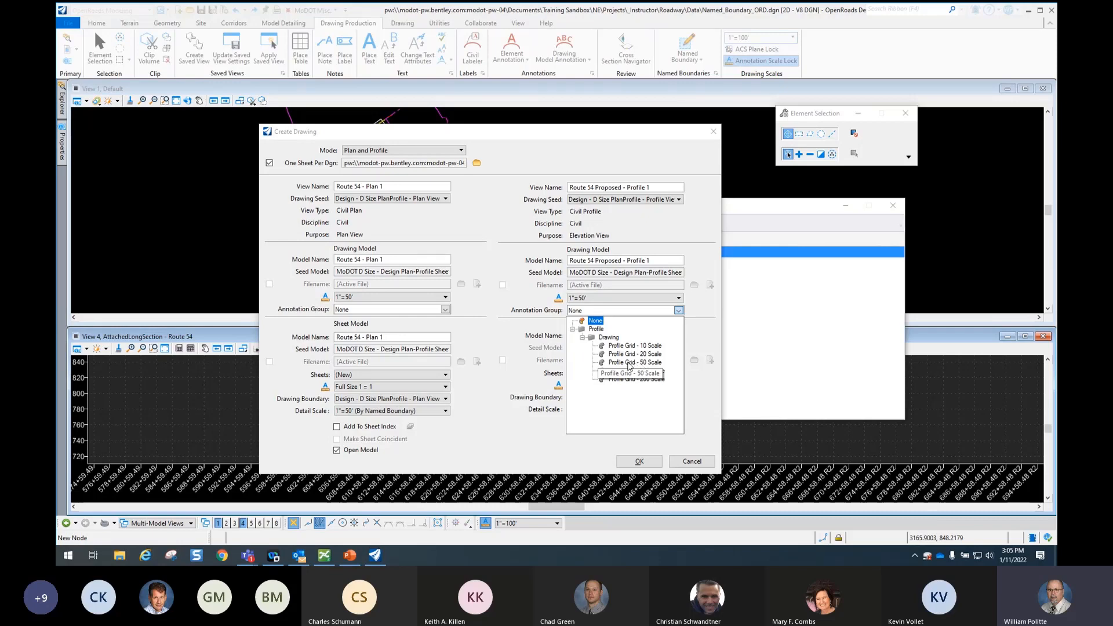
pyautogui.click(631, 373)
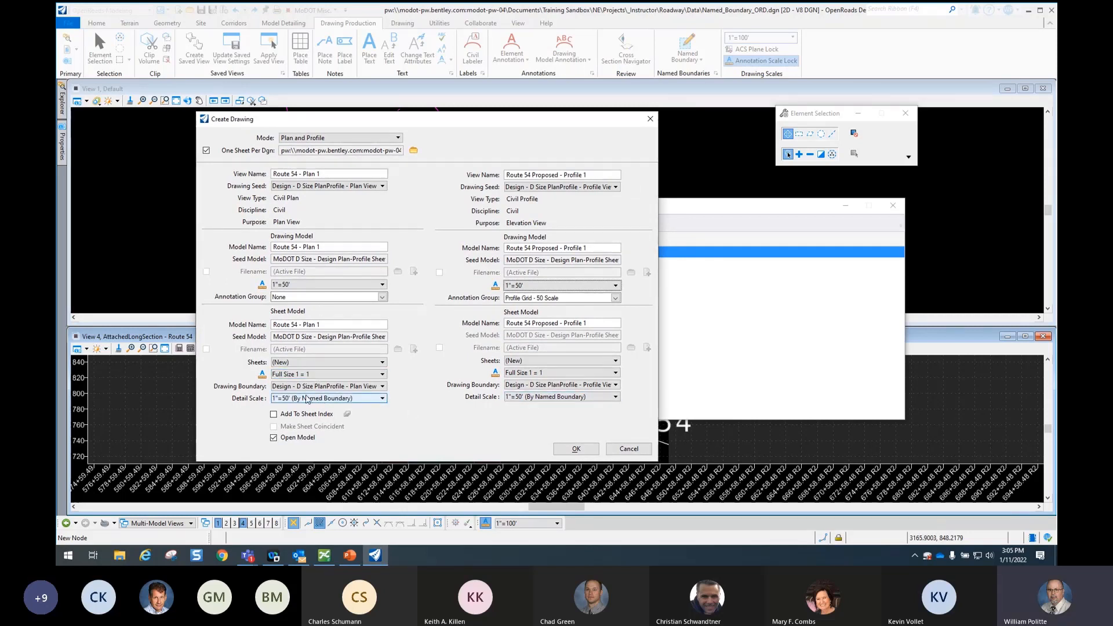
# Confirm the Create Drawing settings to generate the Route 54 plan/profile sheets.
pyautogui.click(327, 361)
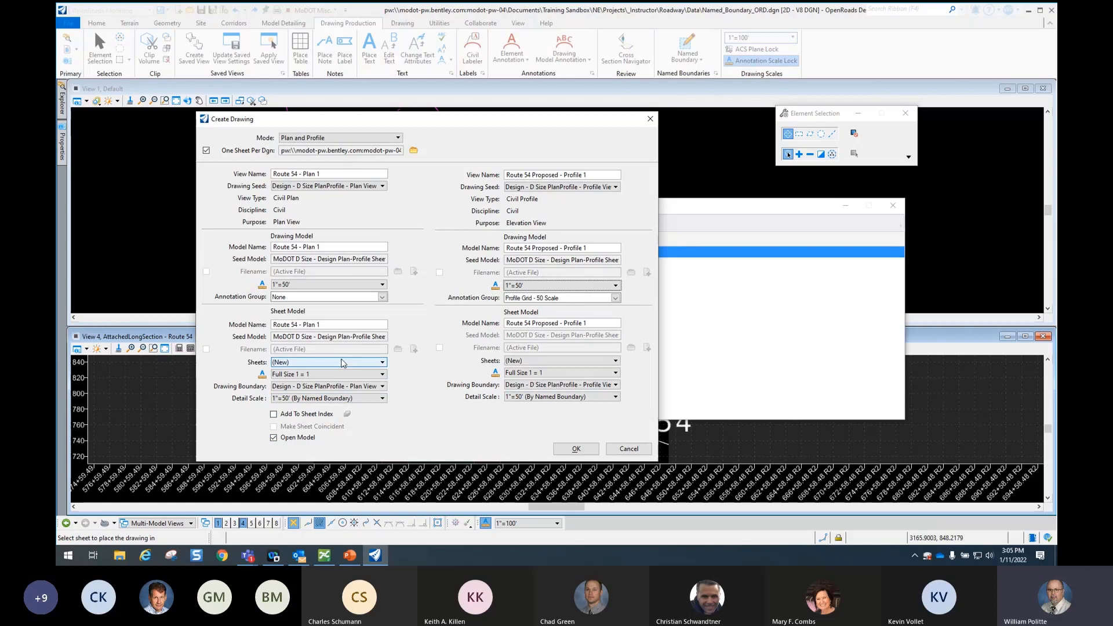
pyautogui.click(575, 448)
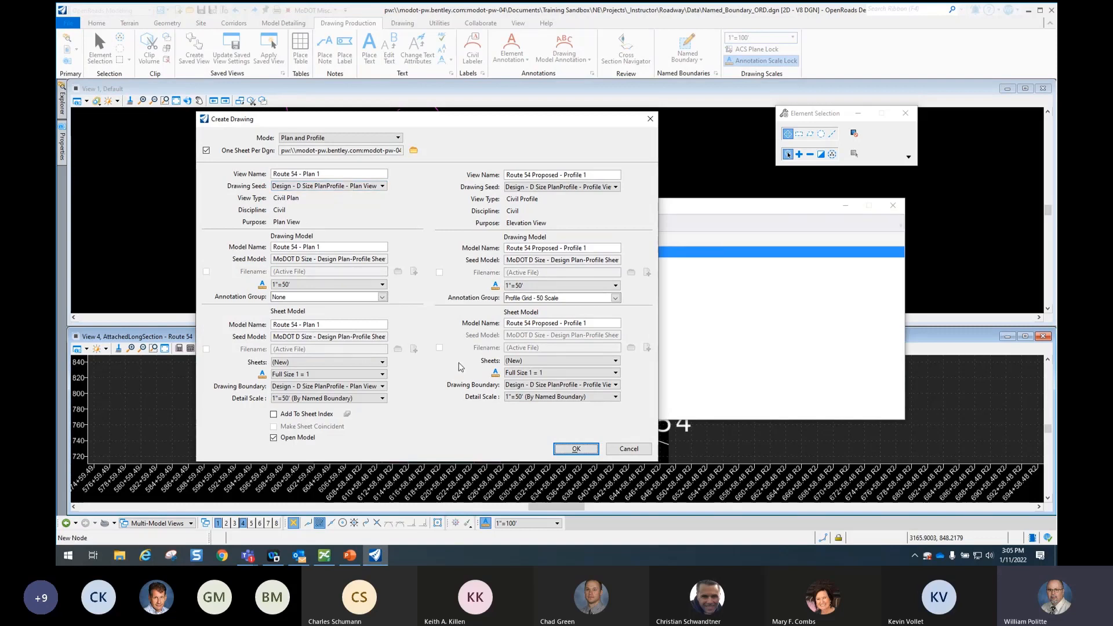
pyautogui.click(574, 447)
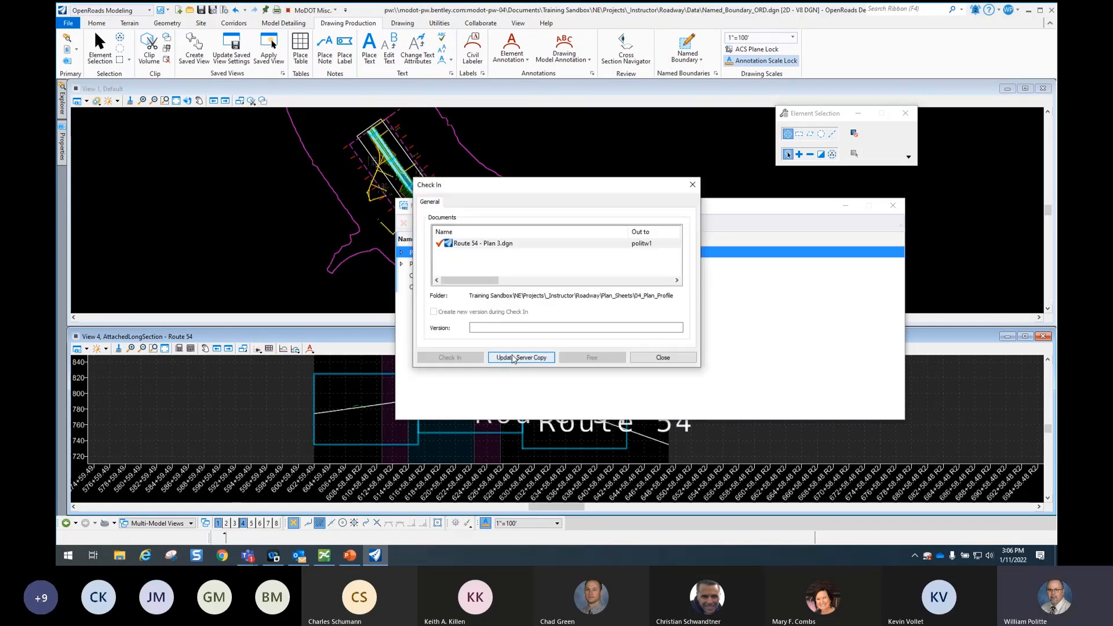
# Update the server copy of Plan 3 and check in Named_Boundary_ORD, Plan 1 and Plan 2.
pyautogui.click(520, 357)
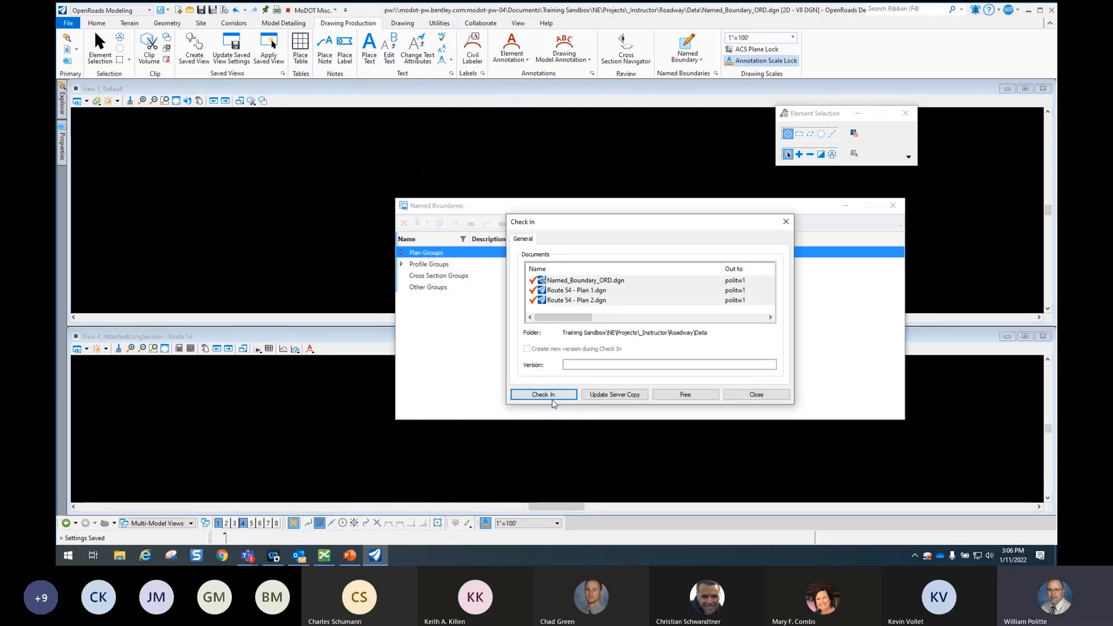
pyautogui.click(543, 394)
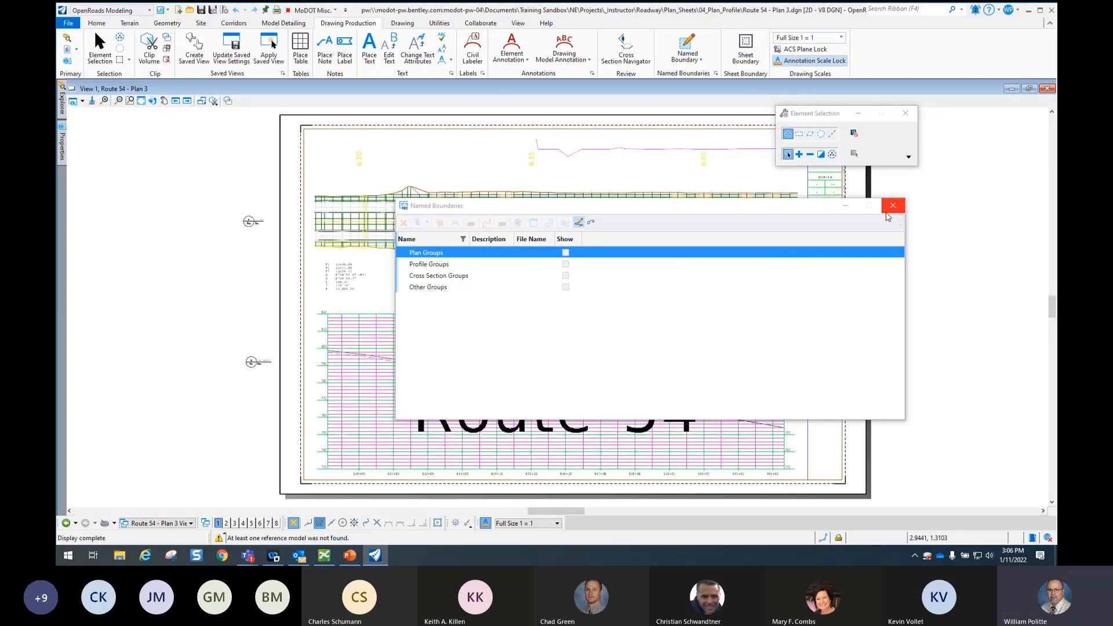
# Close the Named Boundaries list and list the sheet's view groups for Plan 3 and Profile 3.
pyautogui.click(893, 205)
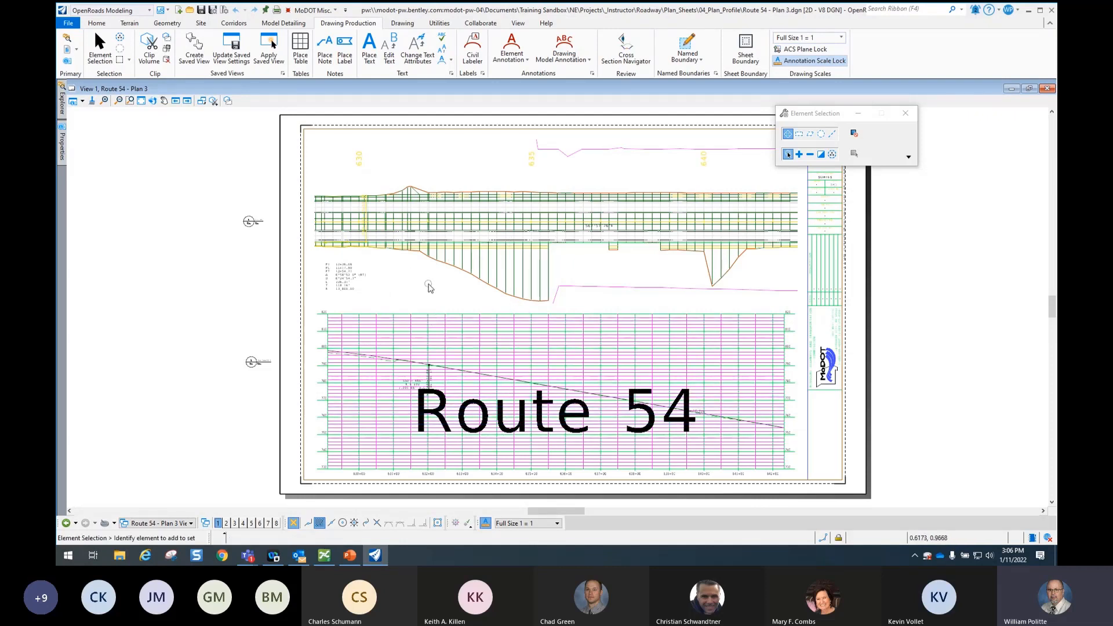
pyautogui.moveTo(473, 307)
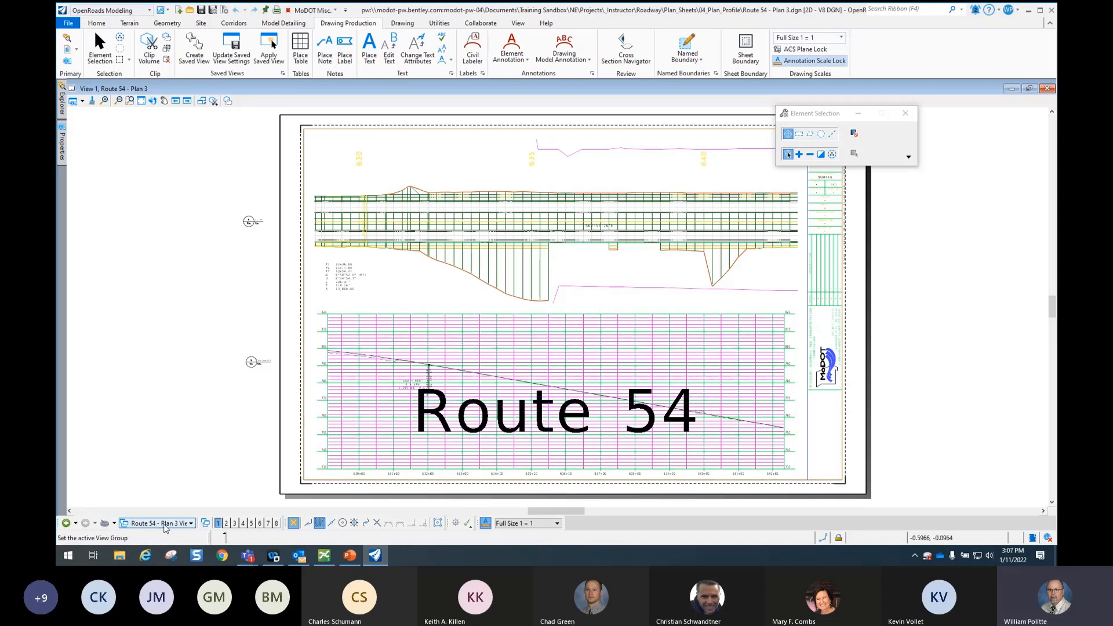
pyautogui.click(189, 523)
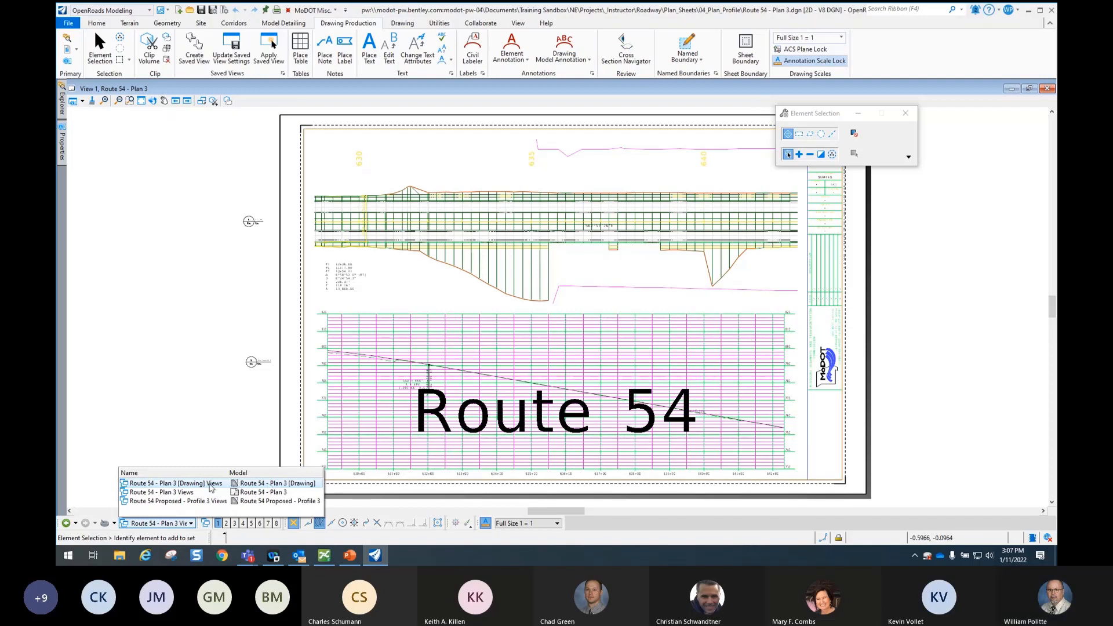
pyautogui.click(178, 501)
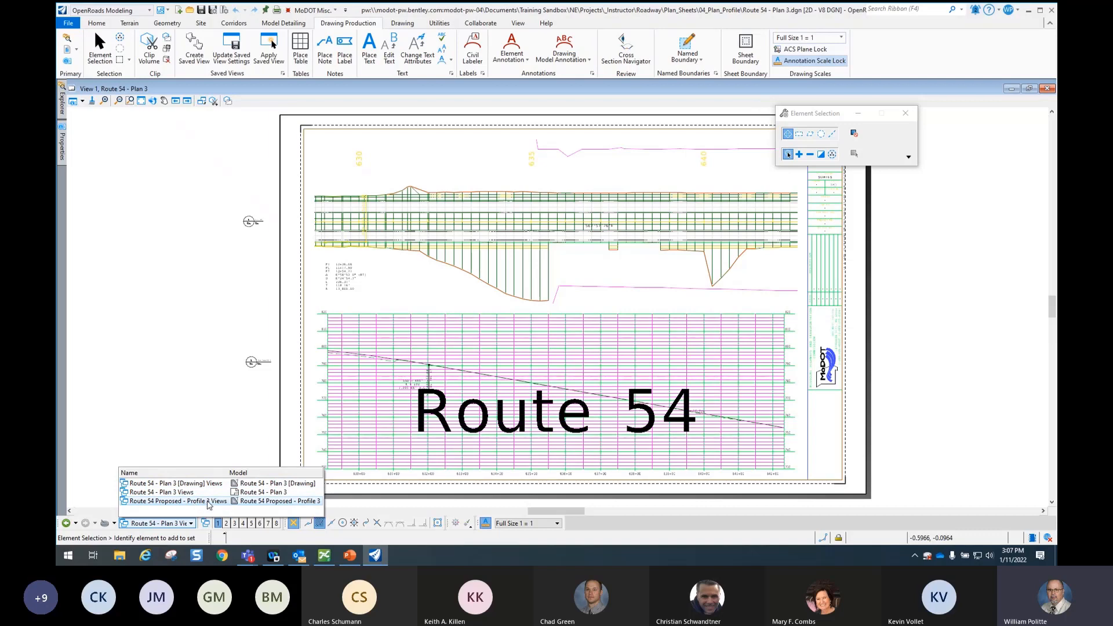
pyautogui.click(176, 501)
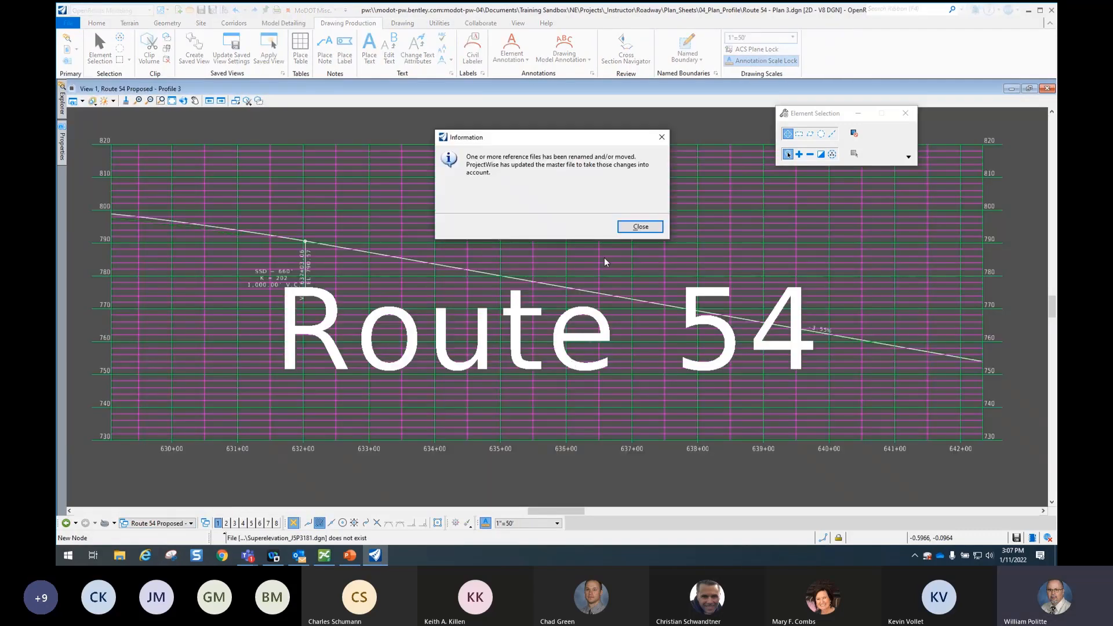
# Dismiss the renamed reference files notice and switch to the Route 54 - Plan 3 drawing.
pyautogui.click(638, 226)
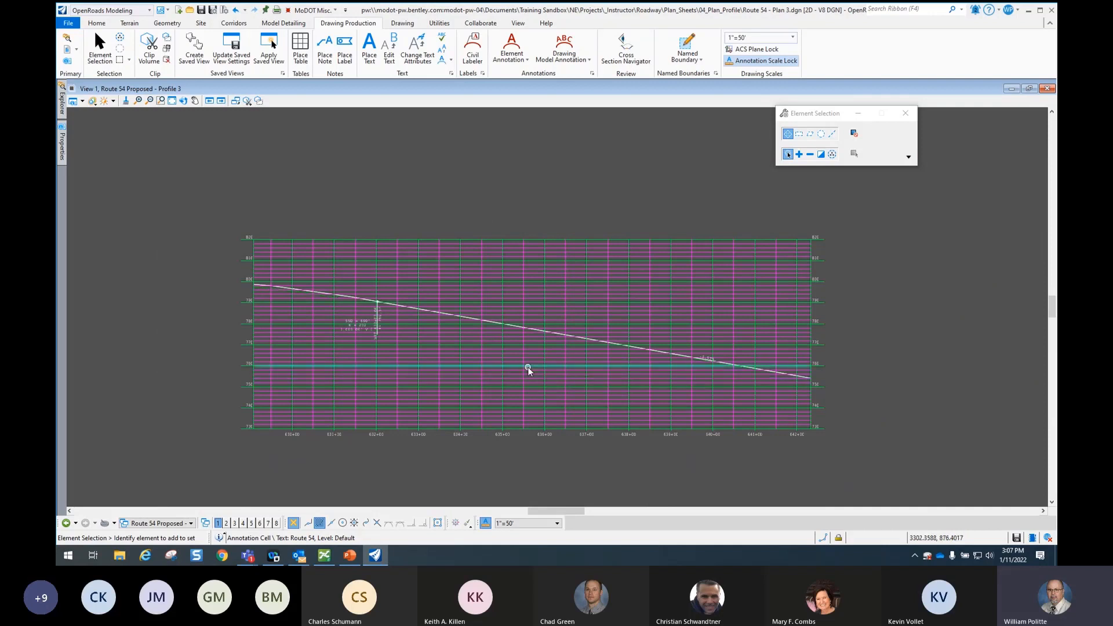
pyautogui.moveTo(550, 358)
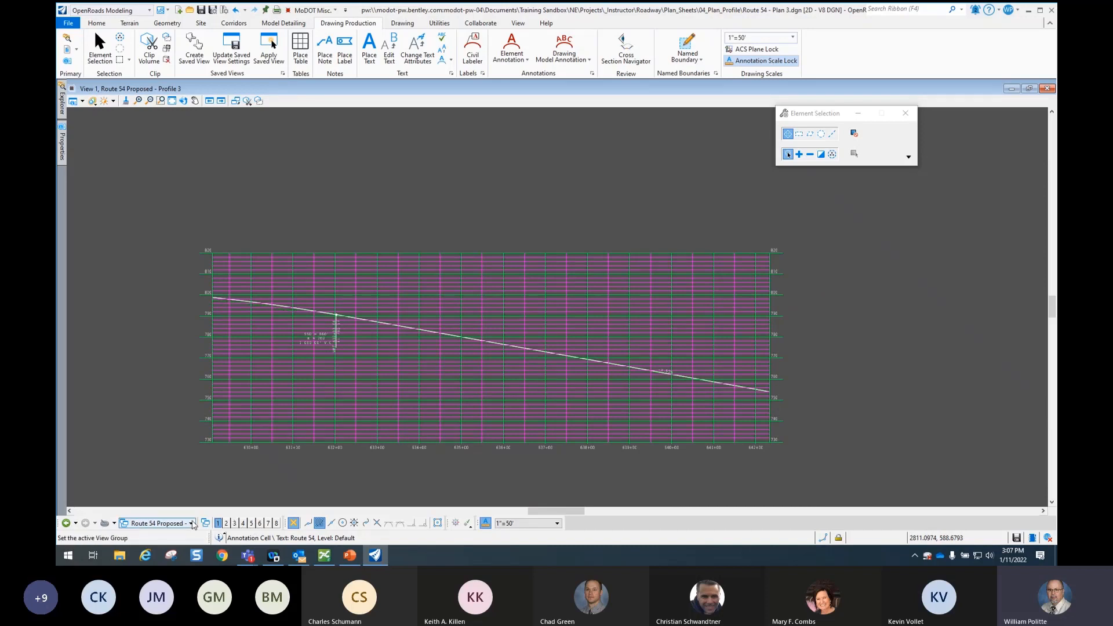
pyautogui.click(192, 522)
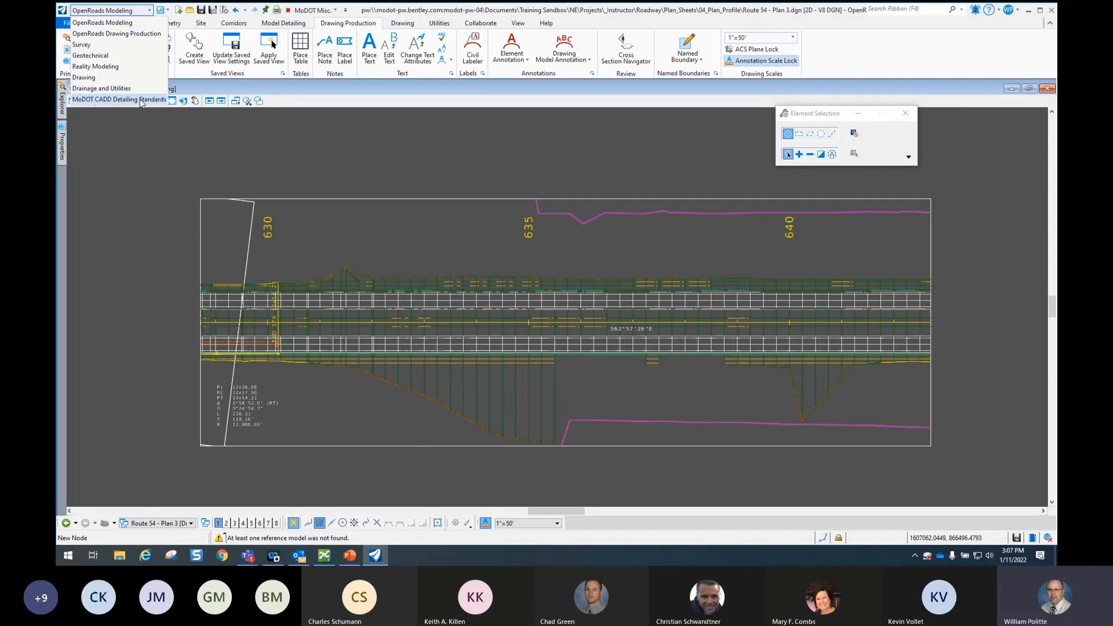
# Turn on AccuDraw precise coordinate entry from the OpenRoads Modeling drawing aids.
pyautogui.click(119, 100)
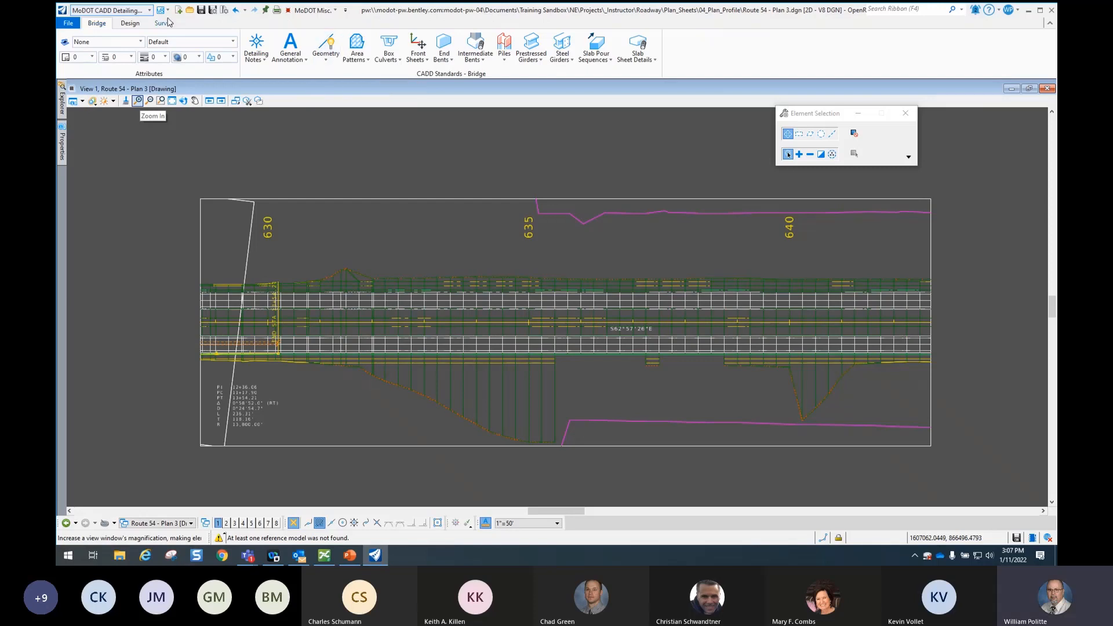
pyautogui.click(149, 9)
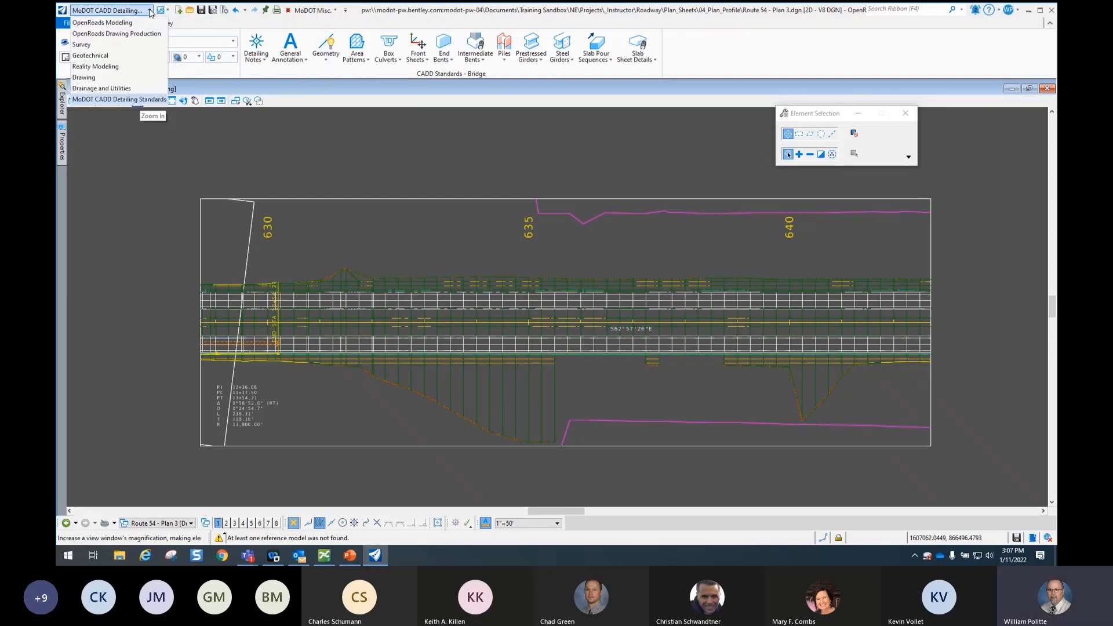
pyautogui.click(102, 22)
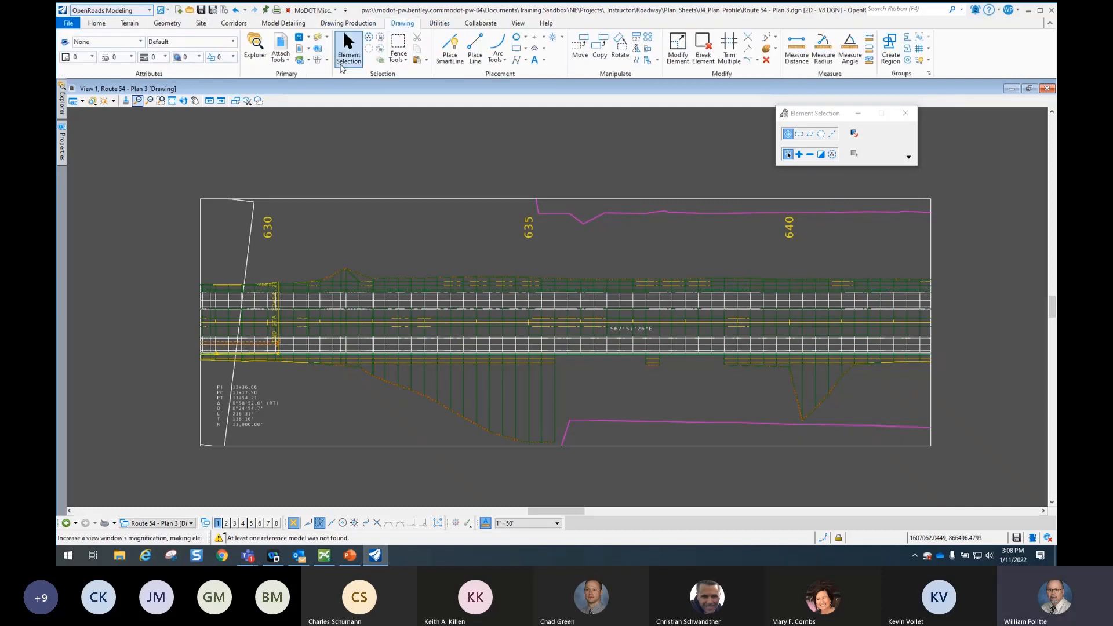
pyautogui.click(319, 59)
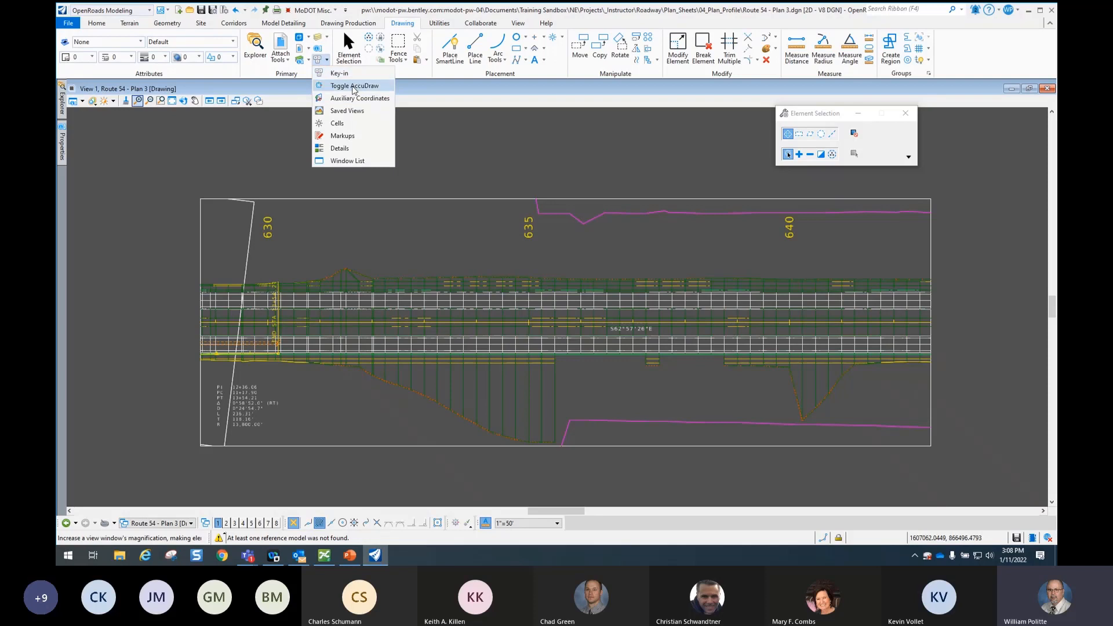
pyautogui.click(355, 85)
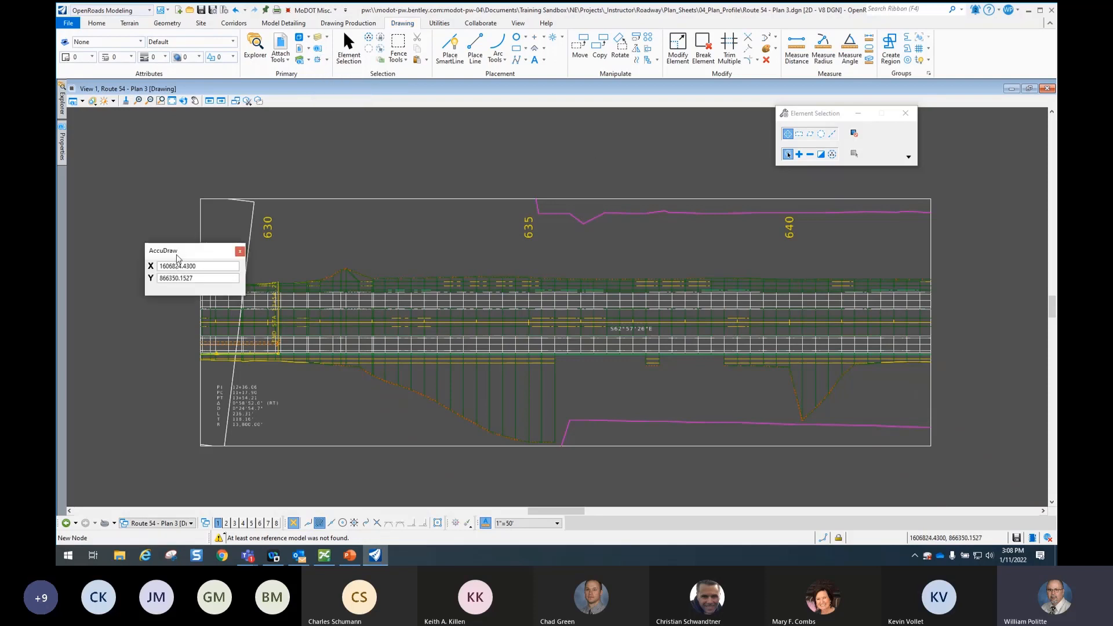
# In the MoDOT CADD Detailing Standards workflow, place a north arrow right of station 640.
pyautogui.click(106, 10)
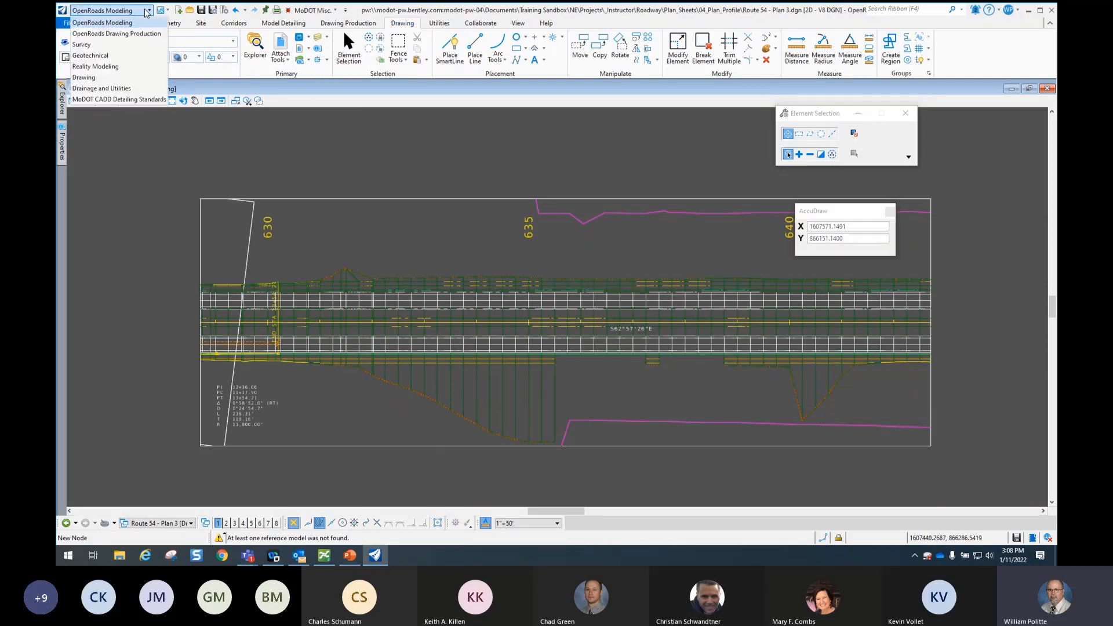
pyautogui.moveTo(117, 33)
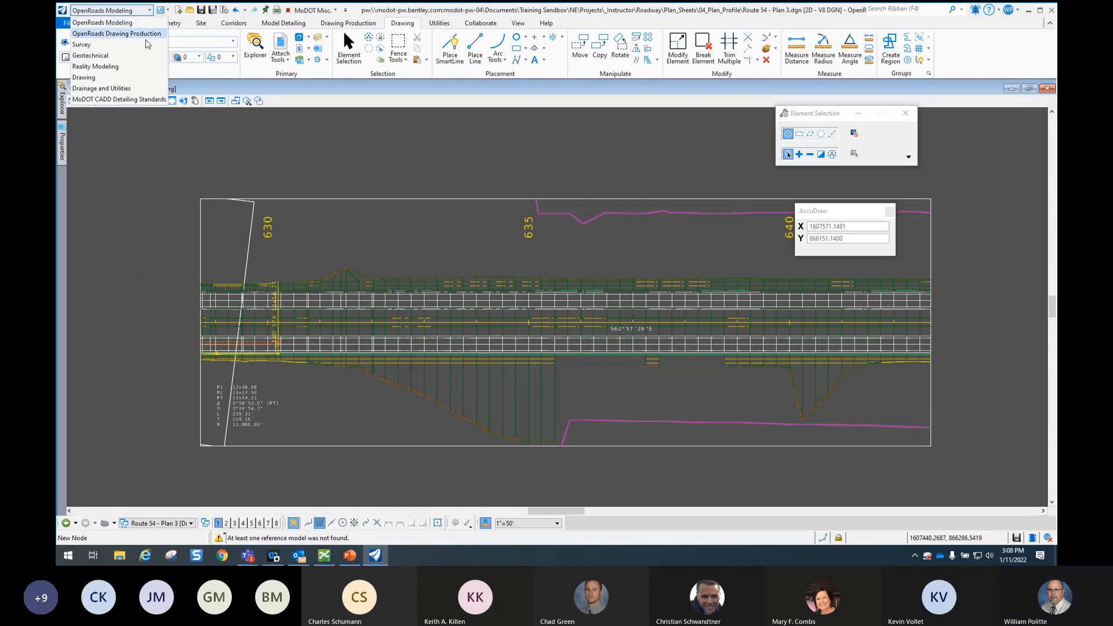
pyautogui.click(118, 98)
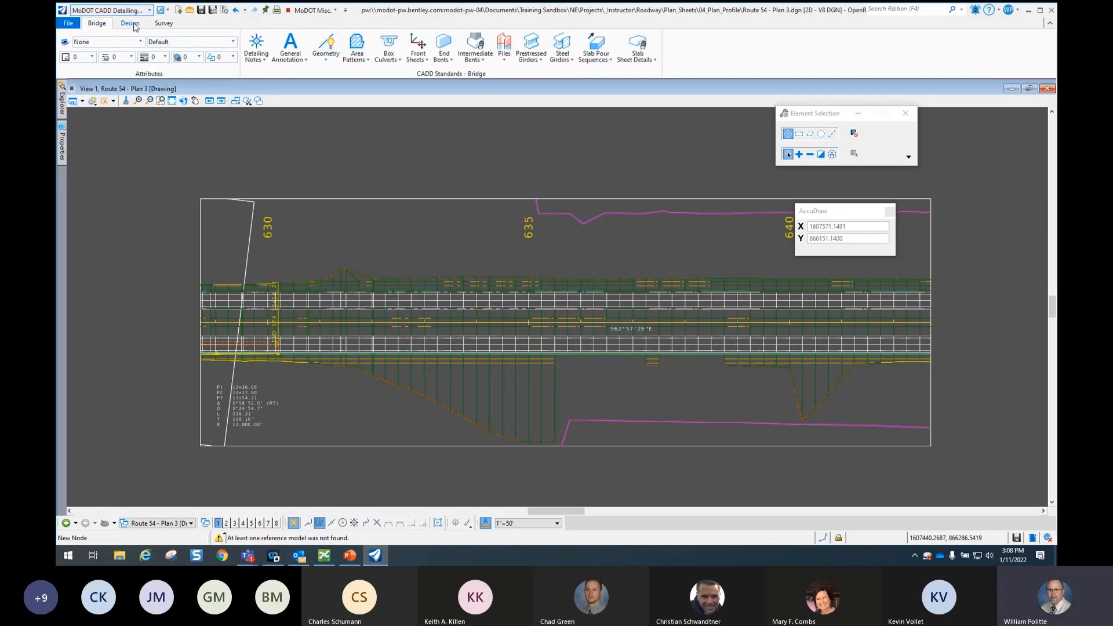
pyautogui.click(130, 23)
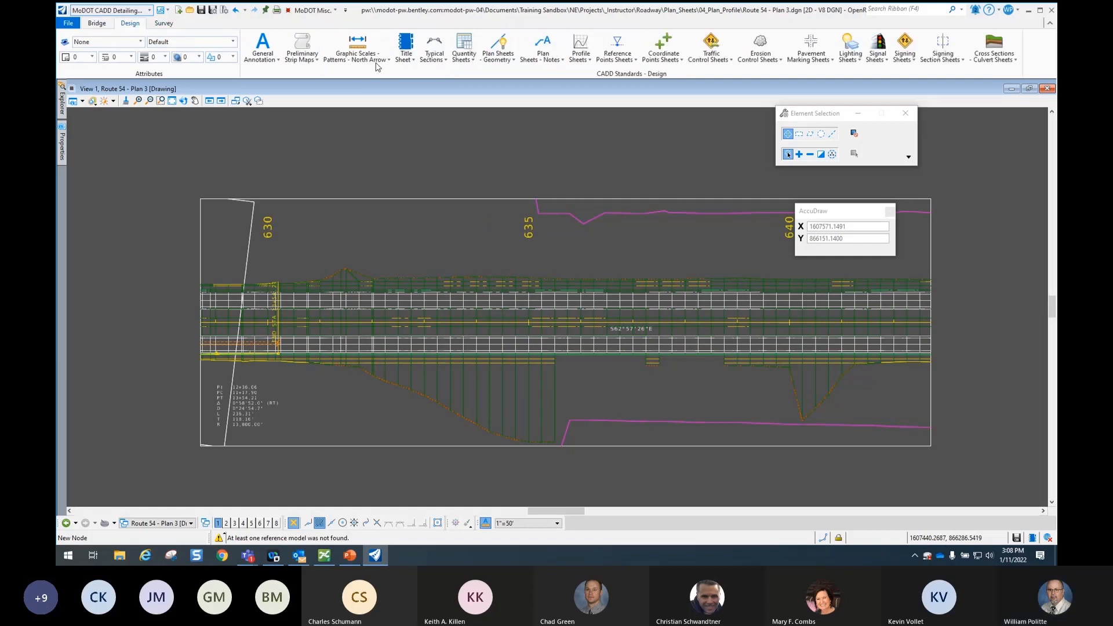
pyautogui.click(357, 47)
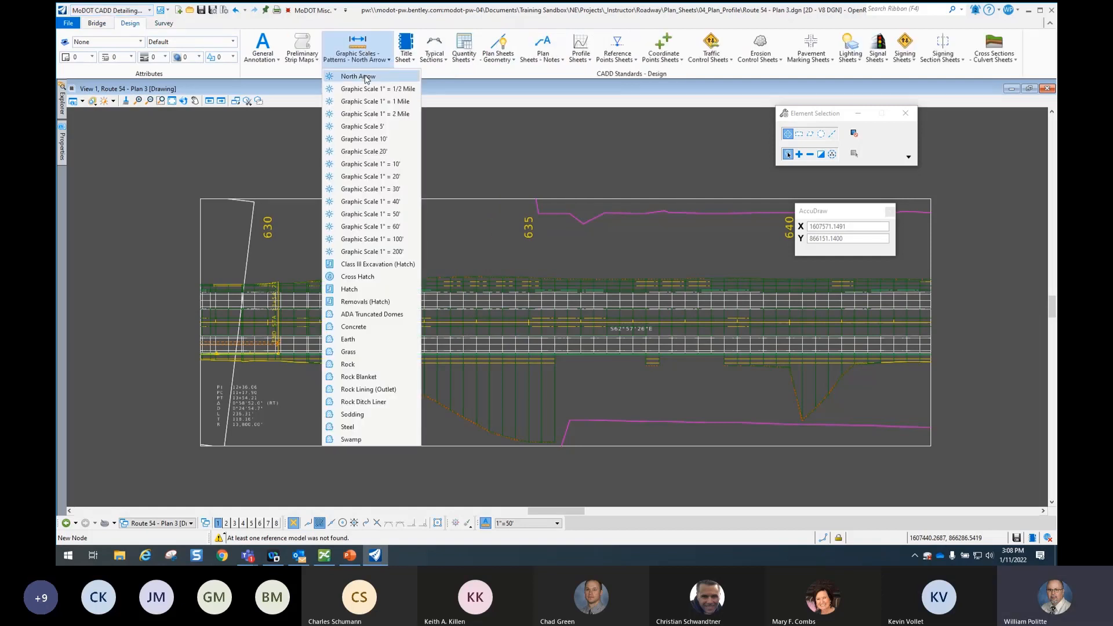
pyautogui.click(358, 76)
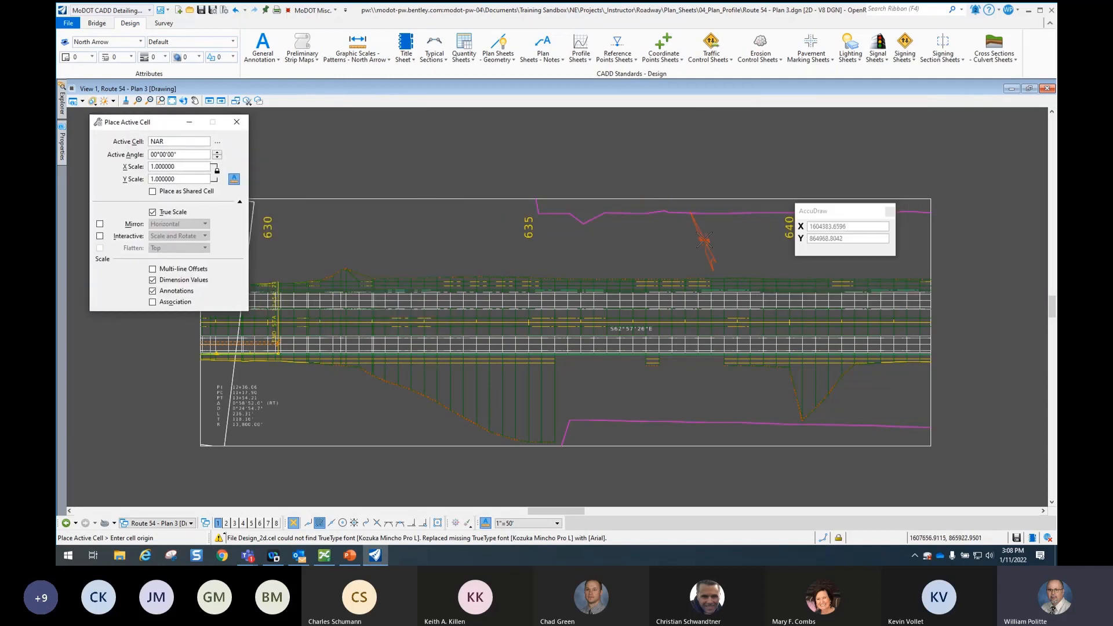
pyautogui.moveTo(845, 211); pyautogui.dragTo(732, 170)
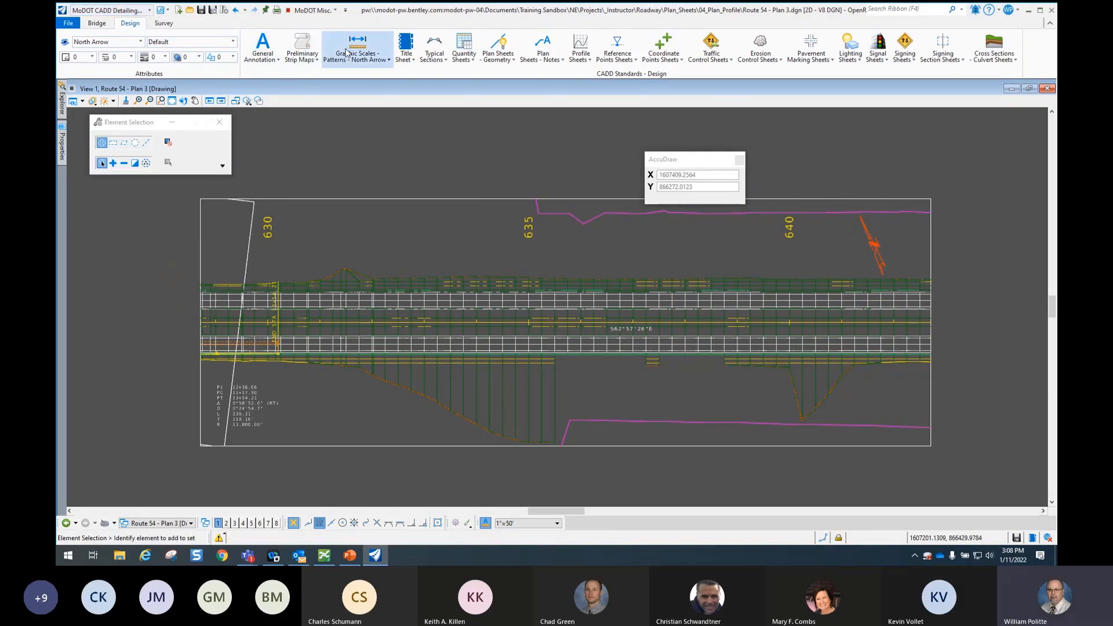
# Place the 1" = 50' graphic scale and return to the Route 54 Proposed profile view.
pyautogui.click(358, 50)
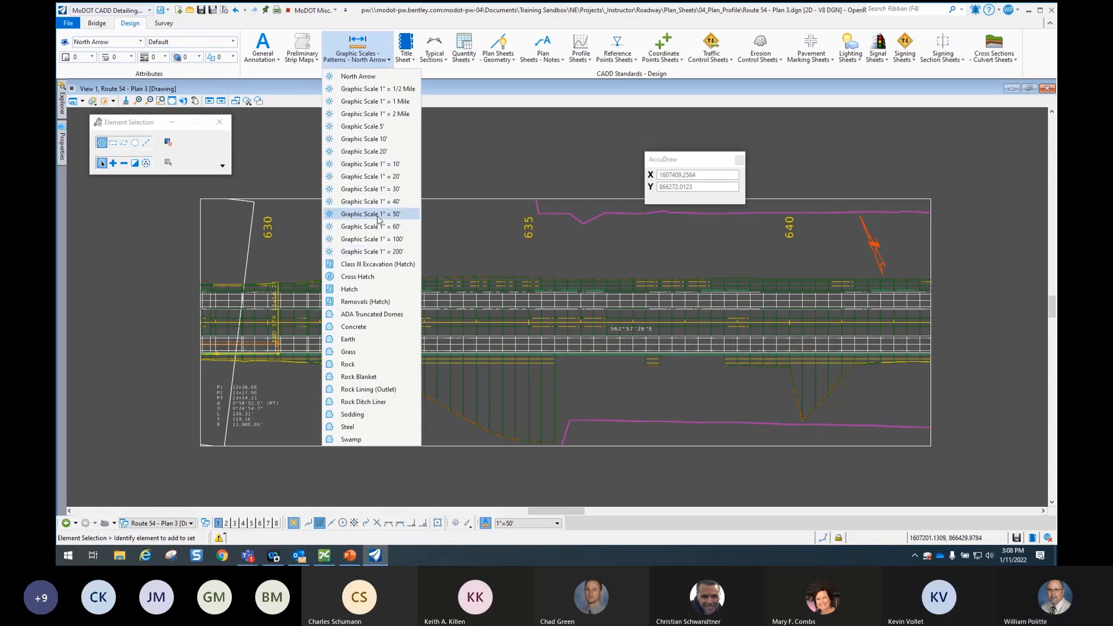
pyautogui.click(370, 214)
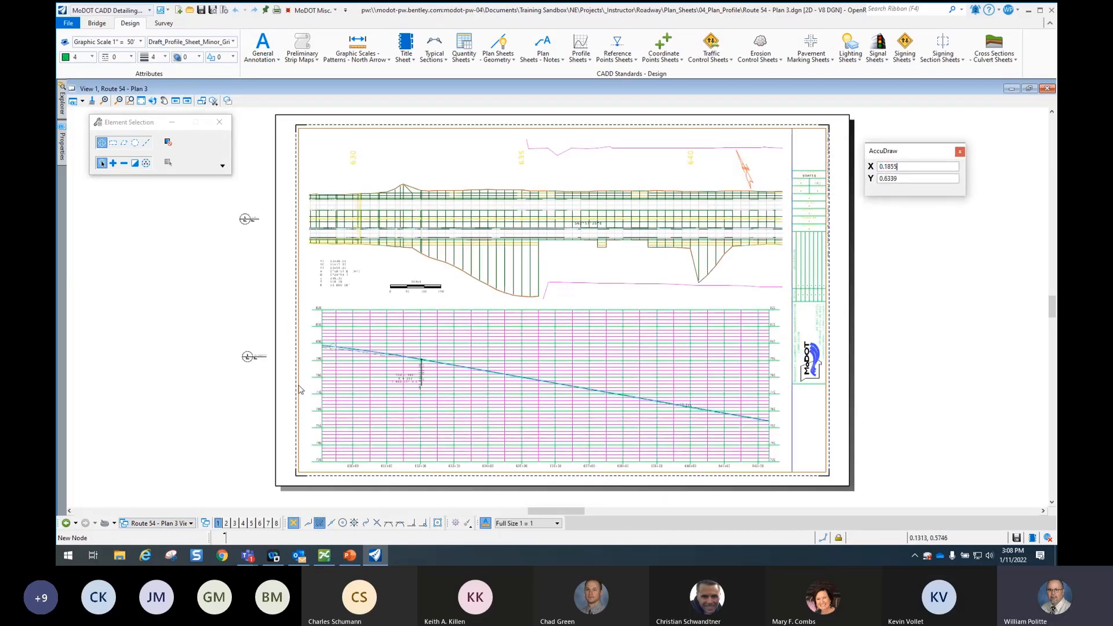
pyautogui.click(193, 523)
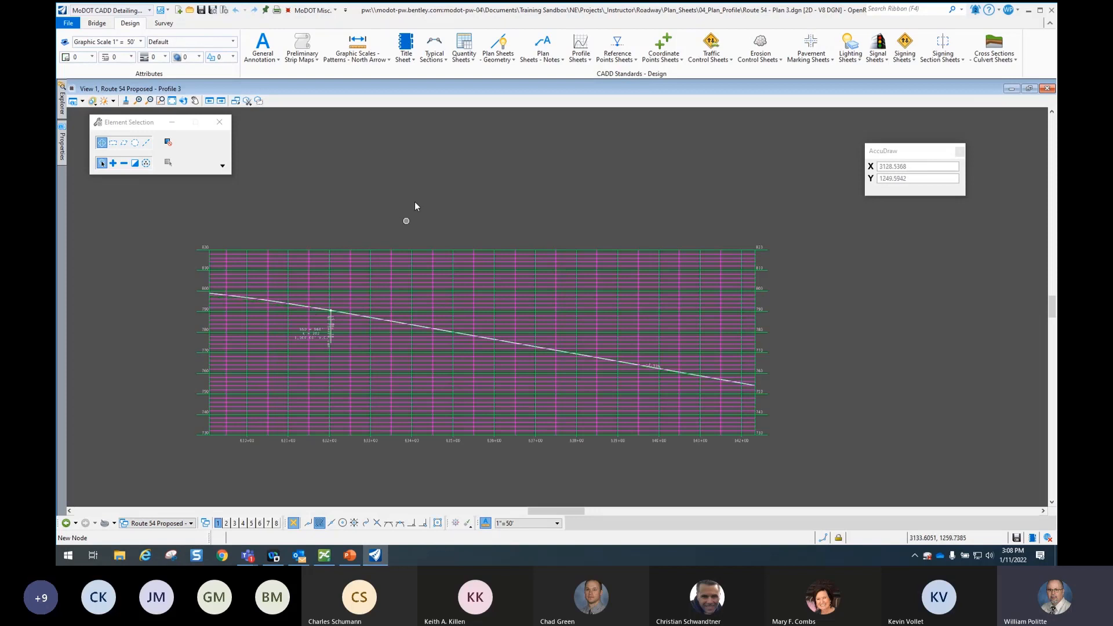
# Start Element Annotation from Drawing Production in OpenRoads Modeling; the program crashes.
pyautogui.click(110, 9)
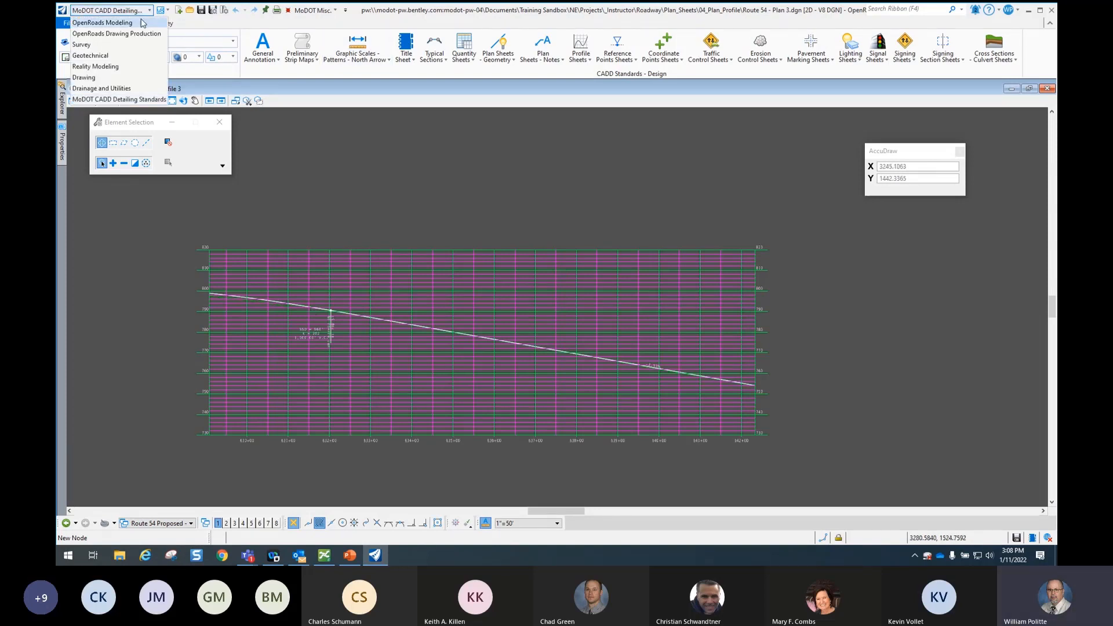
pyautogui.click(102, 22)
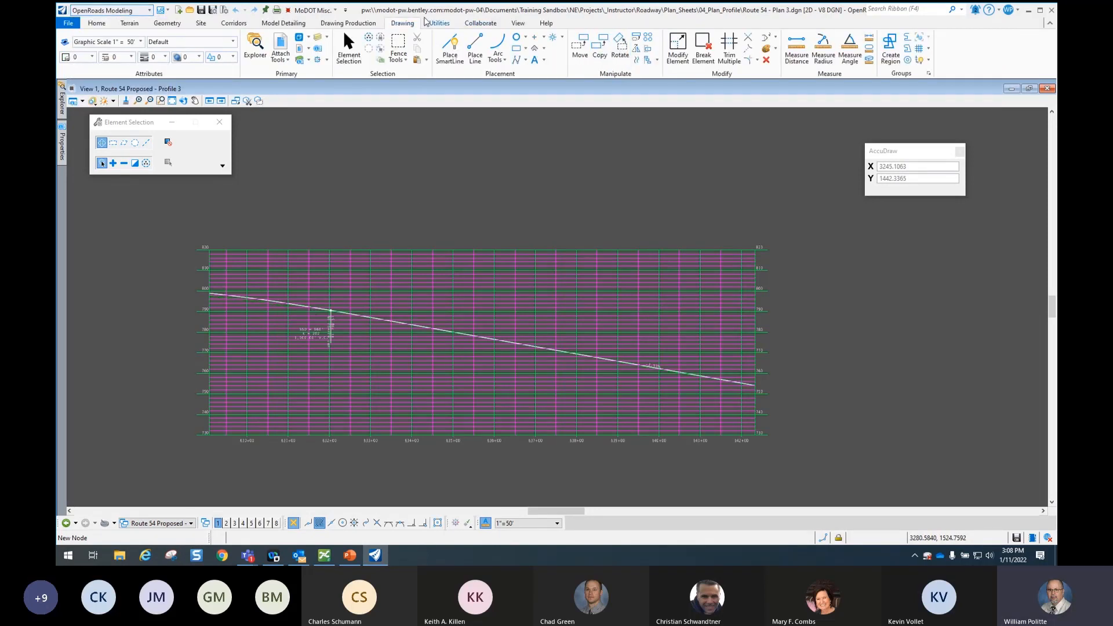
pyautogui.click(348, 24)
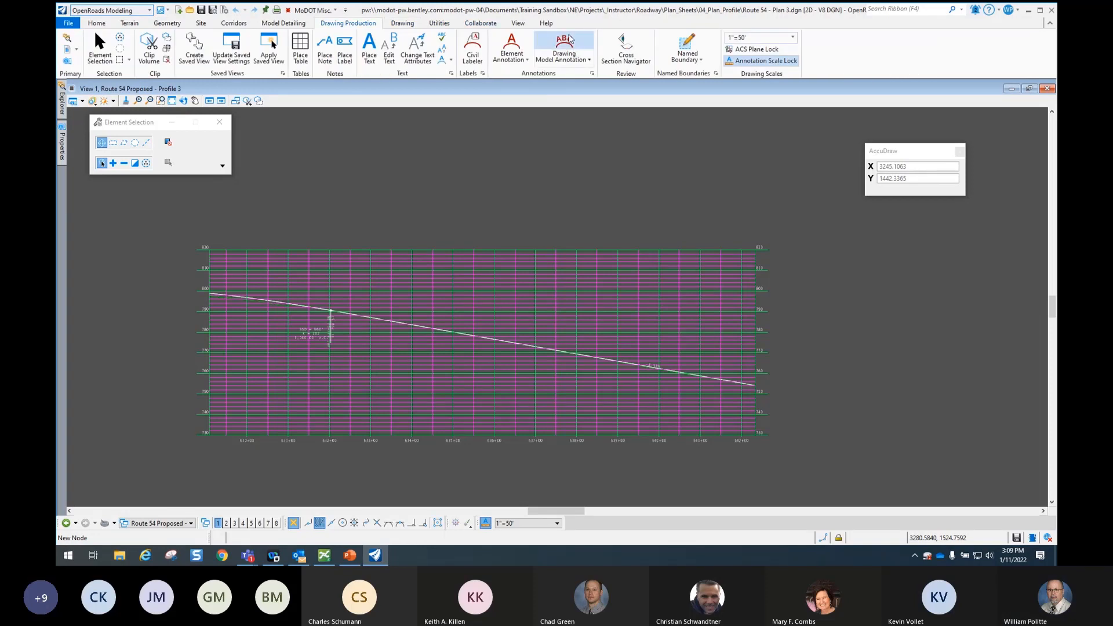
pyautogui.moveTo(564, 45)
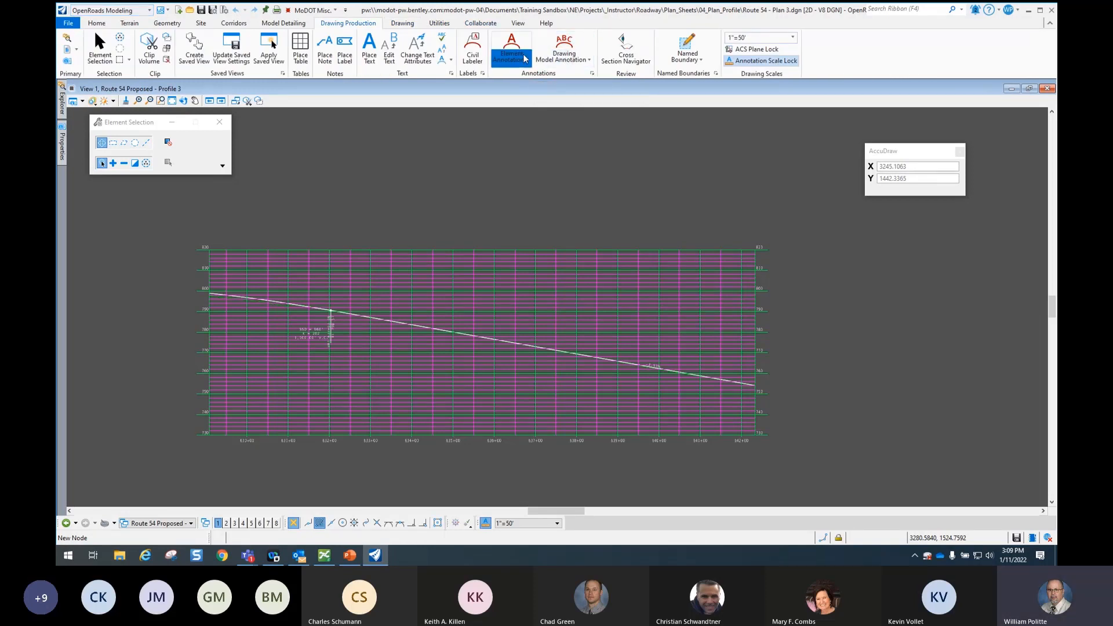
pyautogui.click(510, 50)
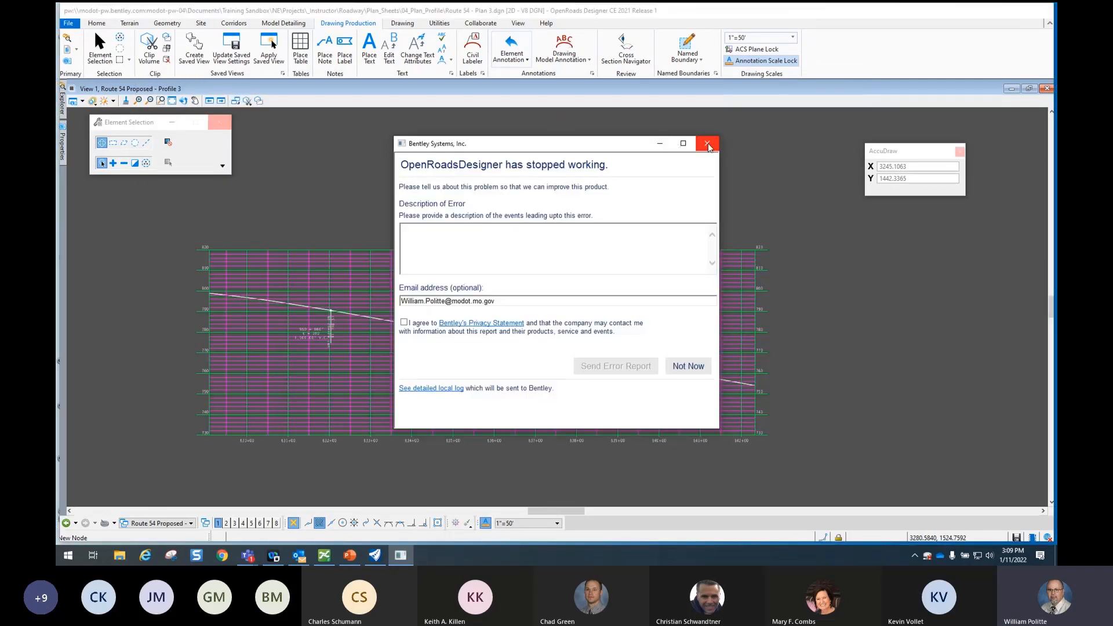
pyautogui.moveTo(707, 144)
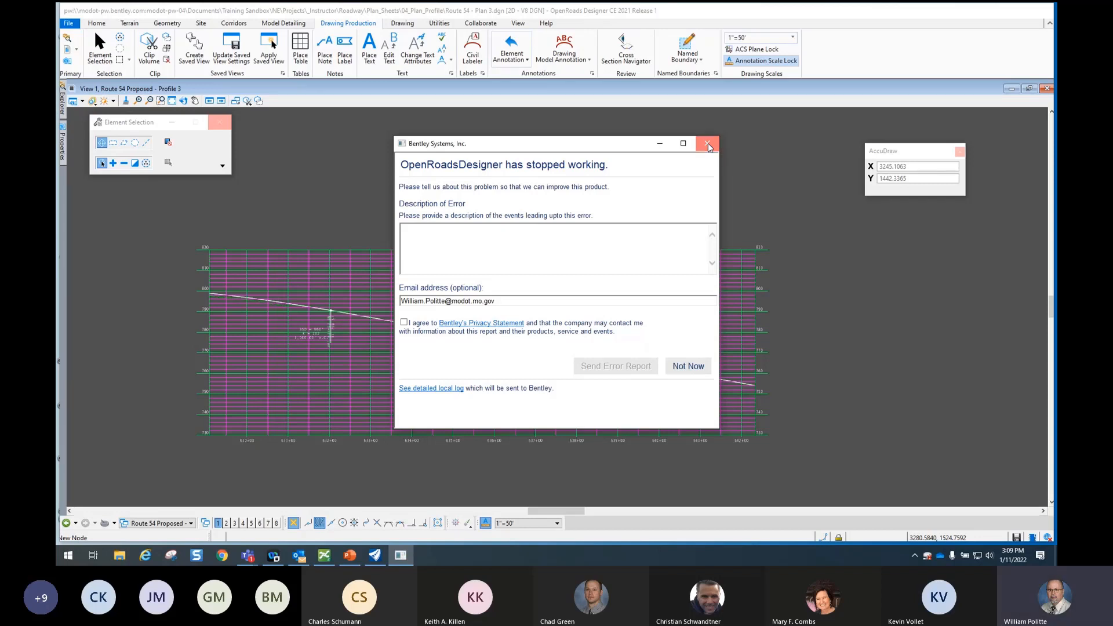
# Close the Bentley crash report without sending it, returning to Profile 3.
pyautogui.click(707, 143)
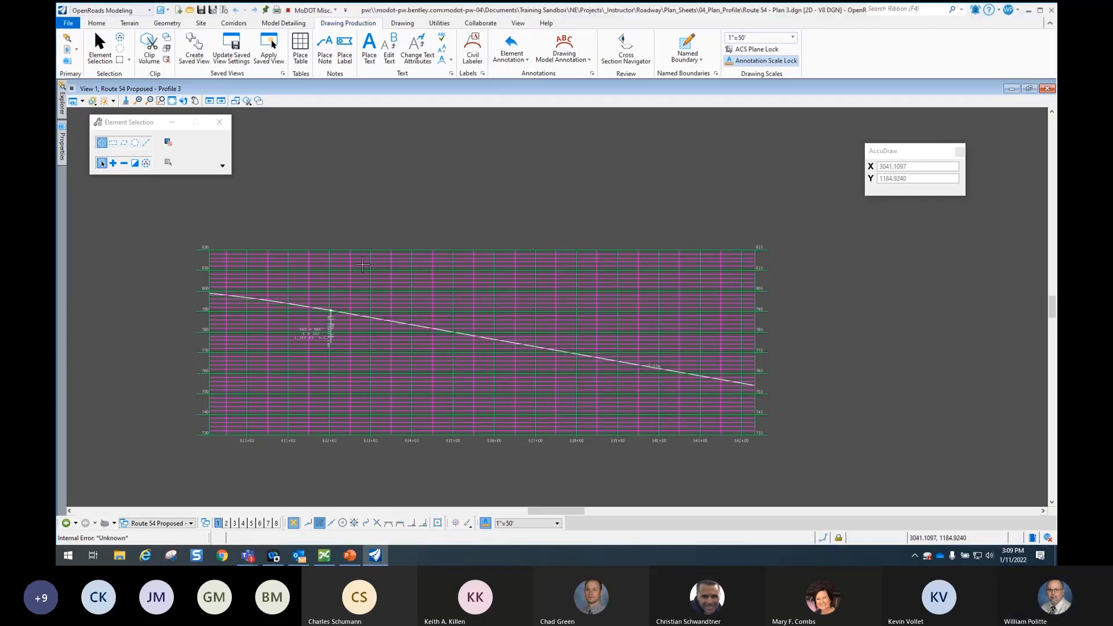